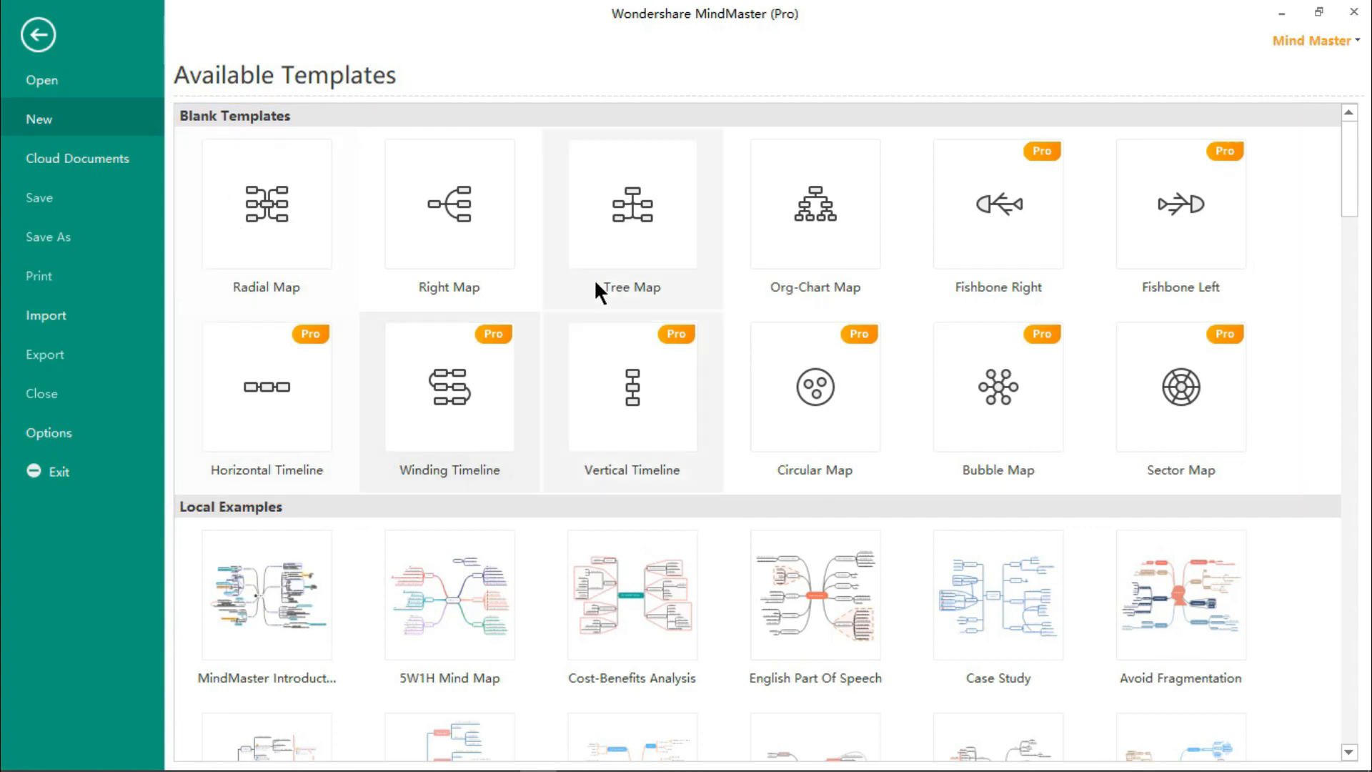
mouse_move(454, 493)
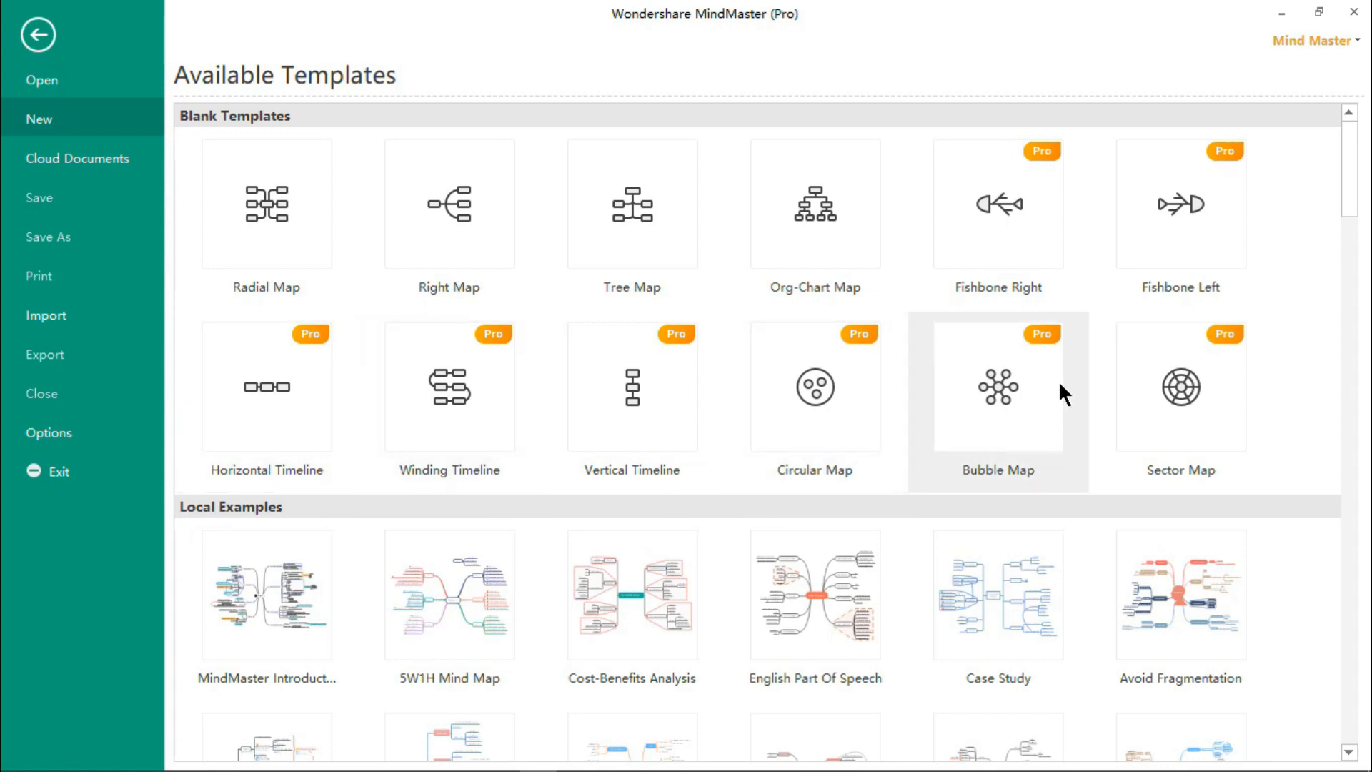
mouse_move(892, 561)
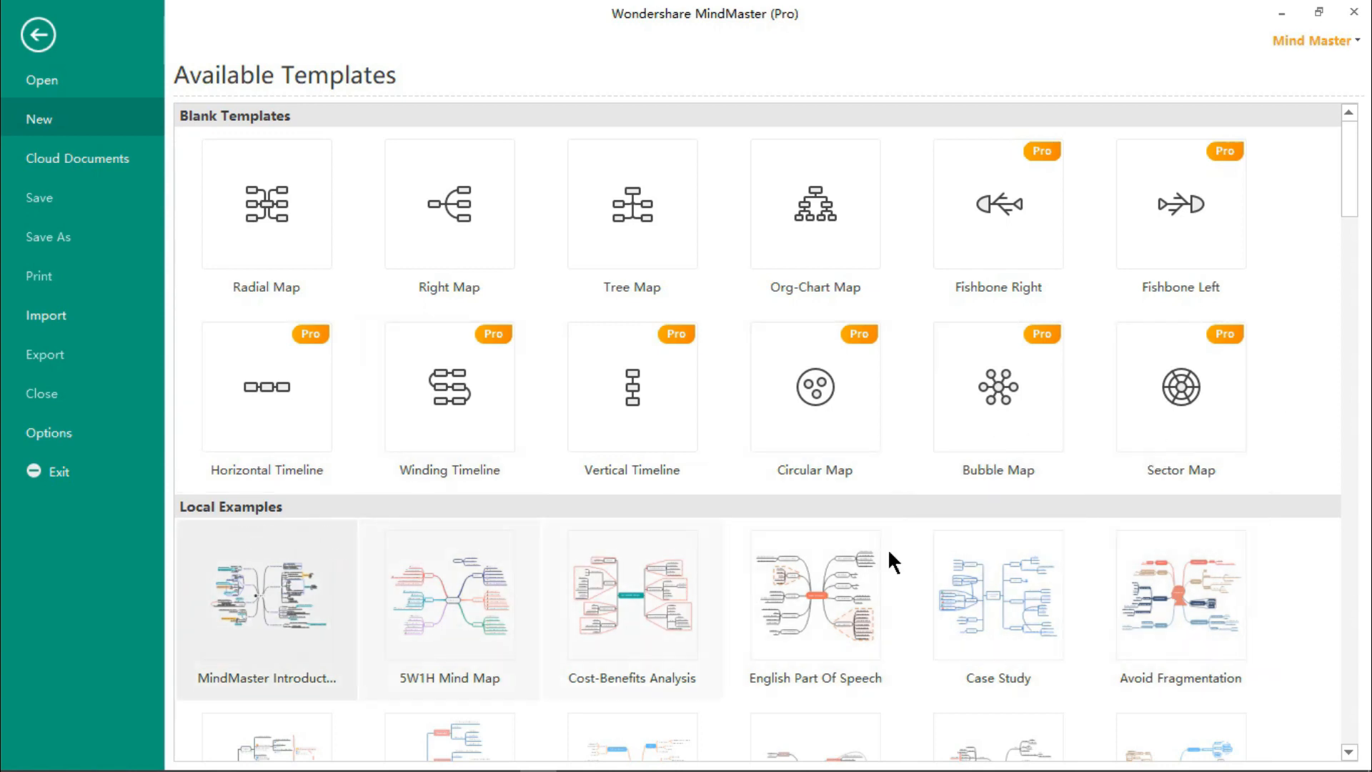
Add two subtopics to the upper-left main topic of the radial map.
scroll(down, 3)
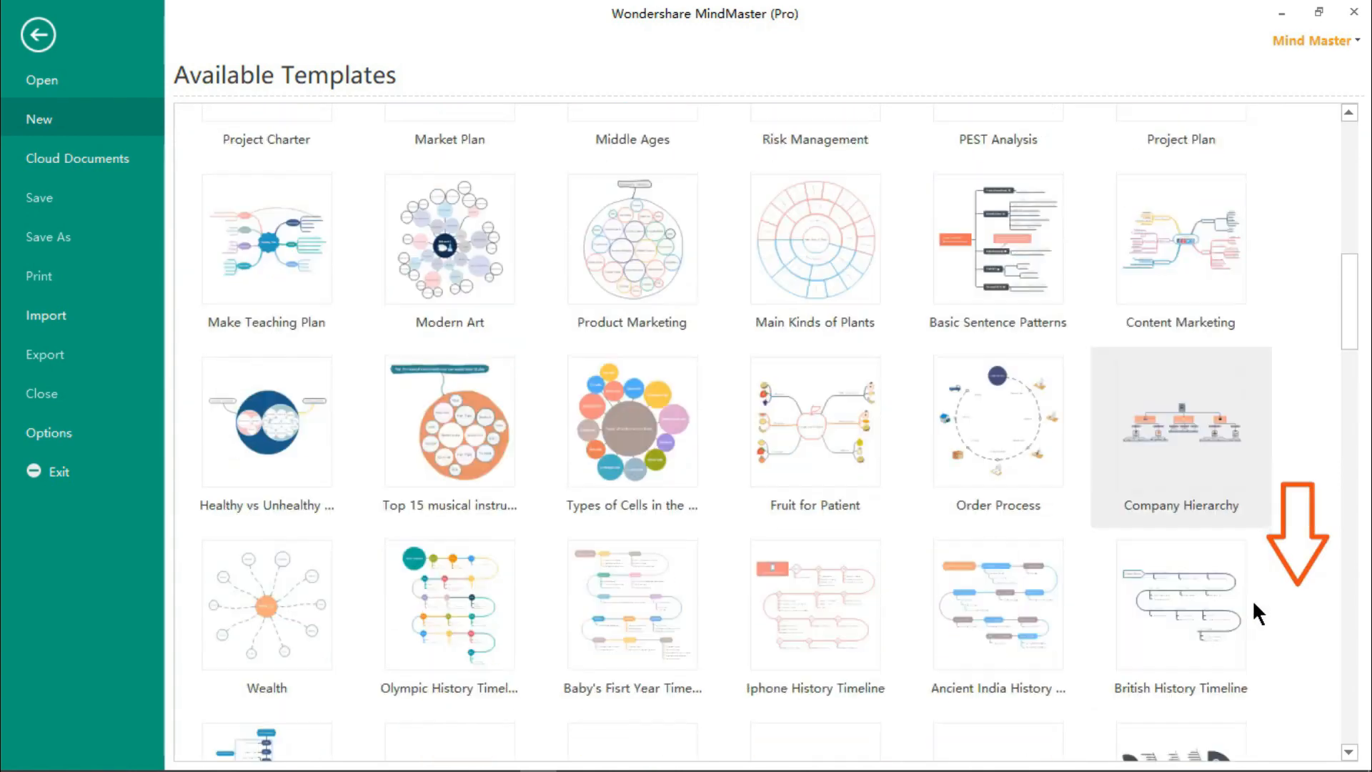
scroll(down, 3)
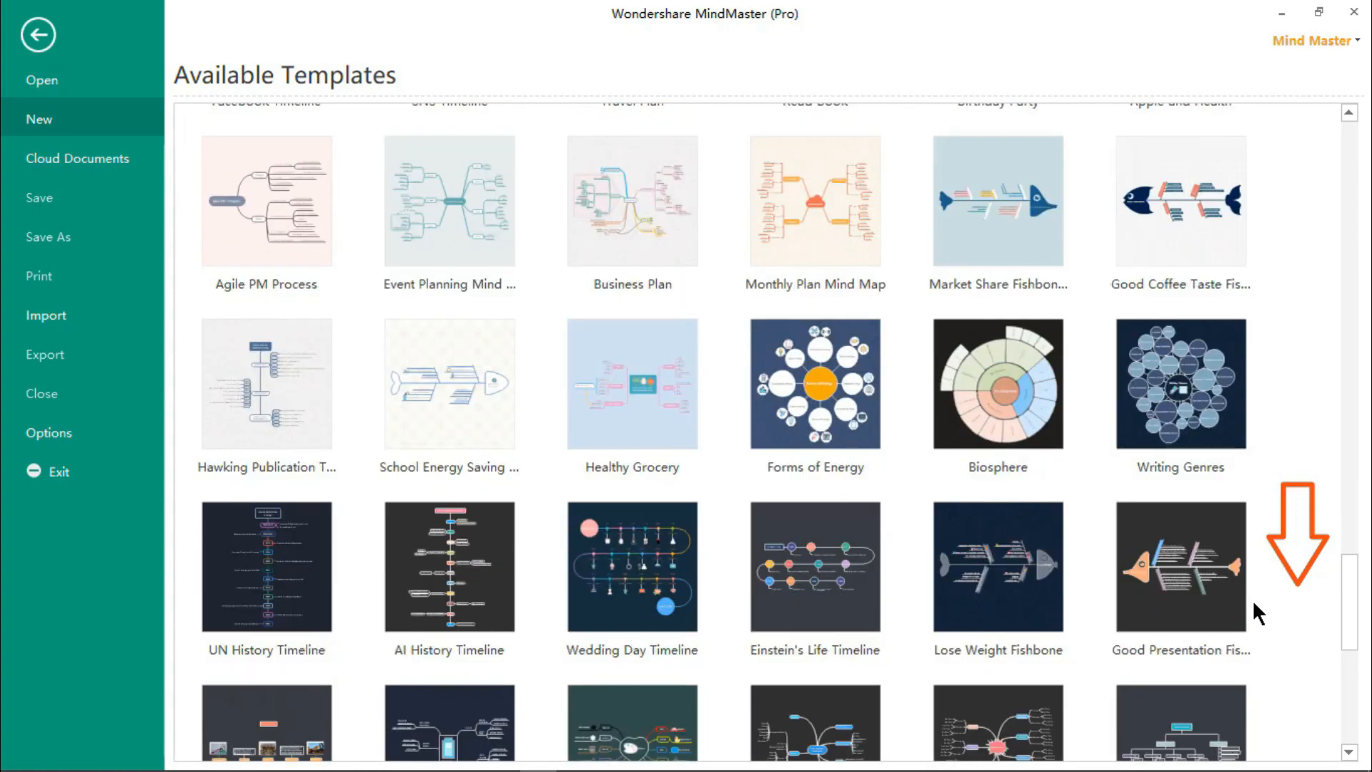
scroll(down, 3)
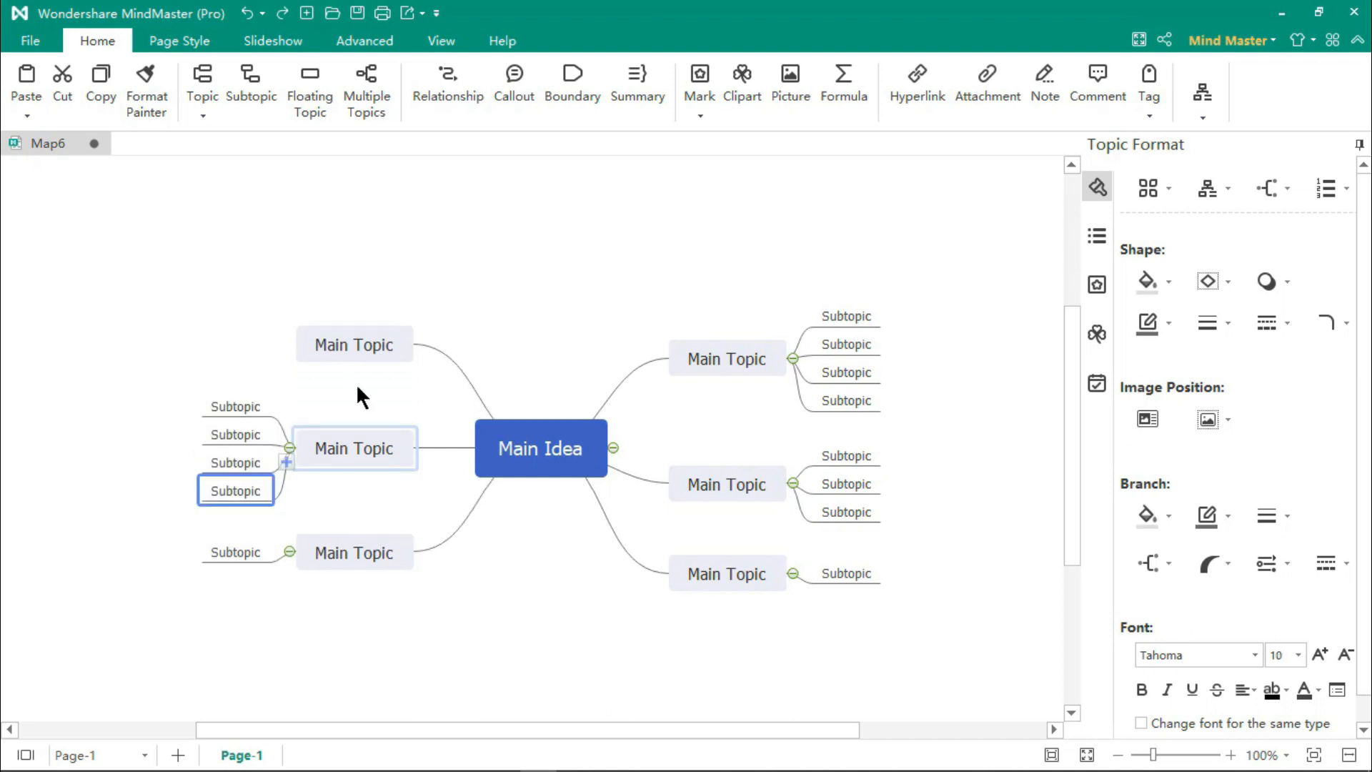
click(503, 612)
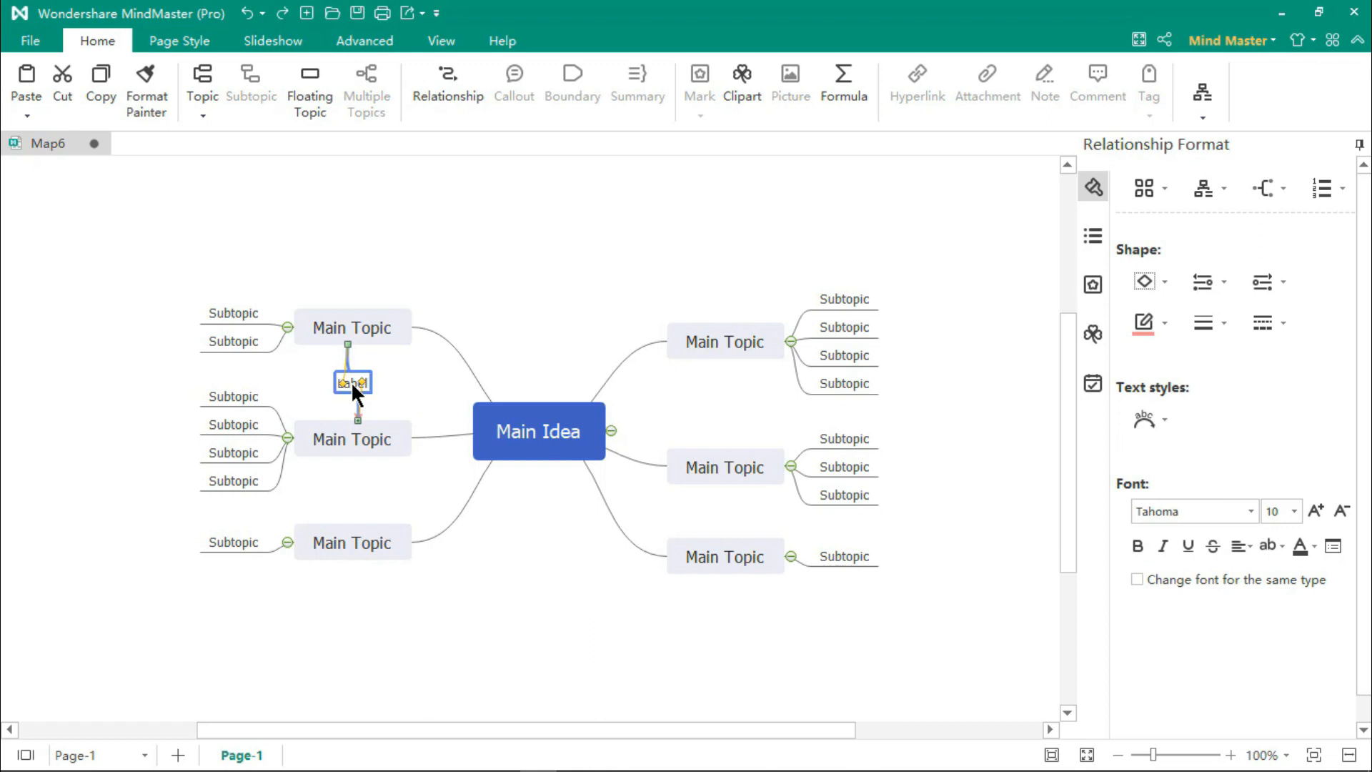
Give the relationship line a text label and add a summary to the lower-left main topics.
double_click(351, 384)
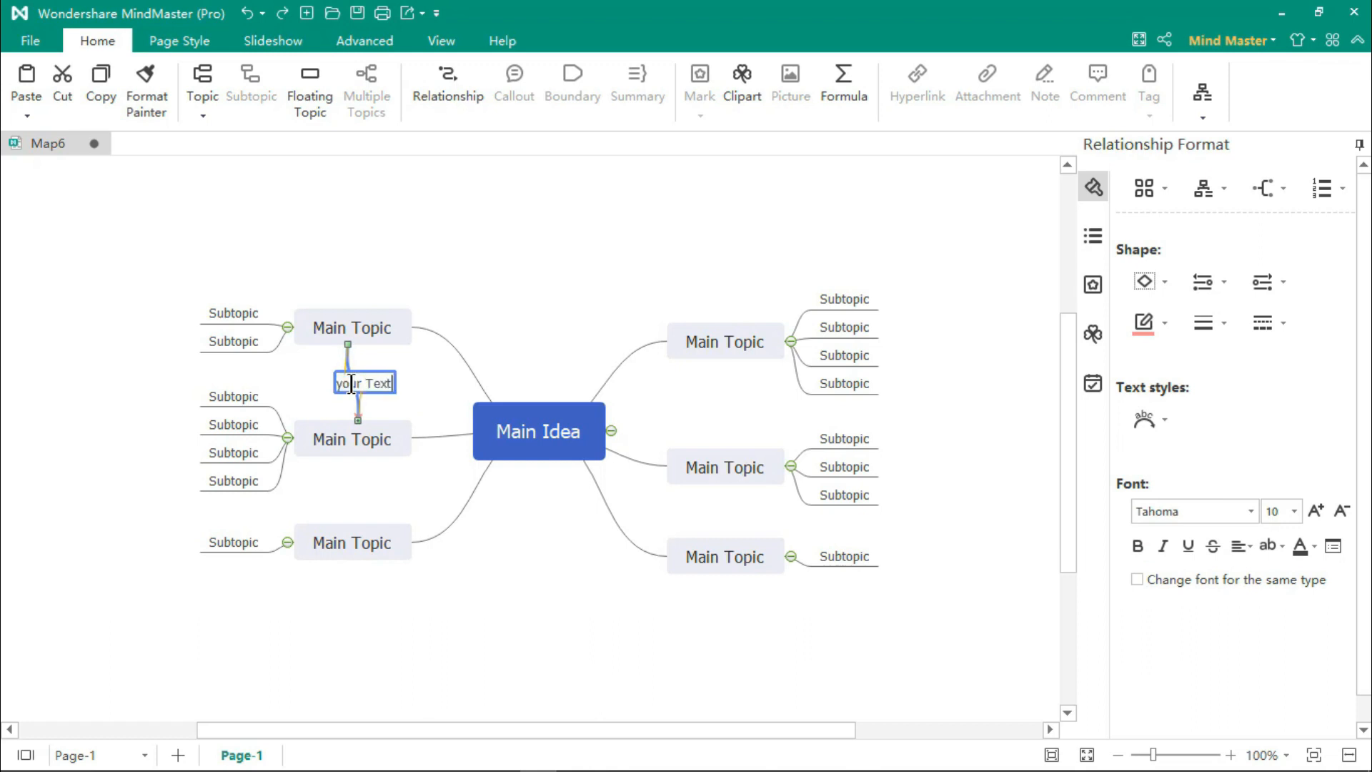
click(514, 74)
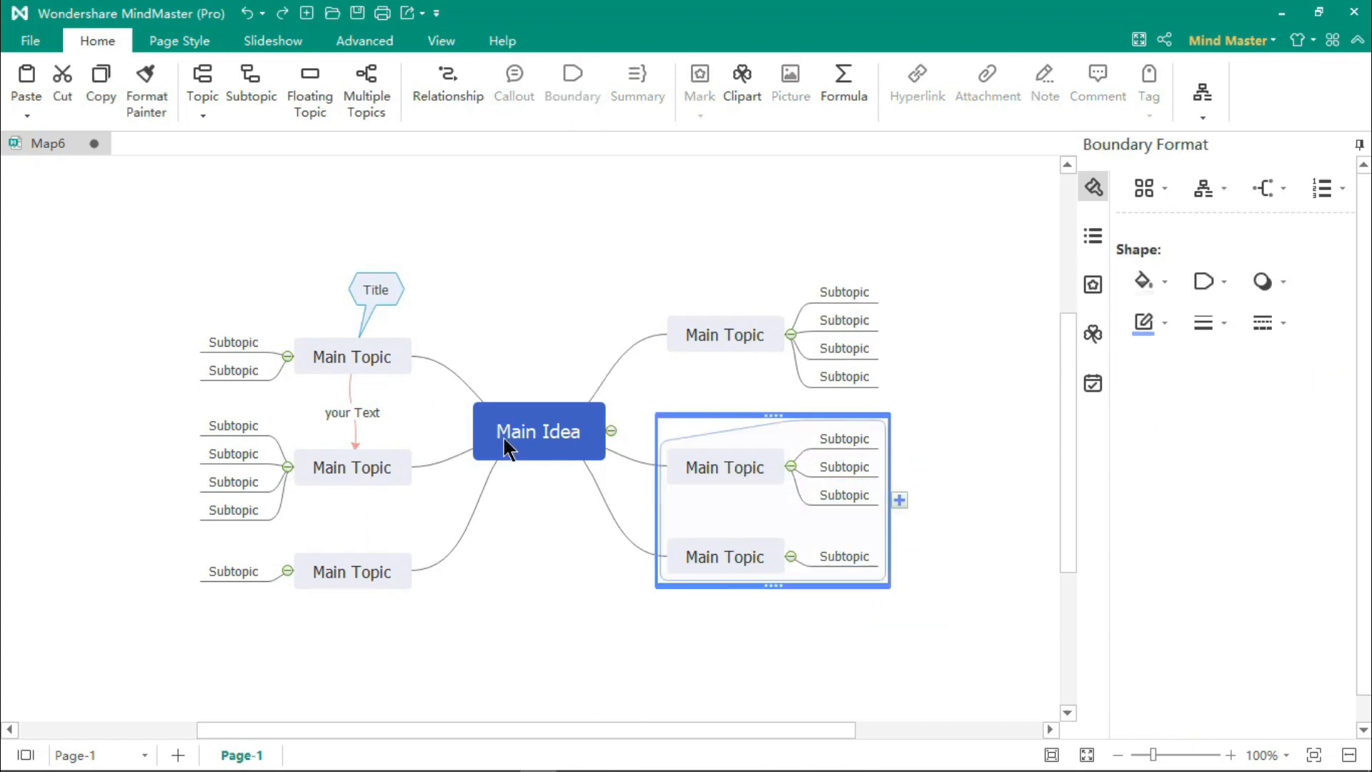
click(637, 74)
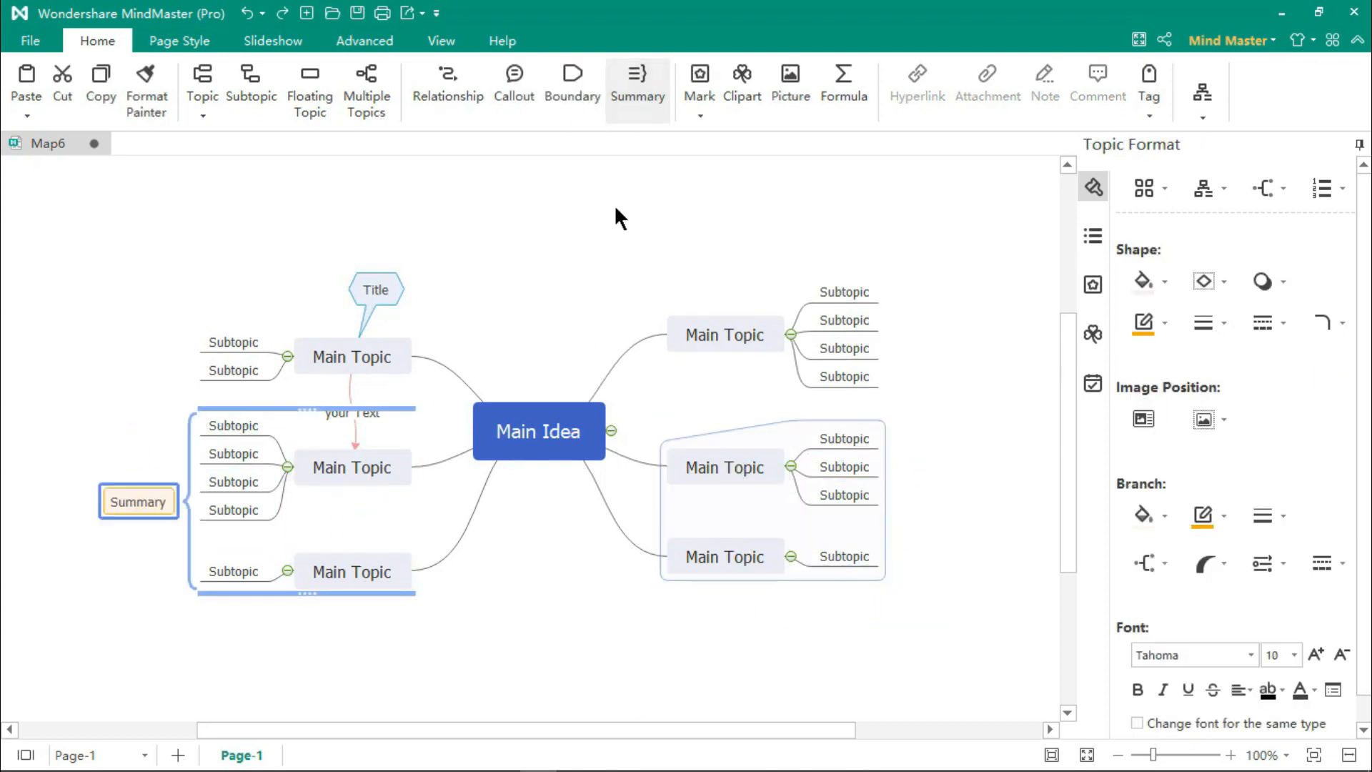
Select the upper-right main topic and bring up the priority marks collection.
click(699, 75)
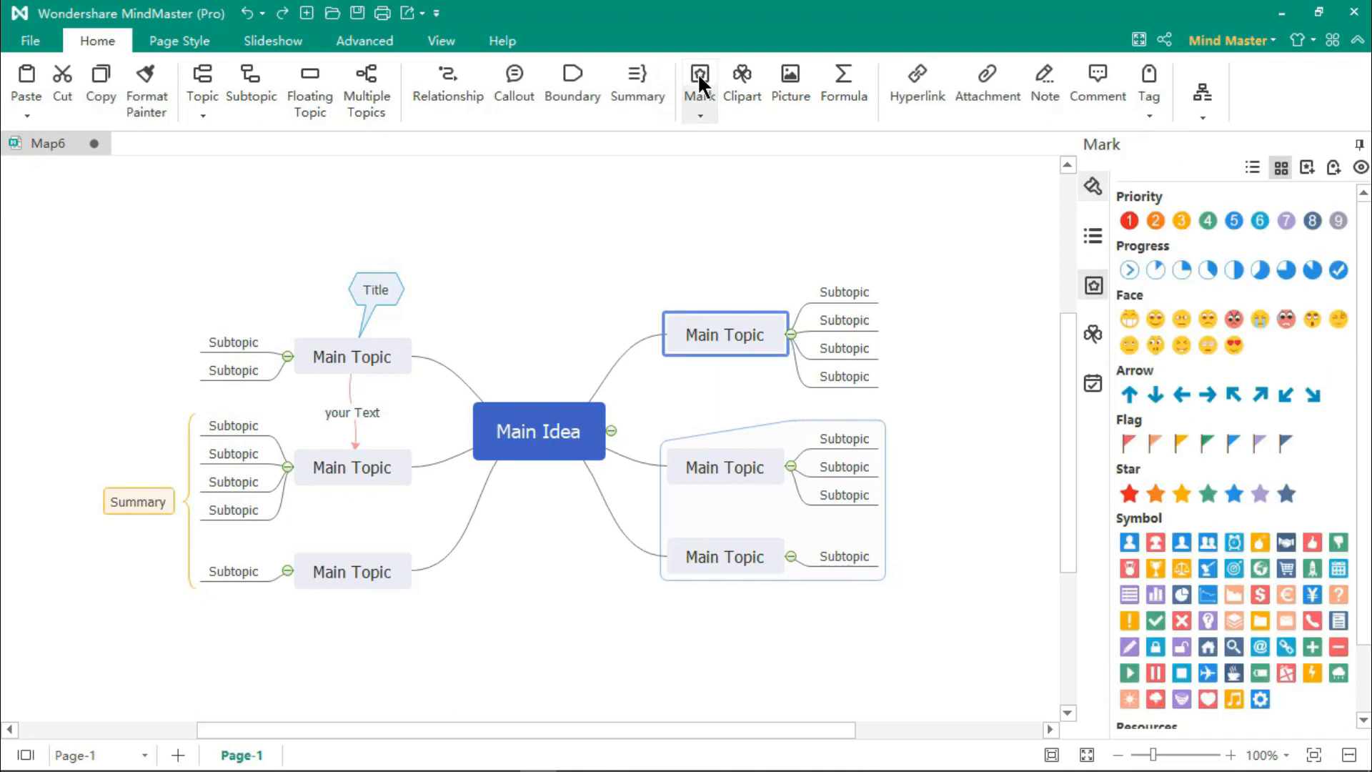
click(1129, 220)
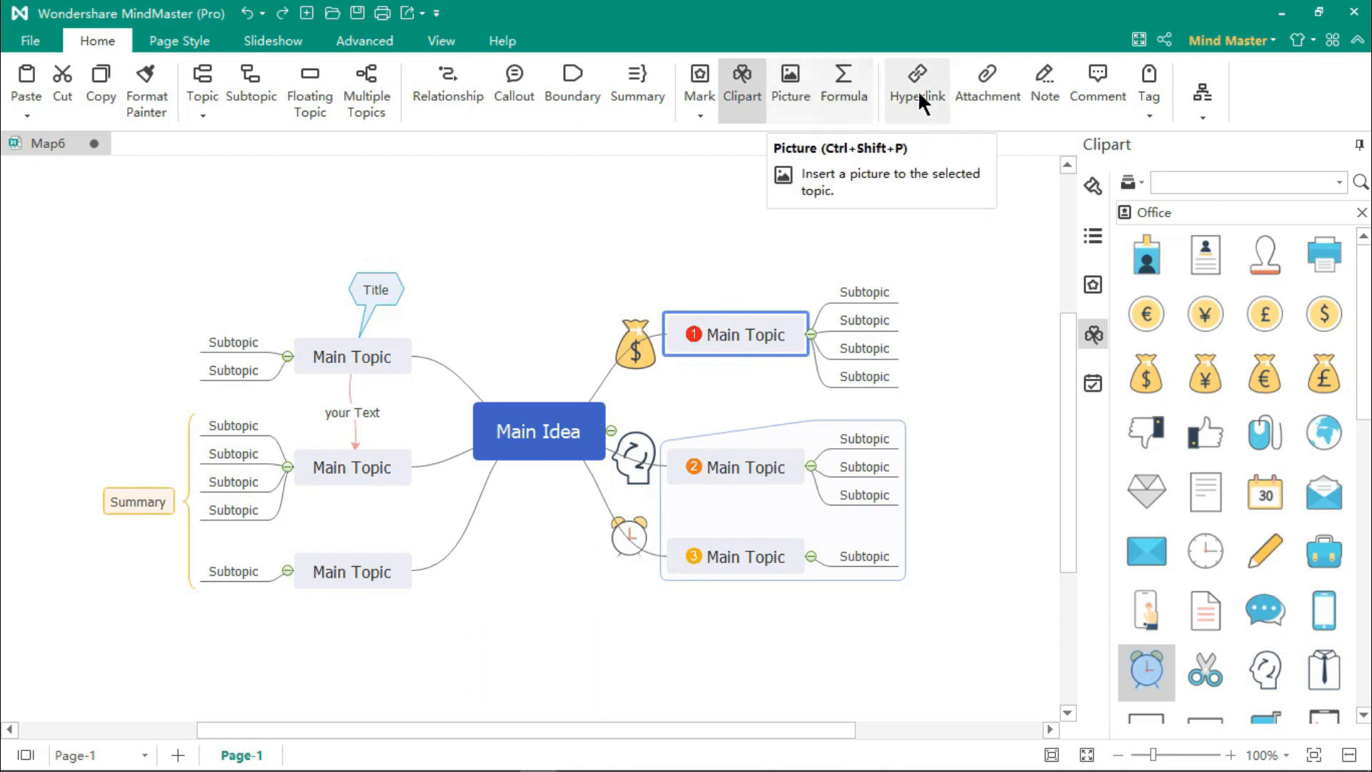
Give main topic 1 a page-topic hyperlink and a file attachment.
click(917, 73)
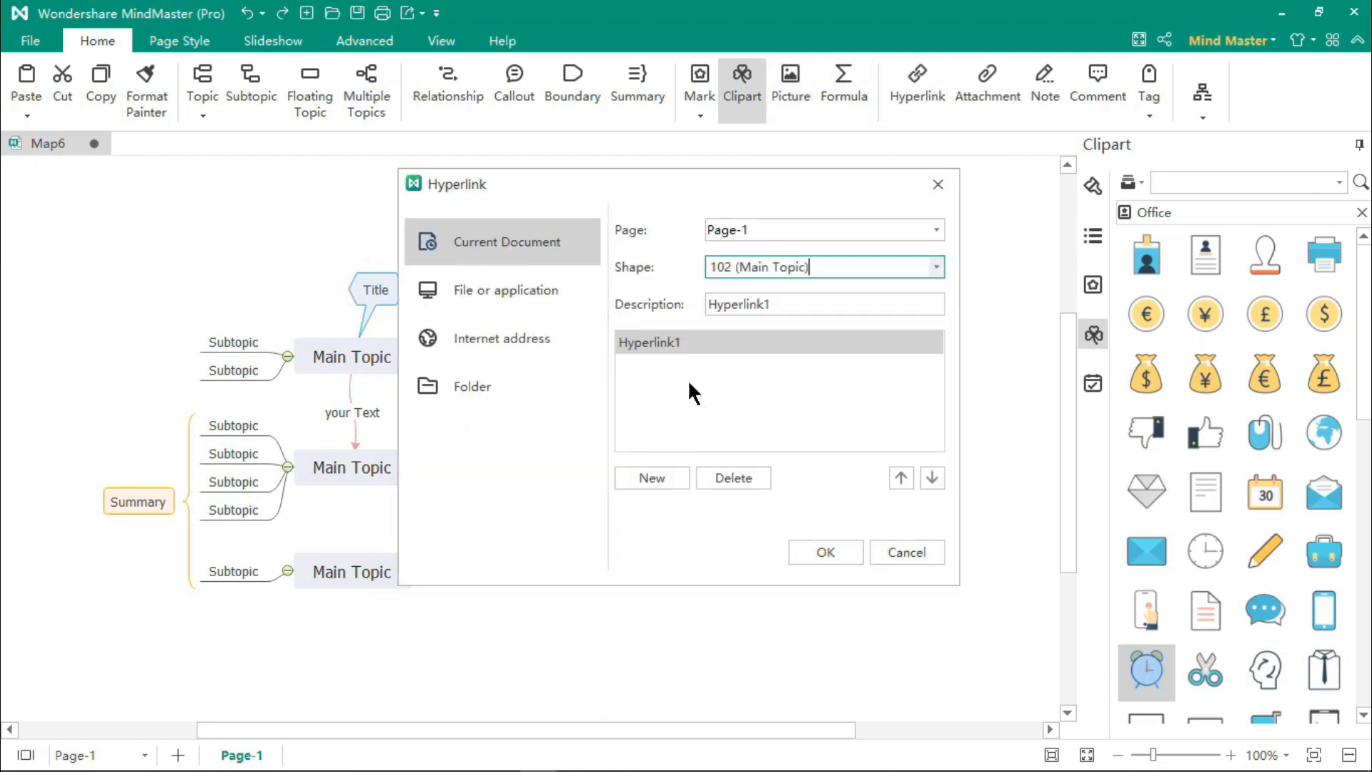
click(988, 78)
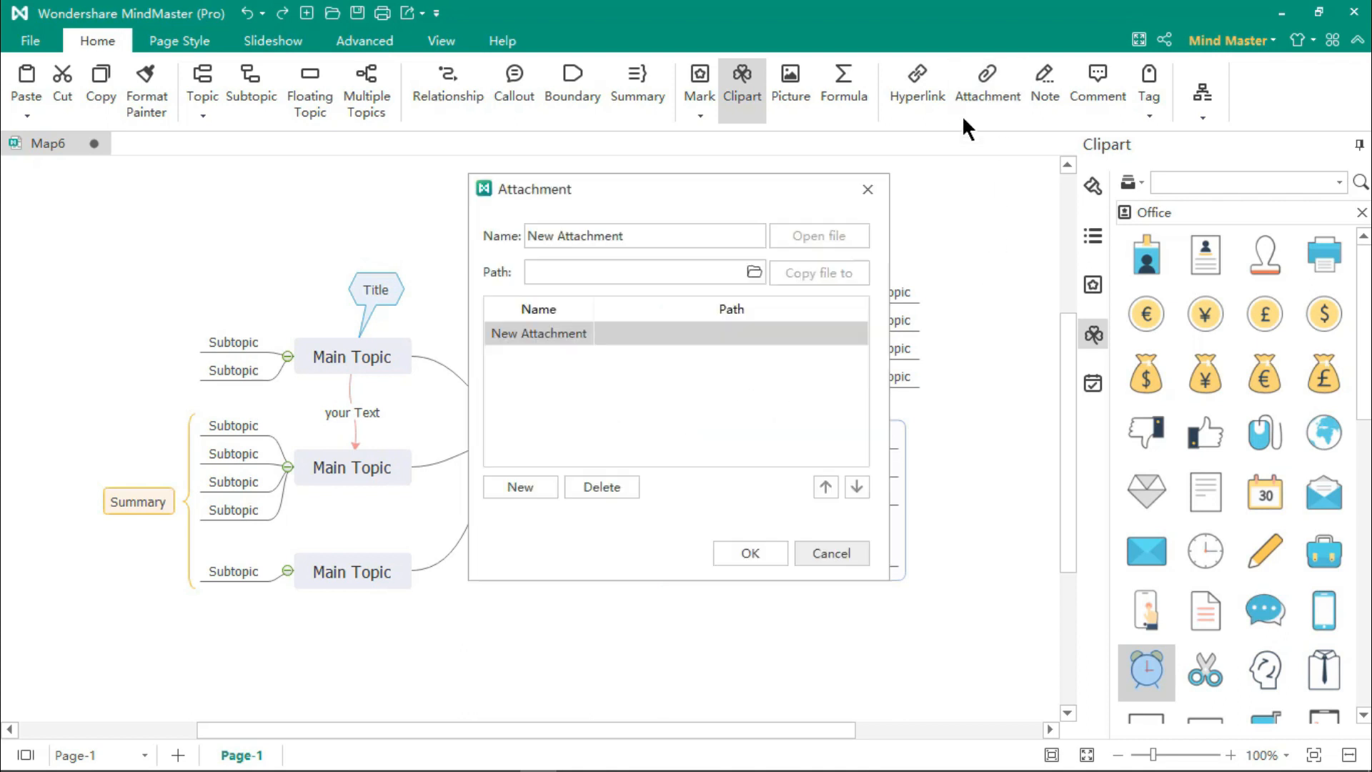
mouse_move(804, 501)
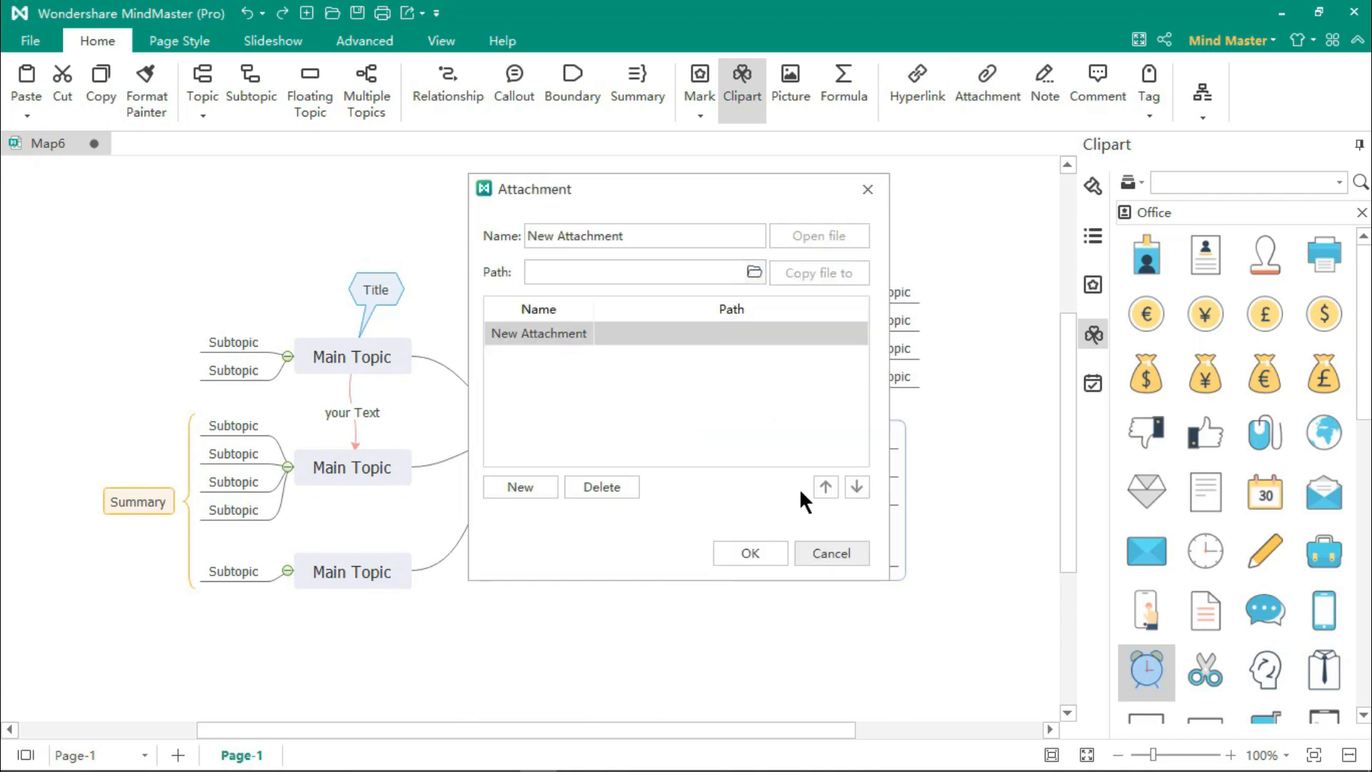
click(1044, 79)
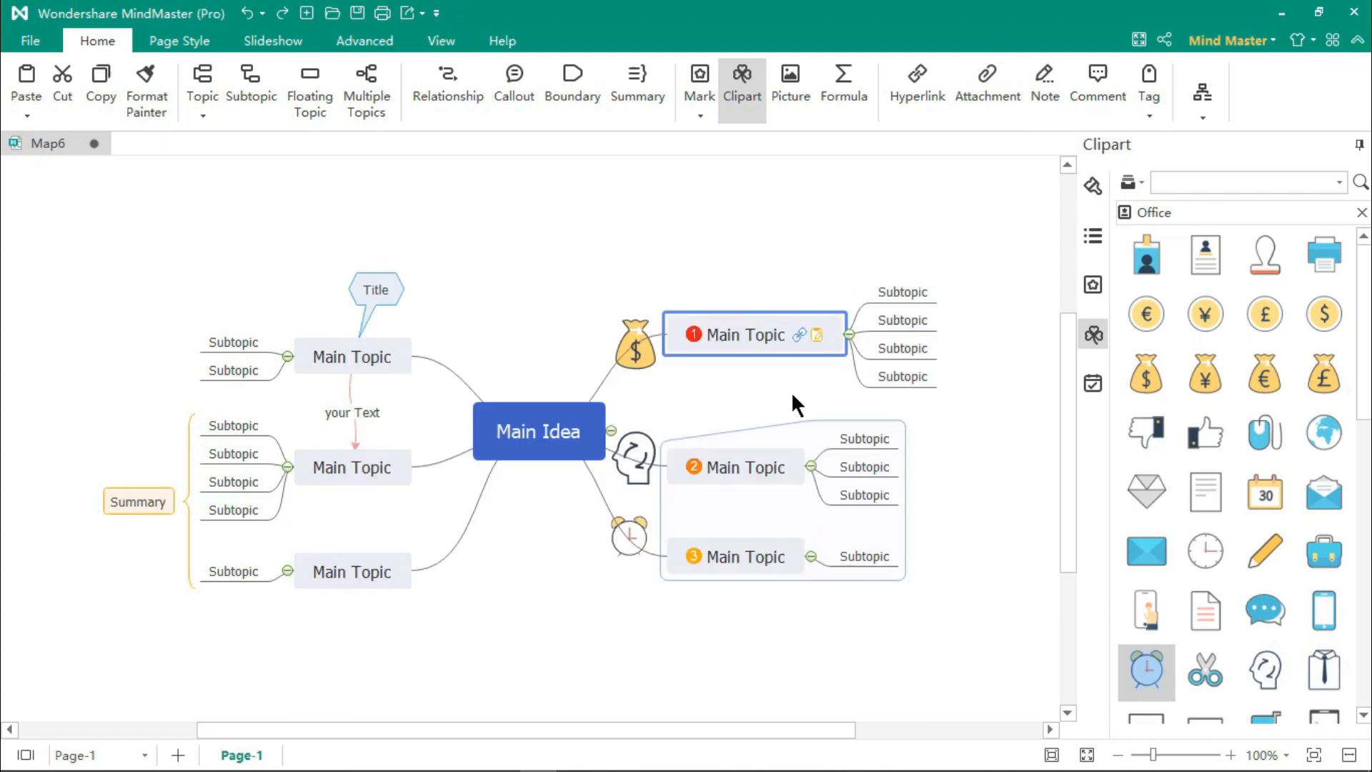
click(1098, 78)
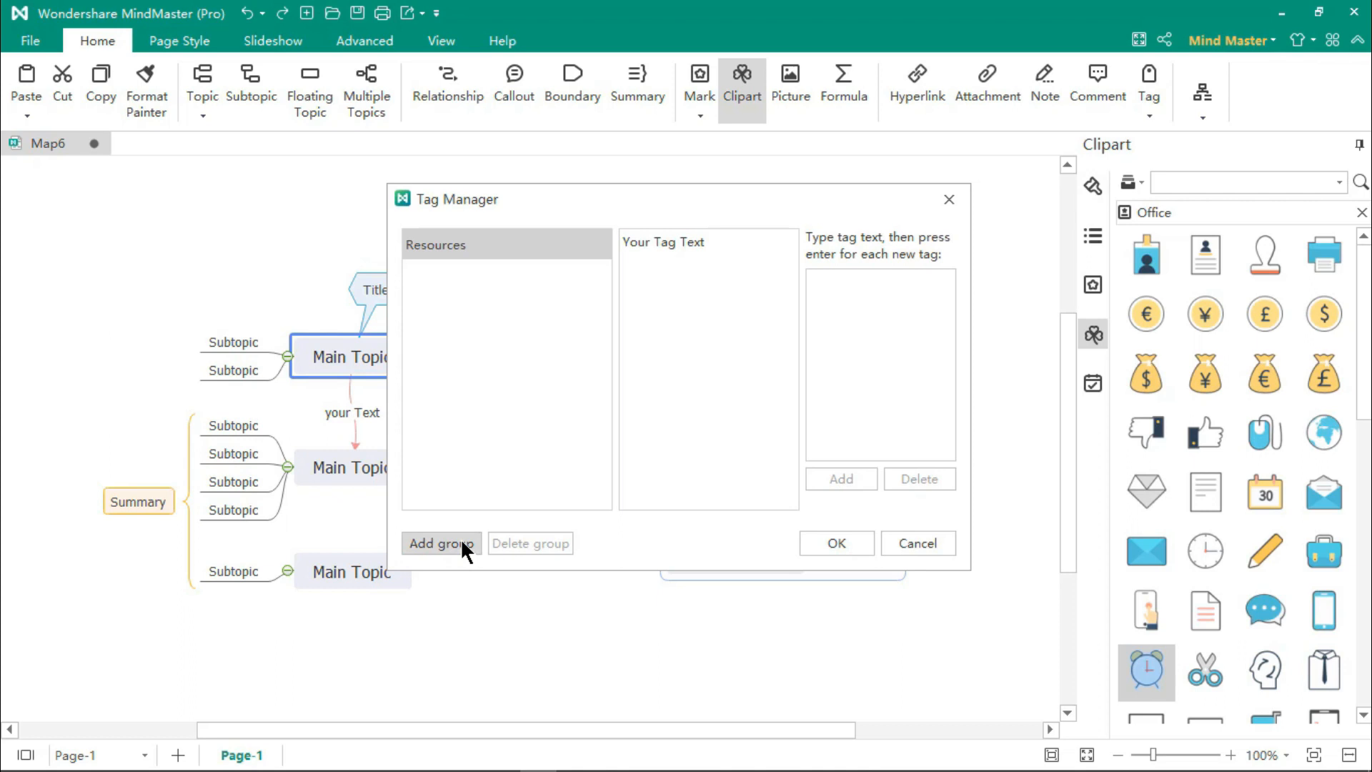
Create a TITLE tag group and apply 'Your Tag Text' and 'TITLE: Group name' to the topic.
click(441, 543)
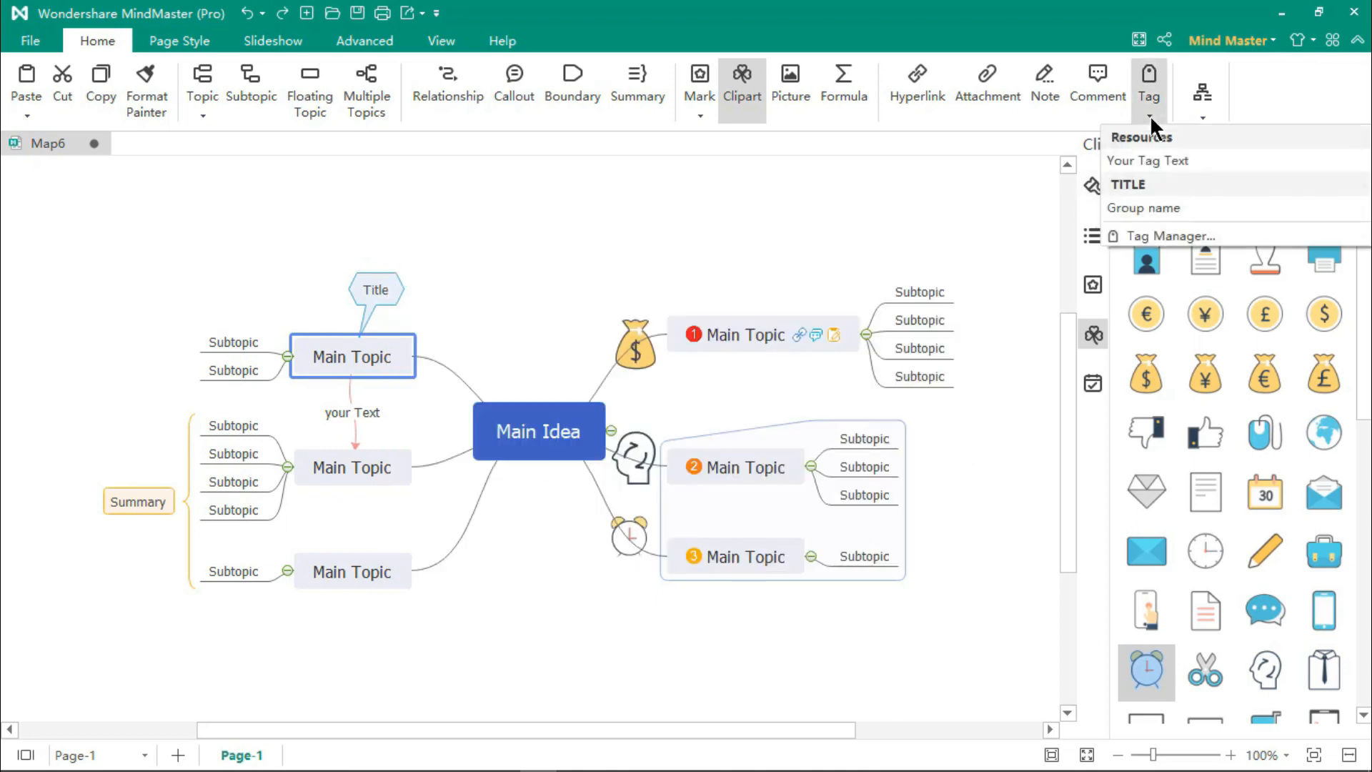
click(1147, 160)
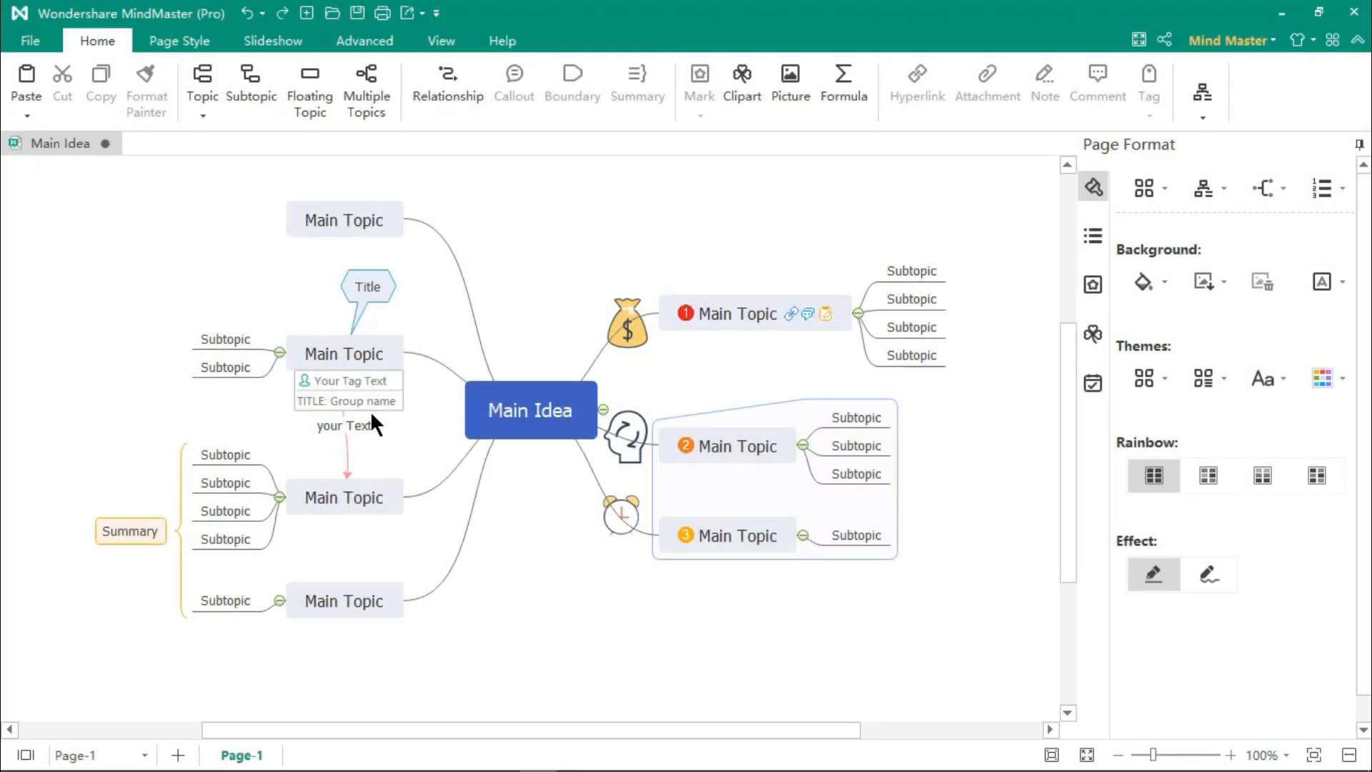
mouse_move(550, 541)
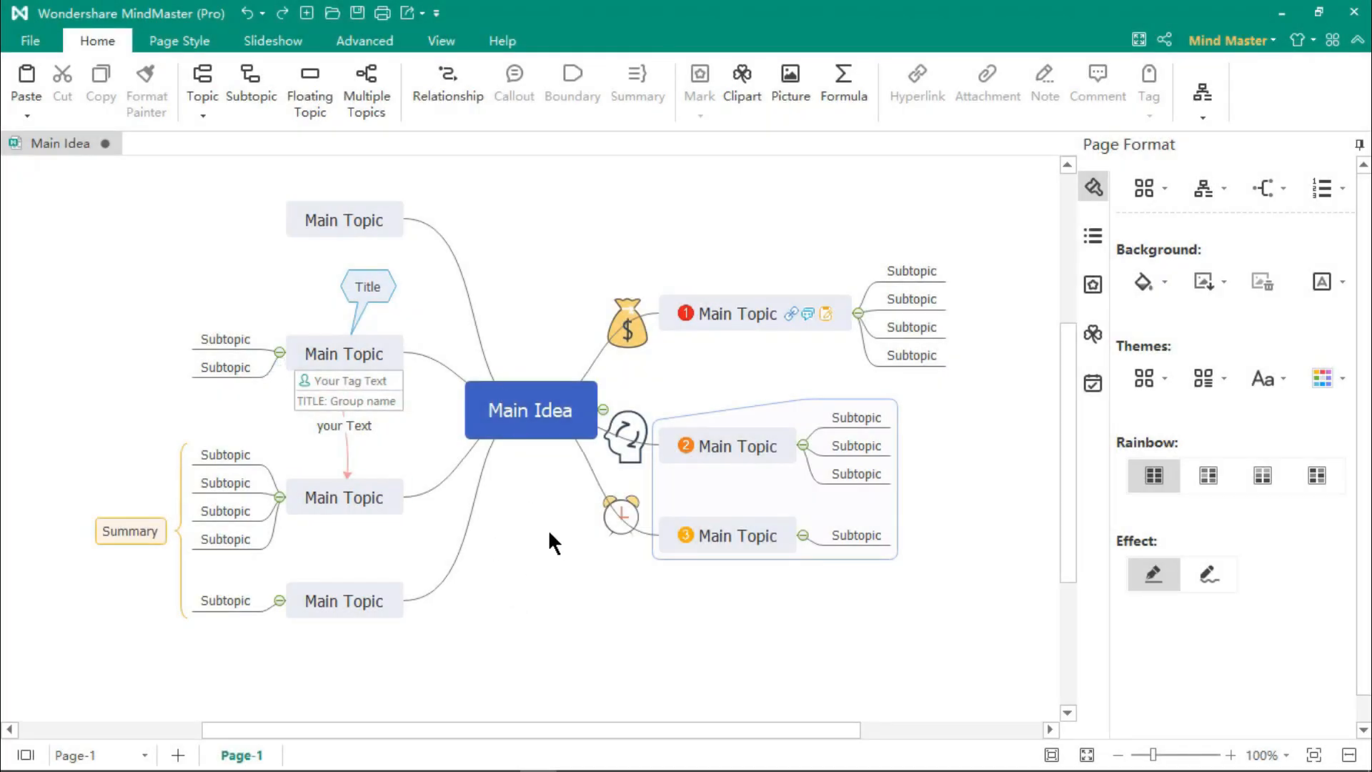
Apply a colourful oval-topic theme and switch the map to a right-leaning layout.
click(1091, 187)
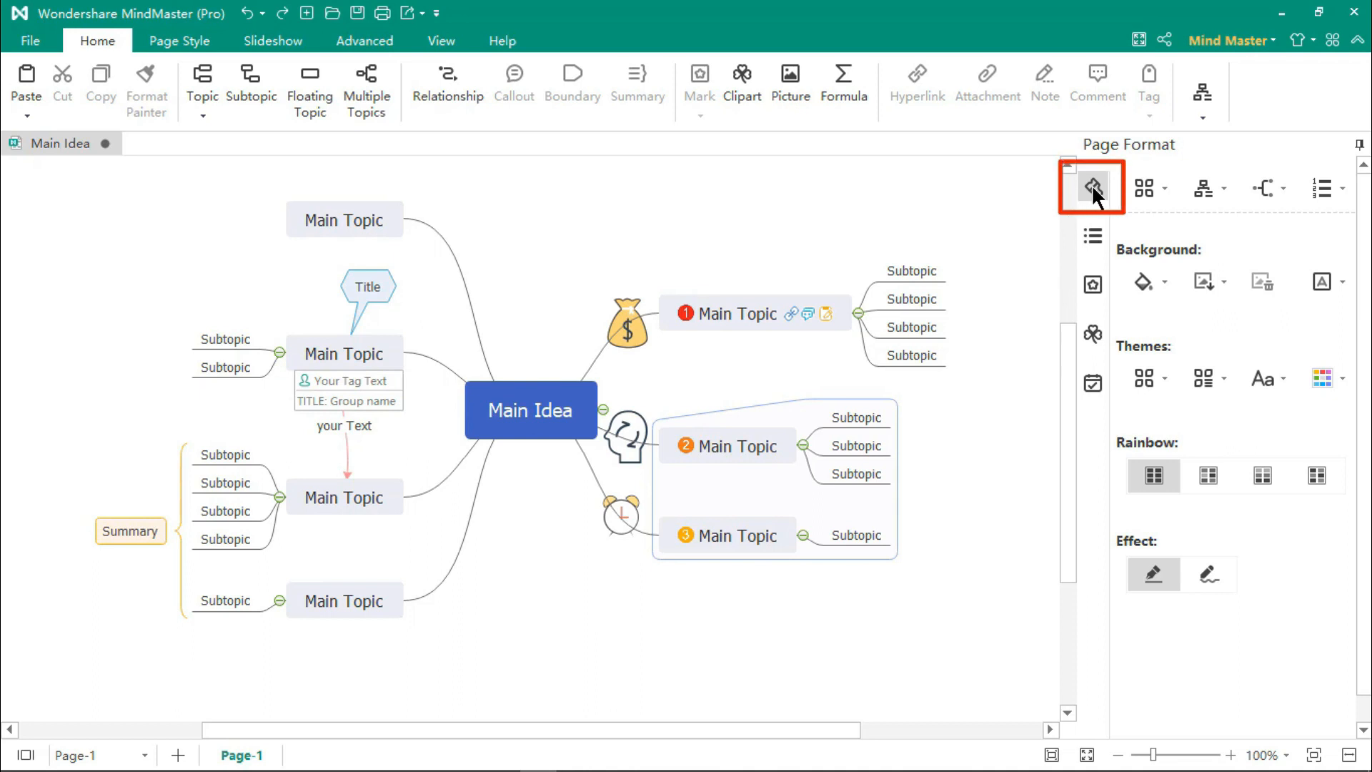
click(1093, 187)
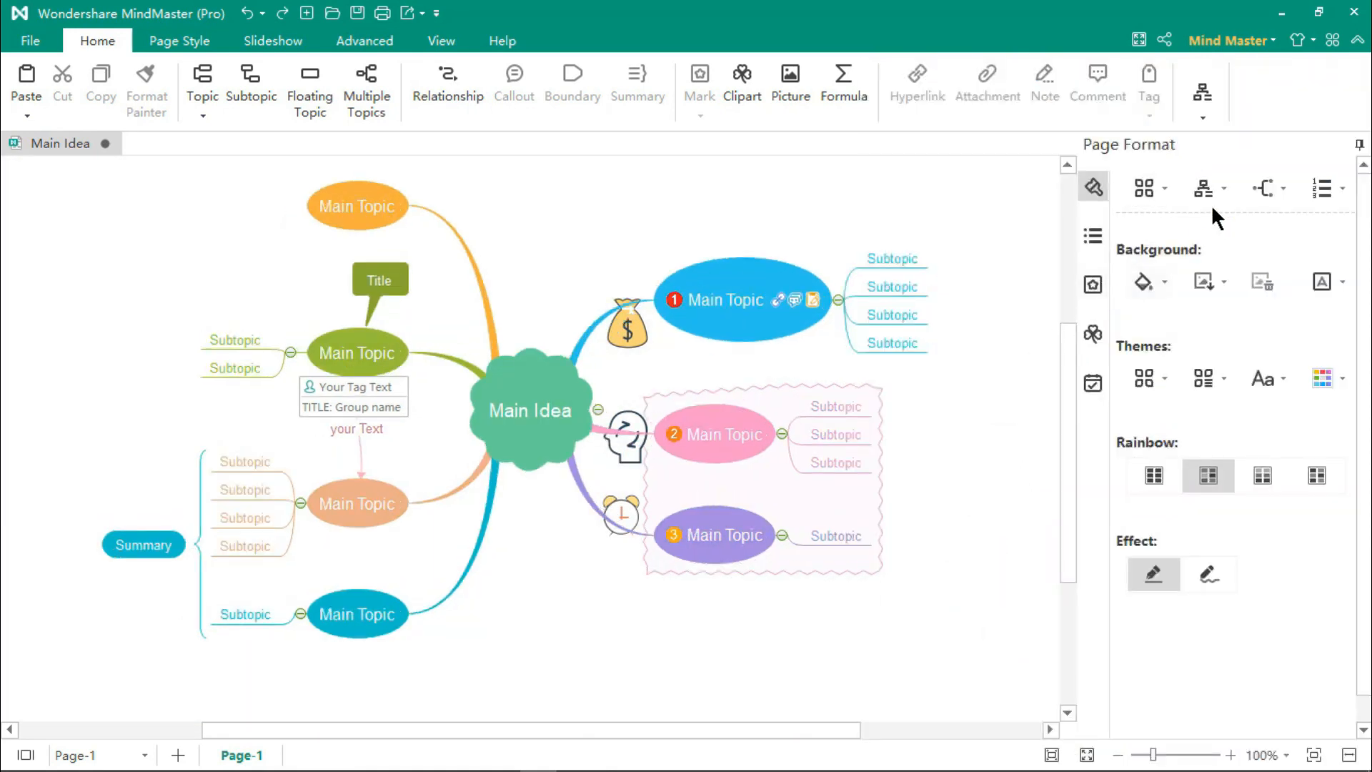
click(1204, 188)
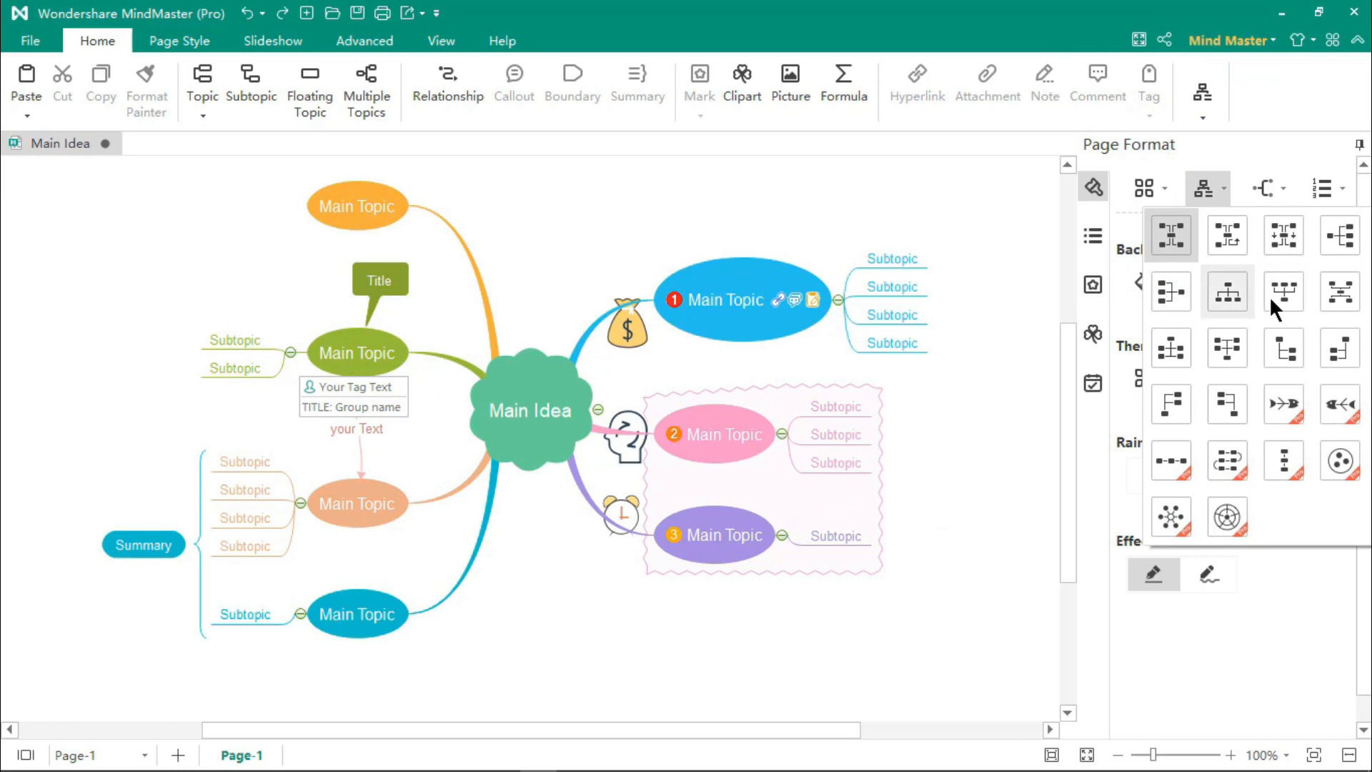
click(1227, 292)
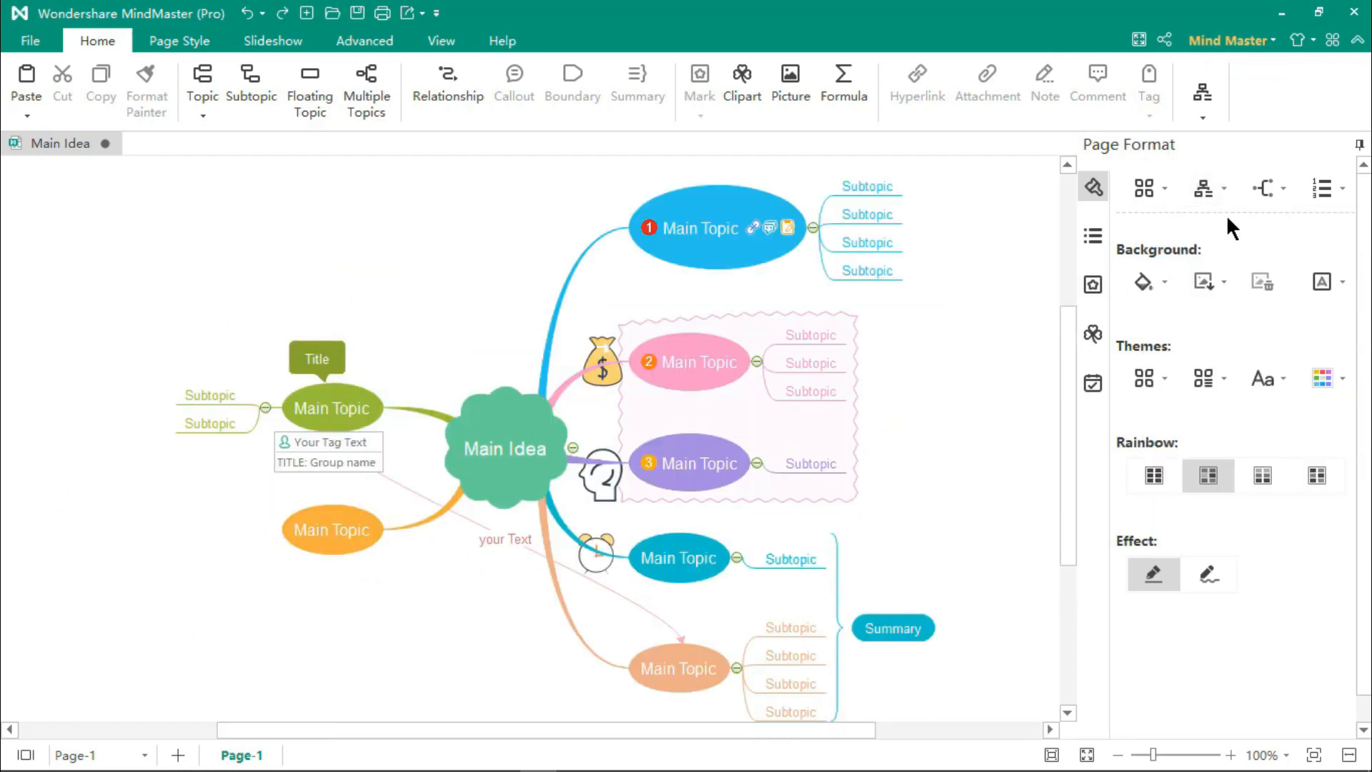
click(1220, 188)
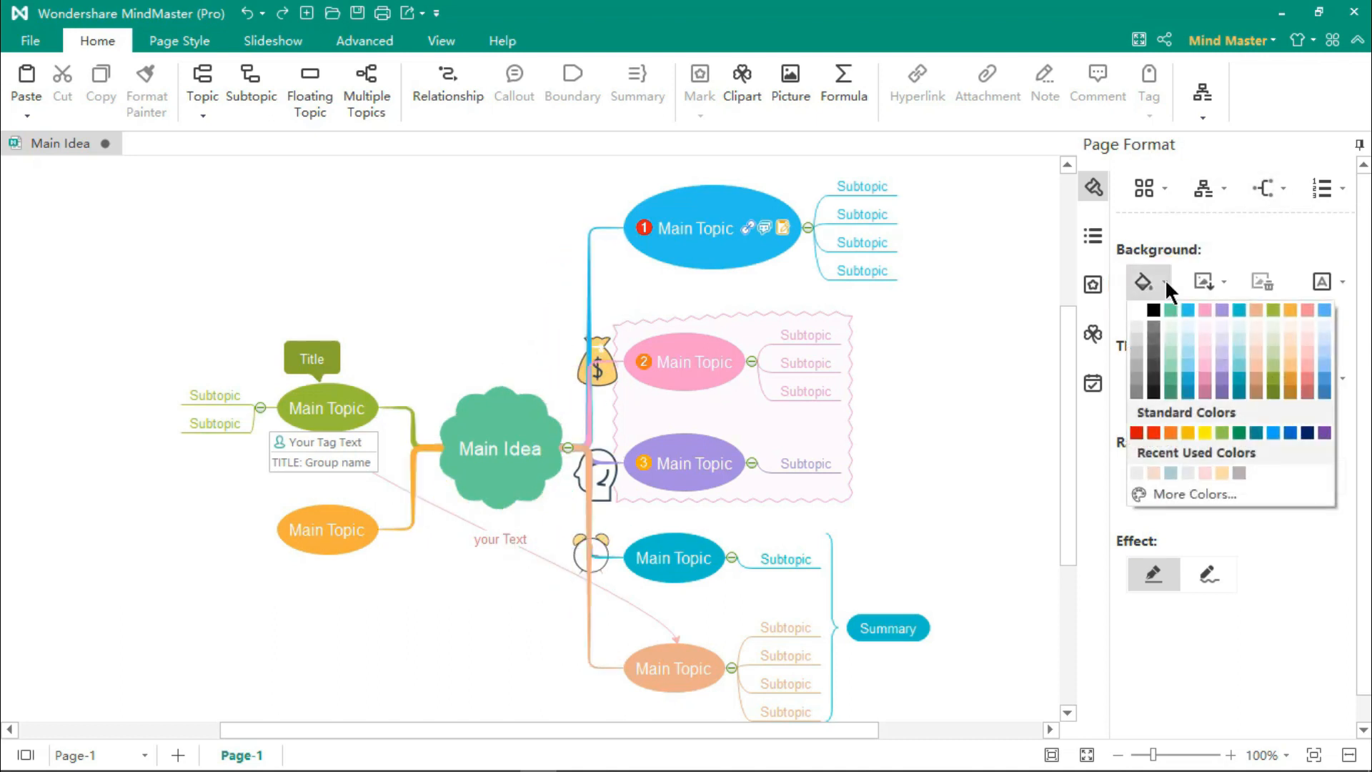
Give the page a woven texture, a 'DO NOT COPY' watermark and per-branch rainbow colours.
click(1205, 282)
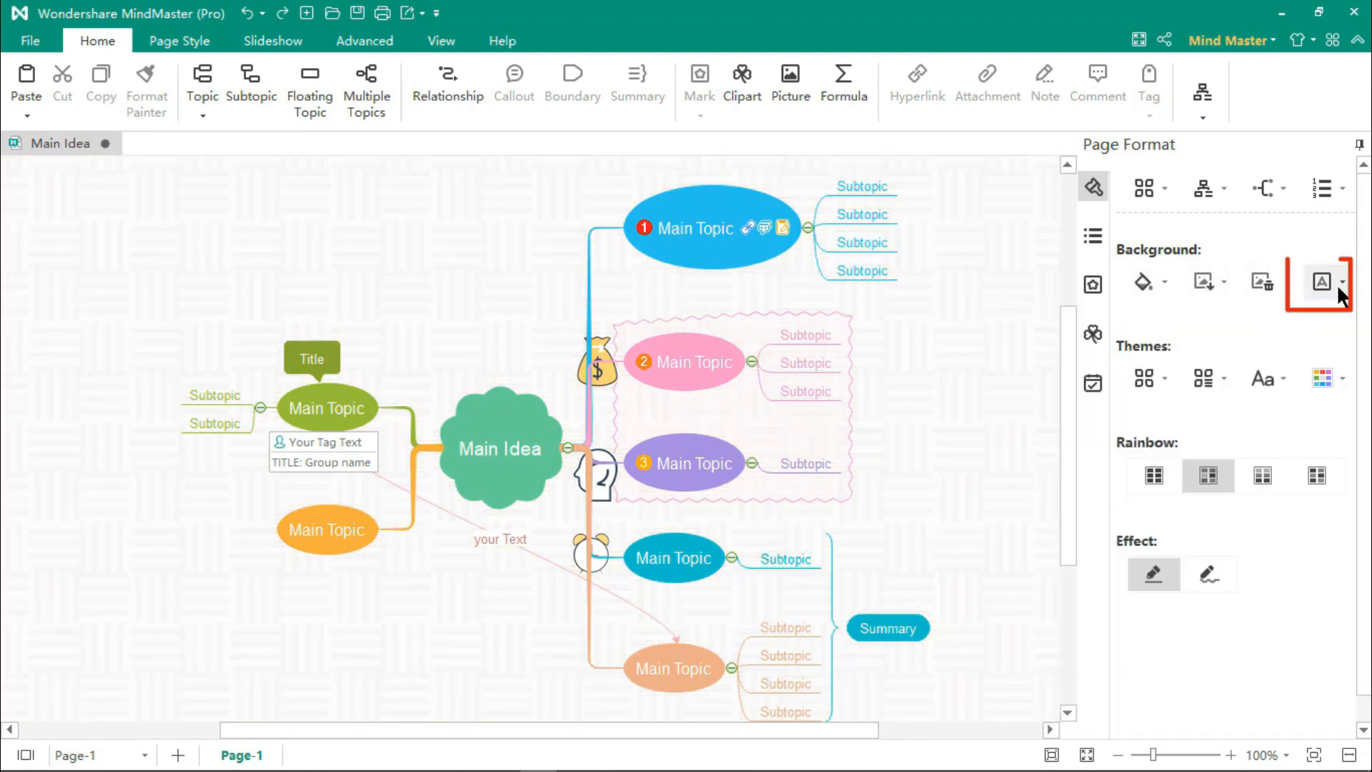
click(1322, 282)
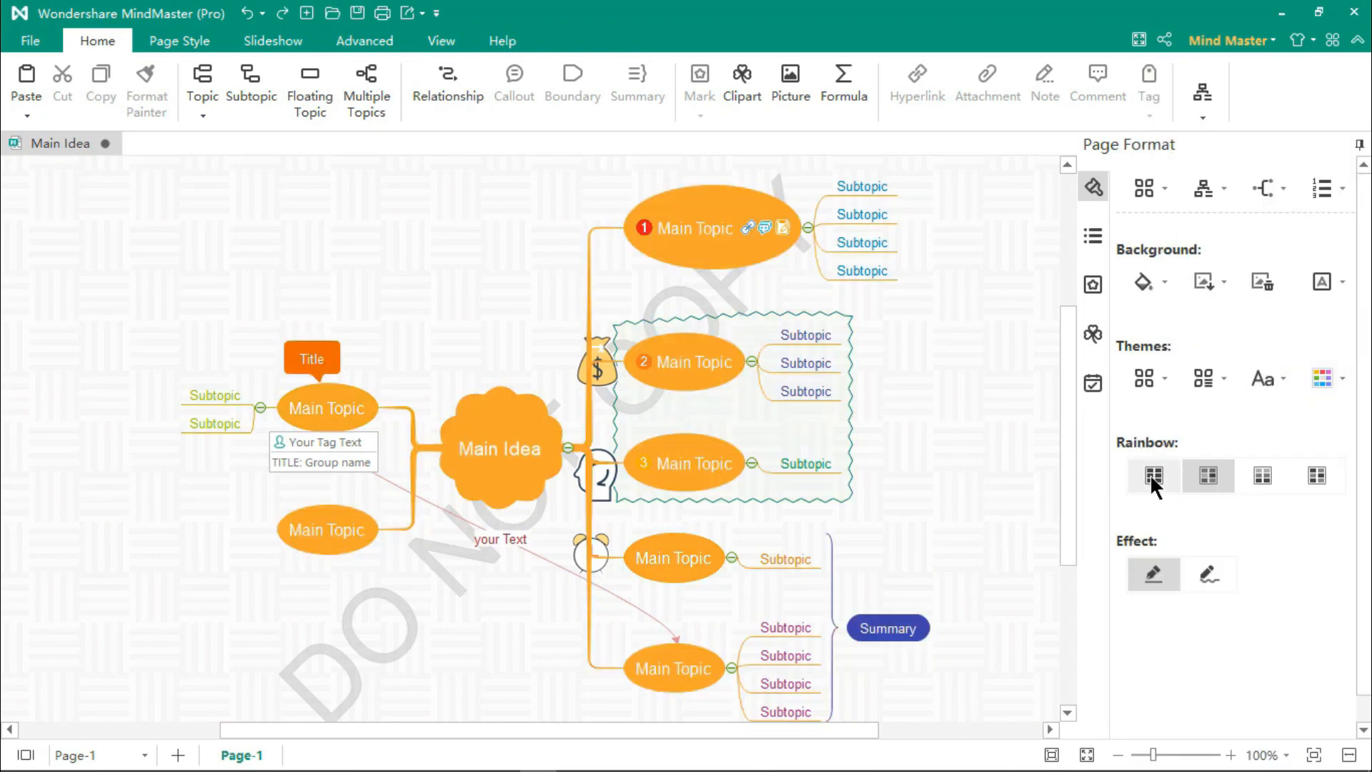
click(1316, 475)
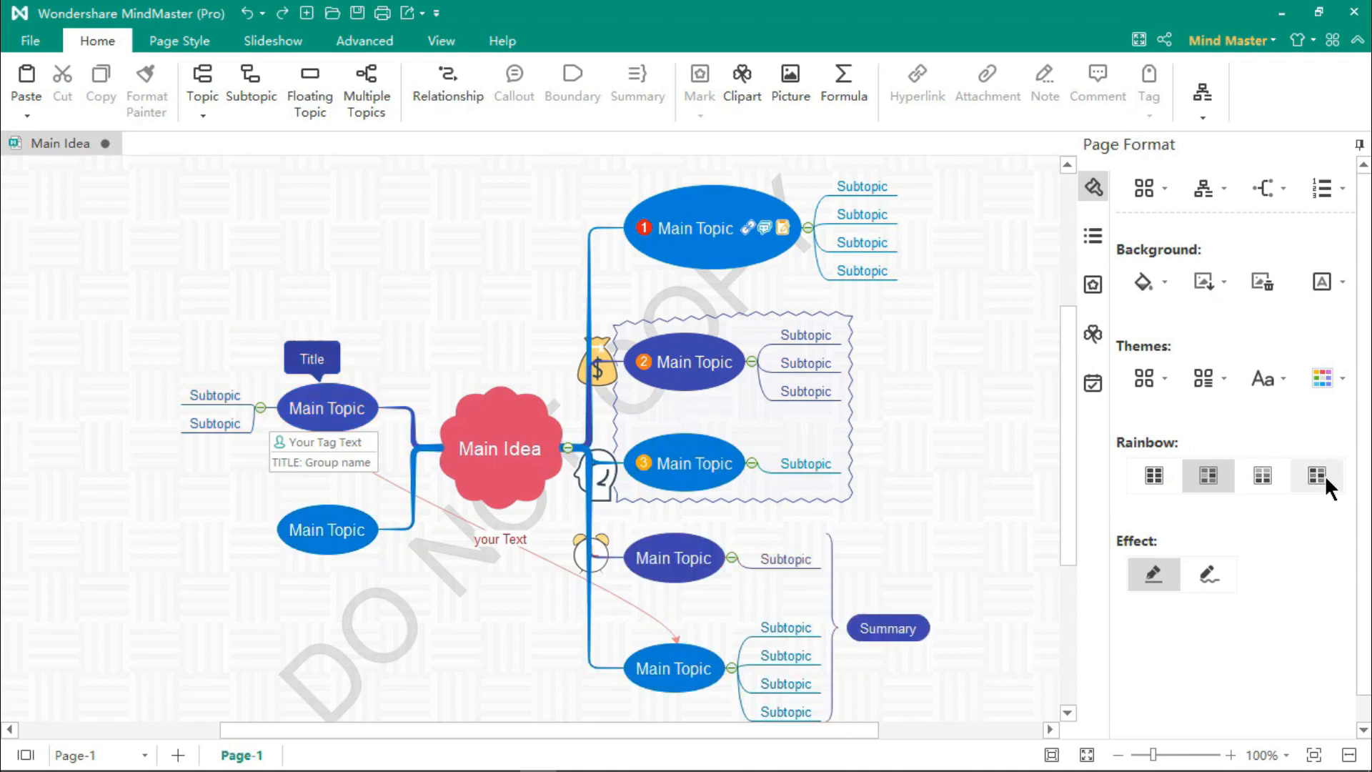
click(1261, 475)
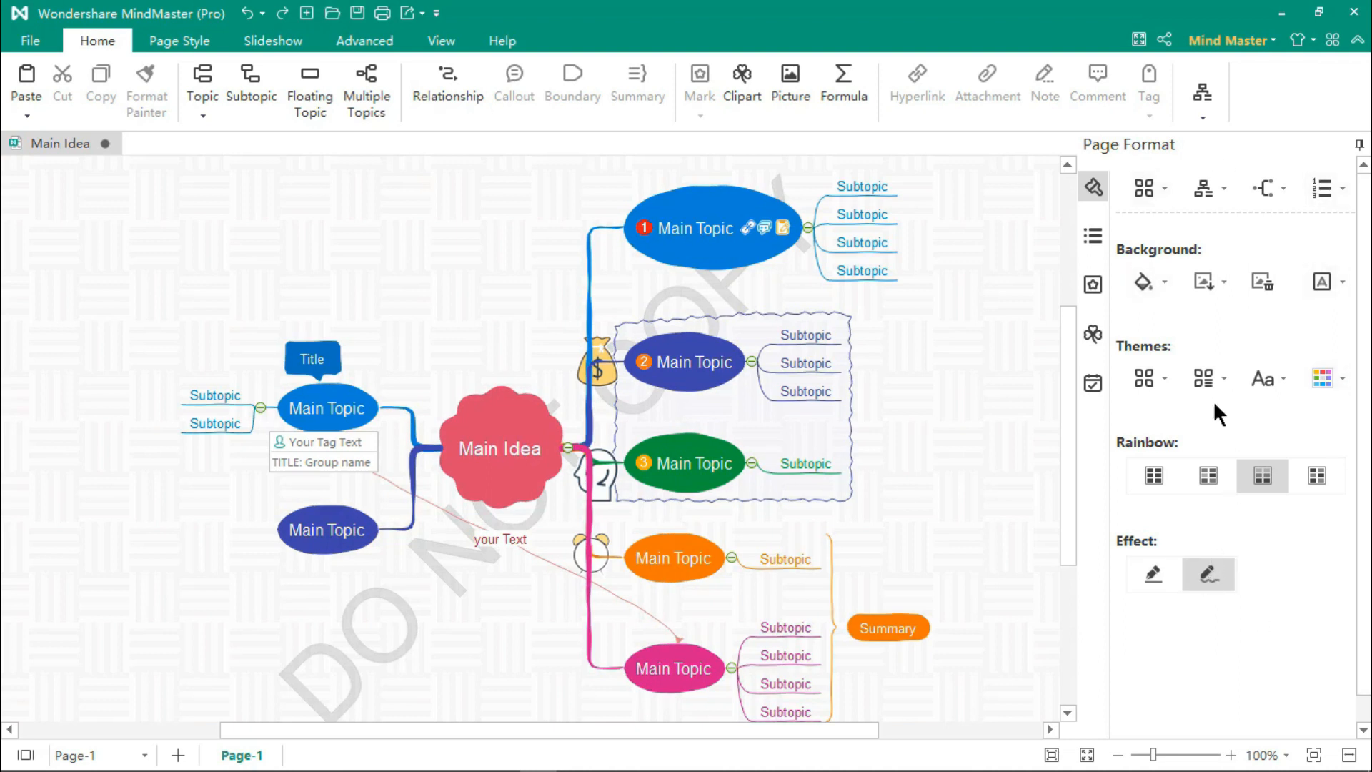
Save the custom theme under the name 'SomeName'.
click(1204, 379)
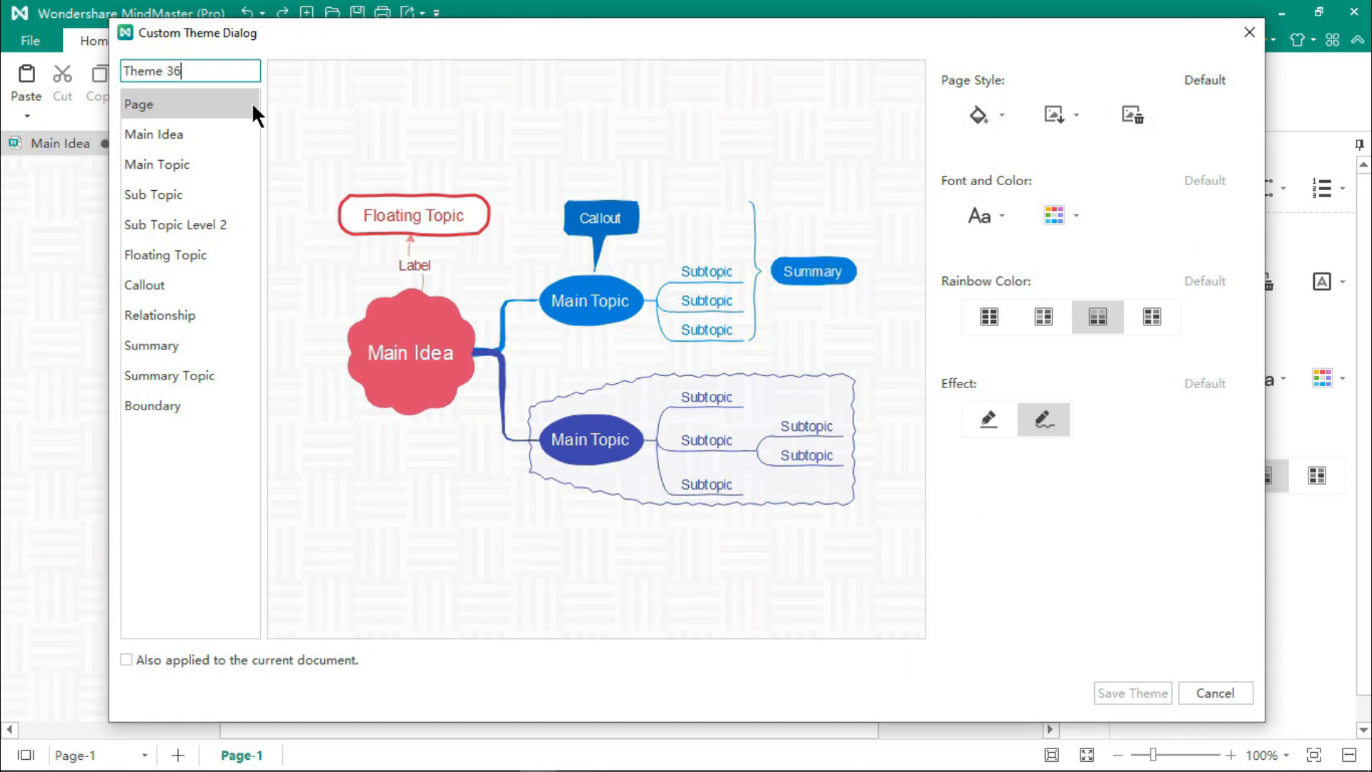
text(SomeName)
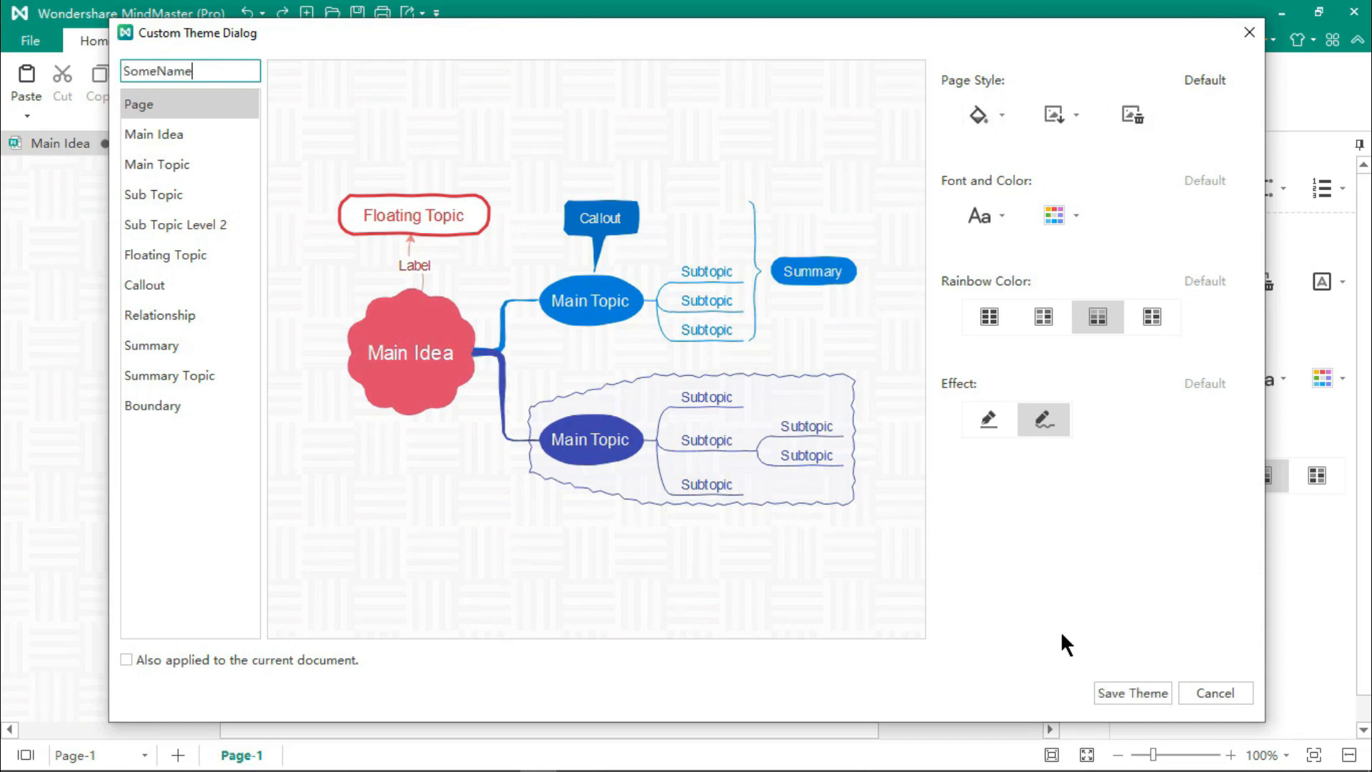
click(1132, 693)
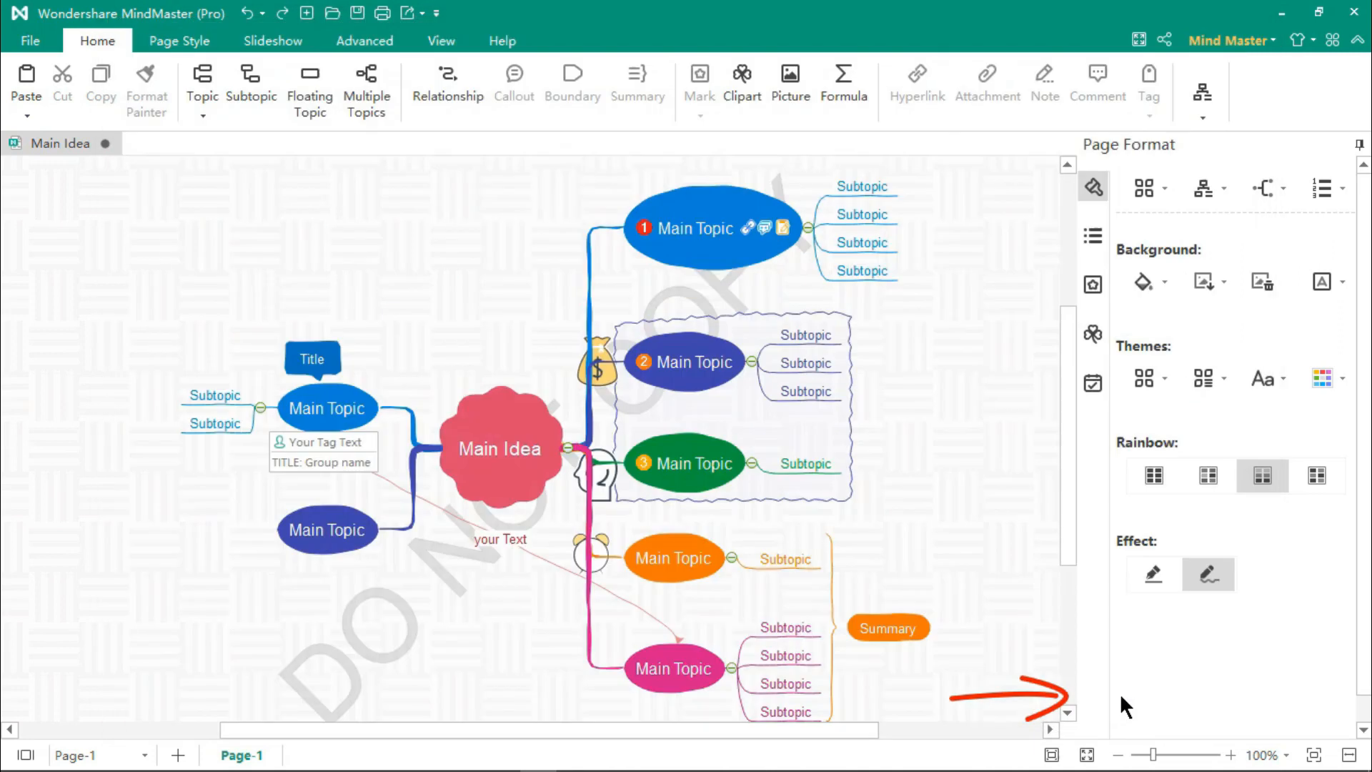
click(1092, 285)
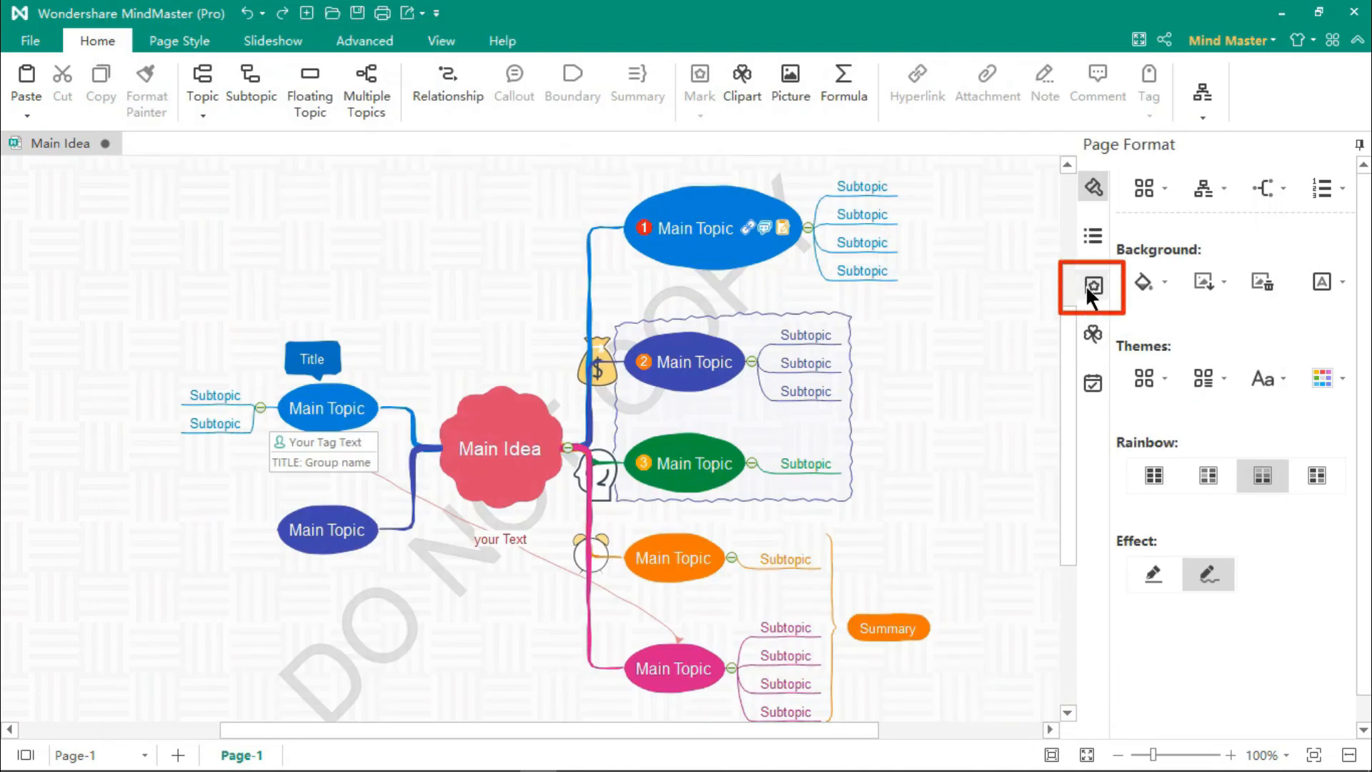
Add a progress mark to a main topic and place the Education trophy clipart beside the green topic.
click(1093, 286)
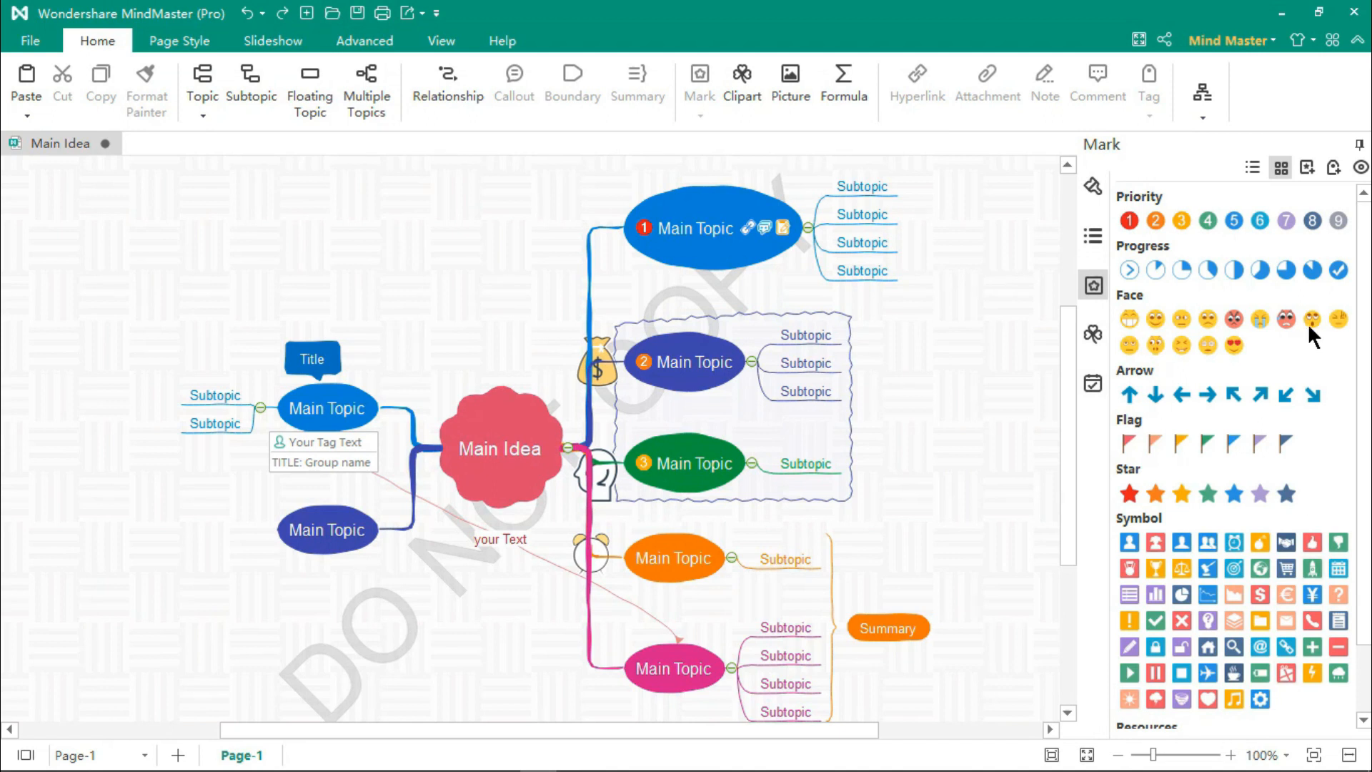
click(695, 229)
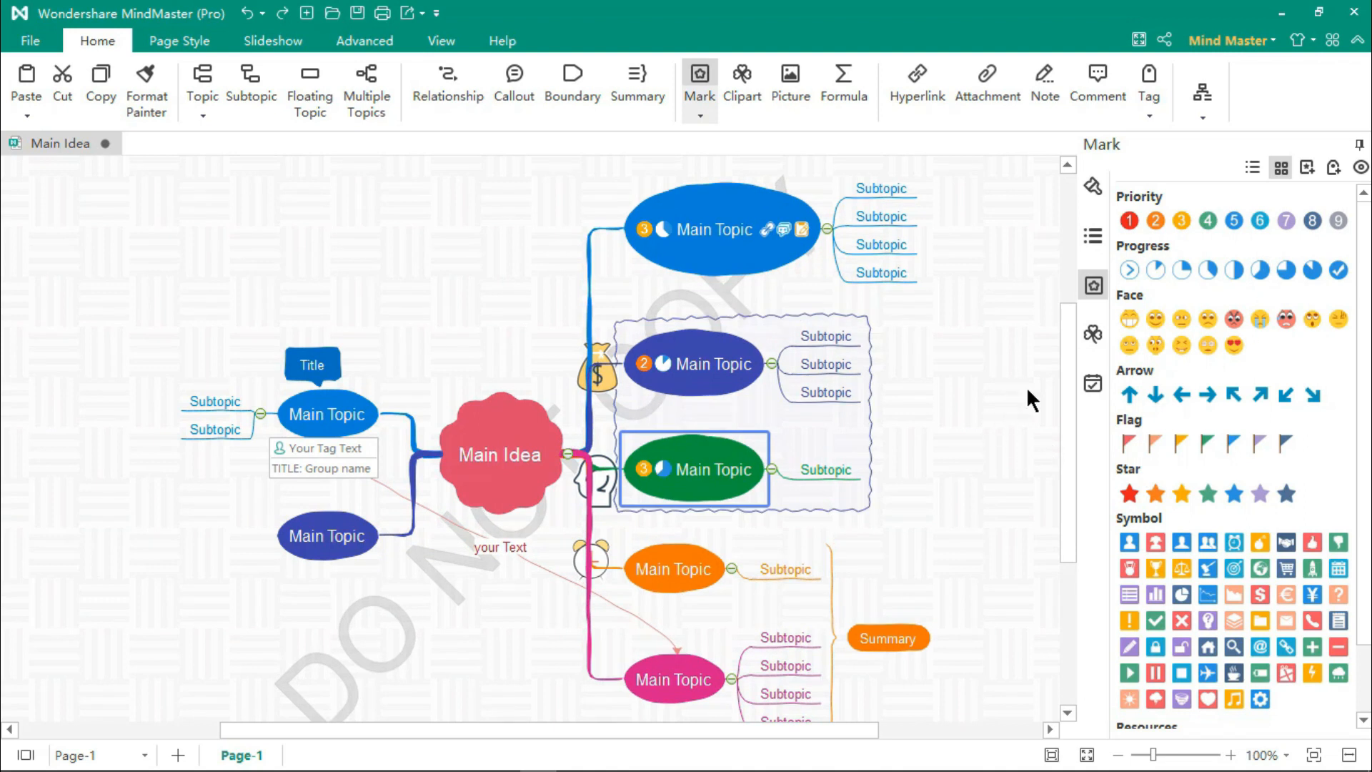
click(741, 75)
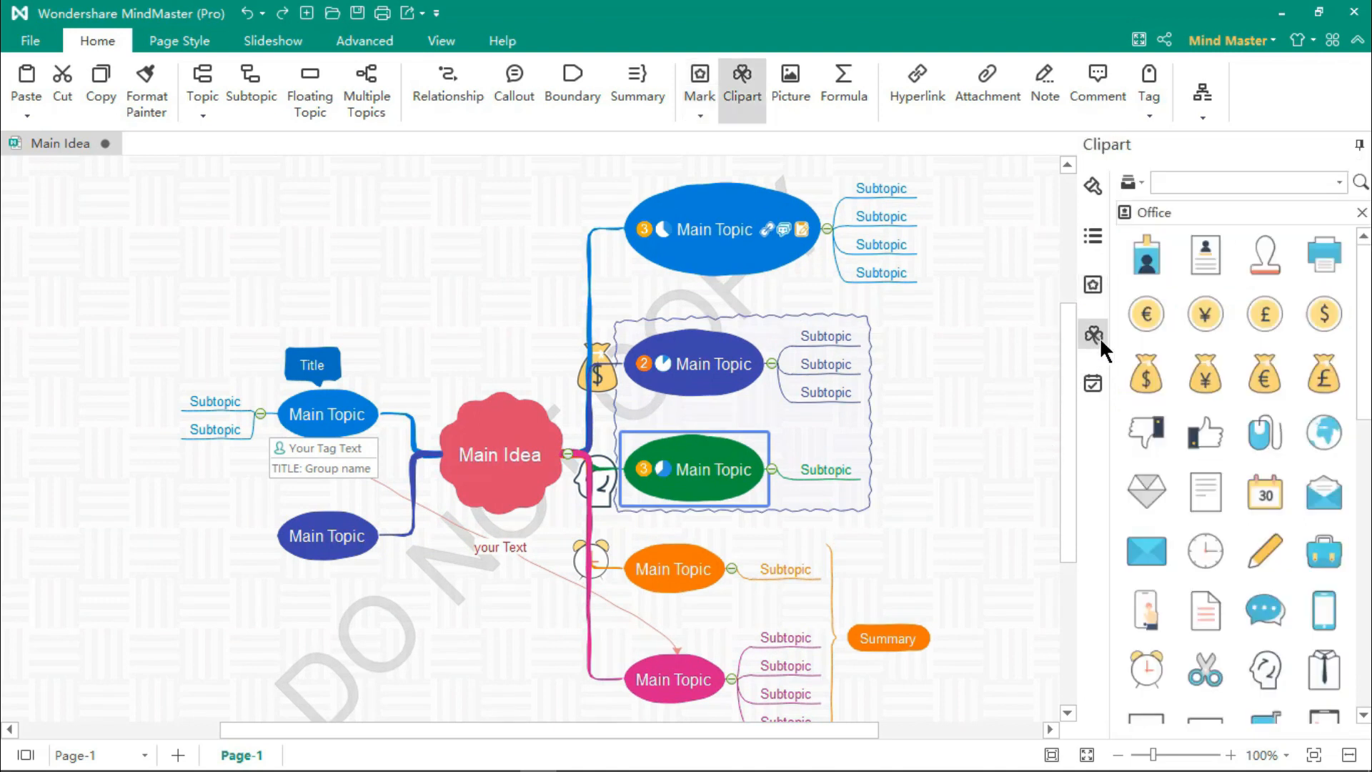
click(1129, 182)
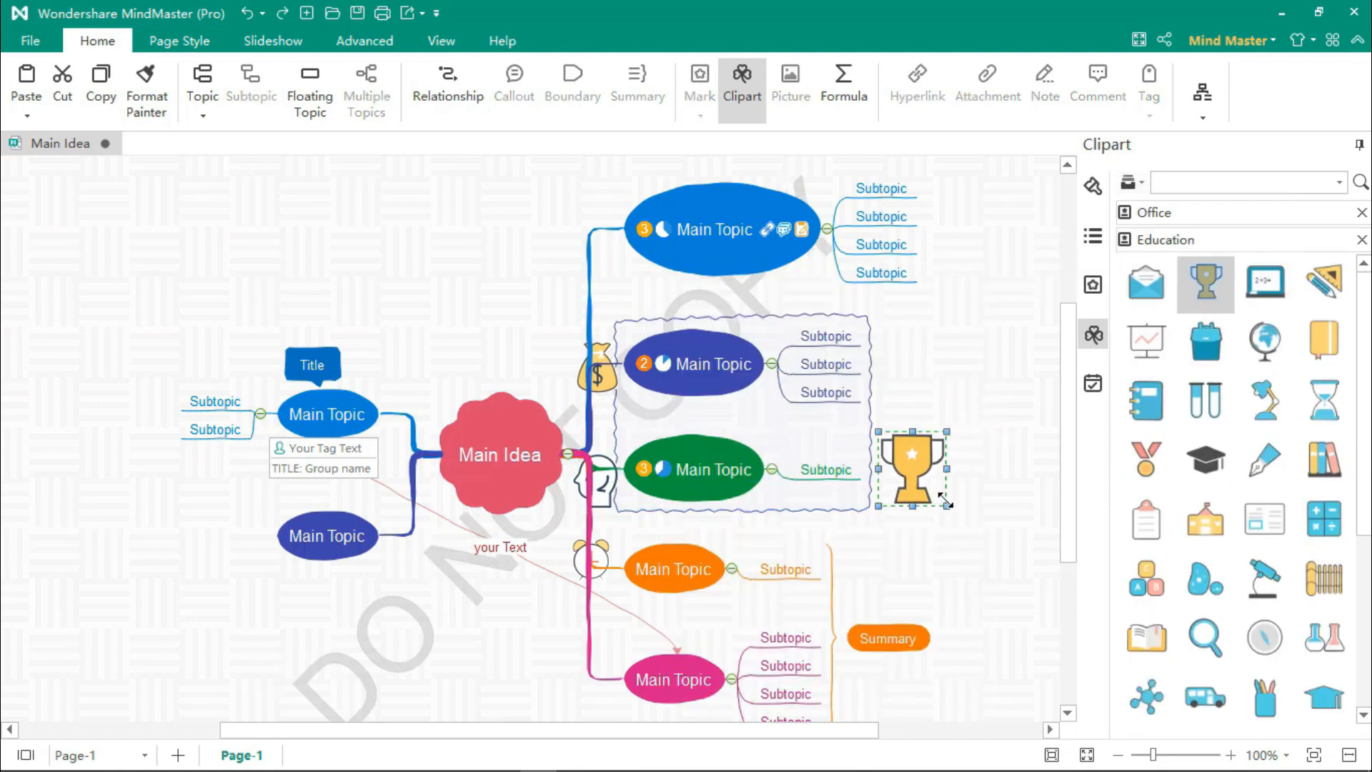
drag(910, 468, 402, 535)
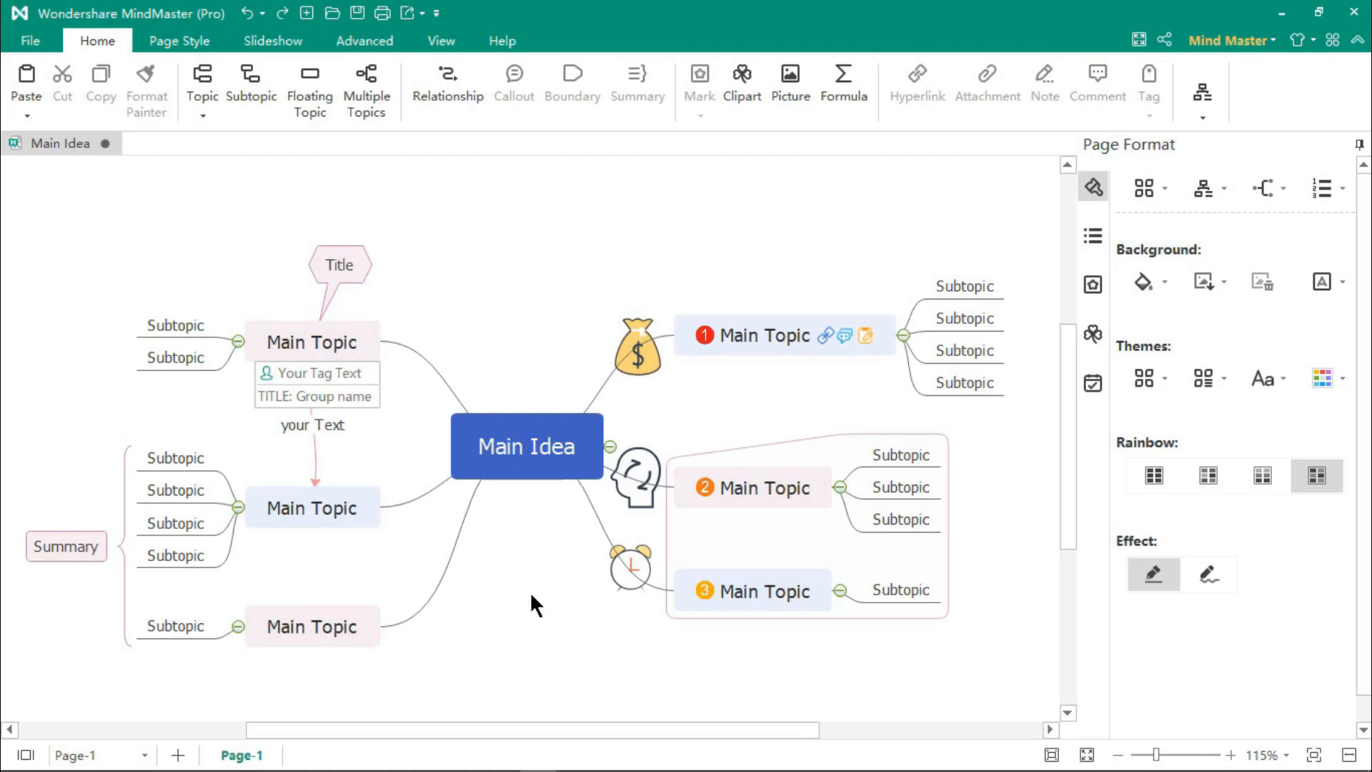
mouse_move(402, 354)
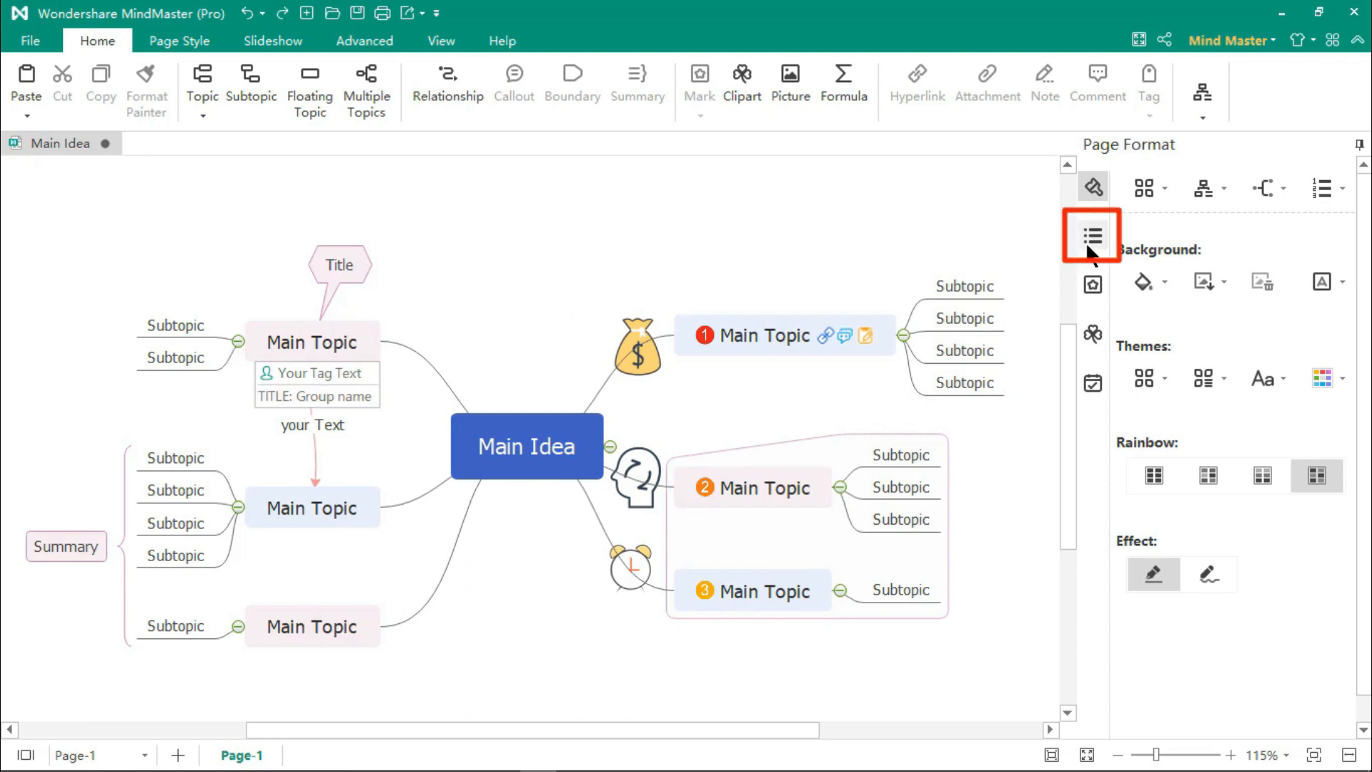
In the Outline pane, rename the central idea 'Heading' and topic 1 'TITLE'.
click(1092, 235)
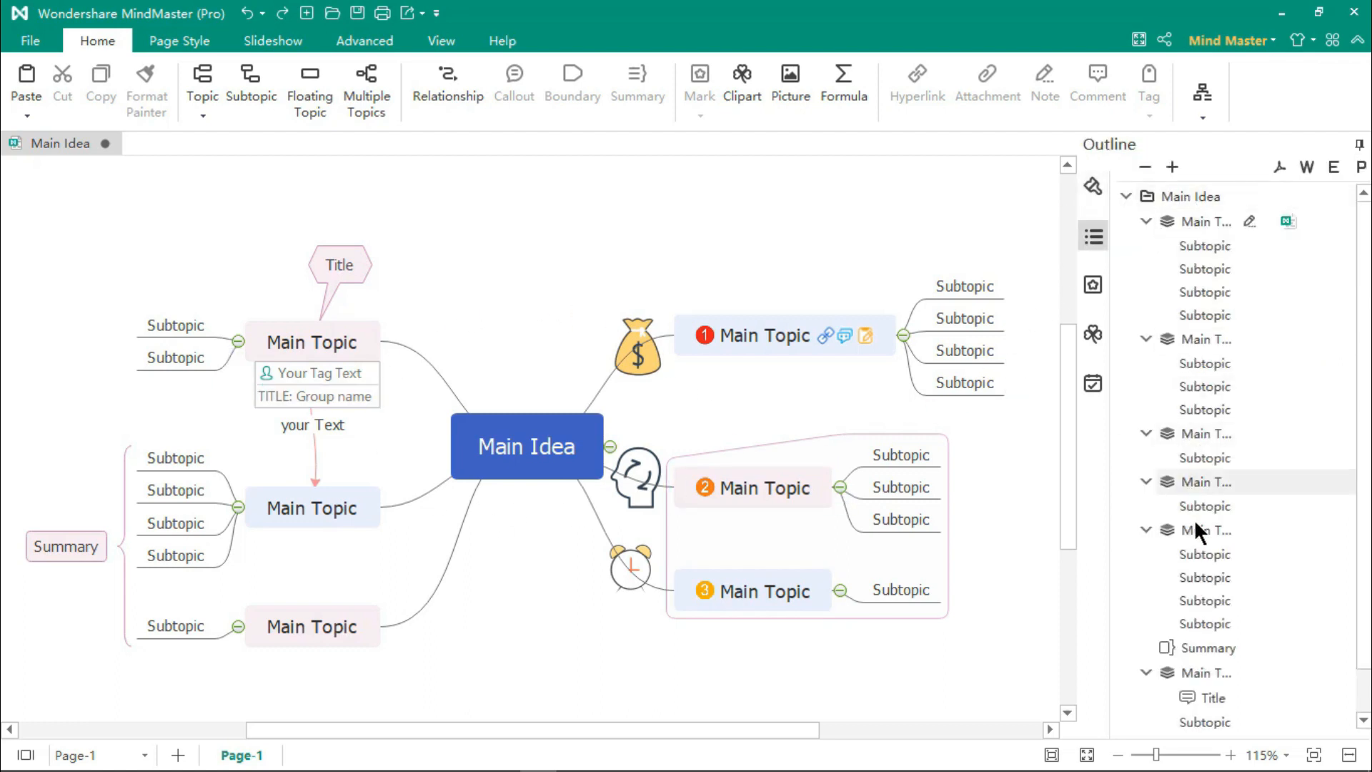
double_click(1189, 196)
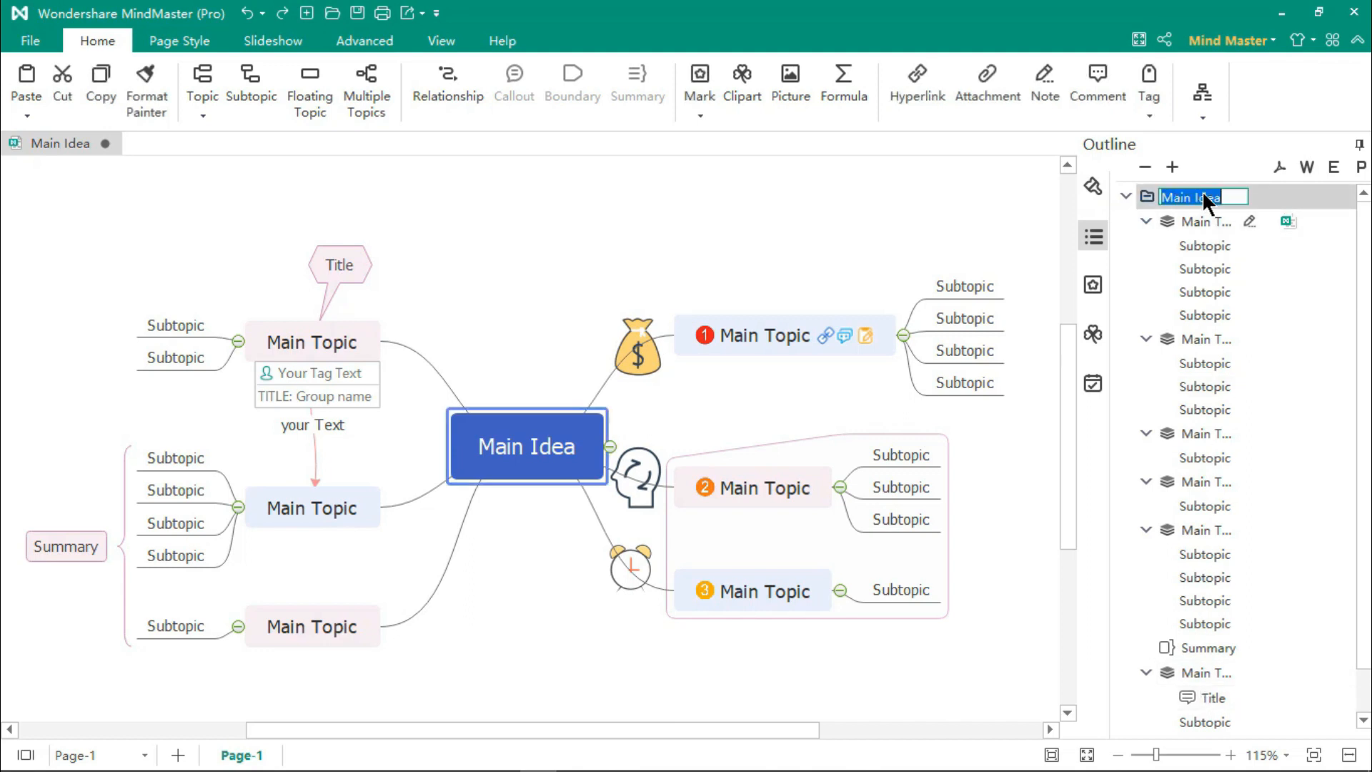
text(Heading)
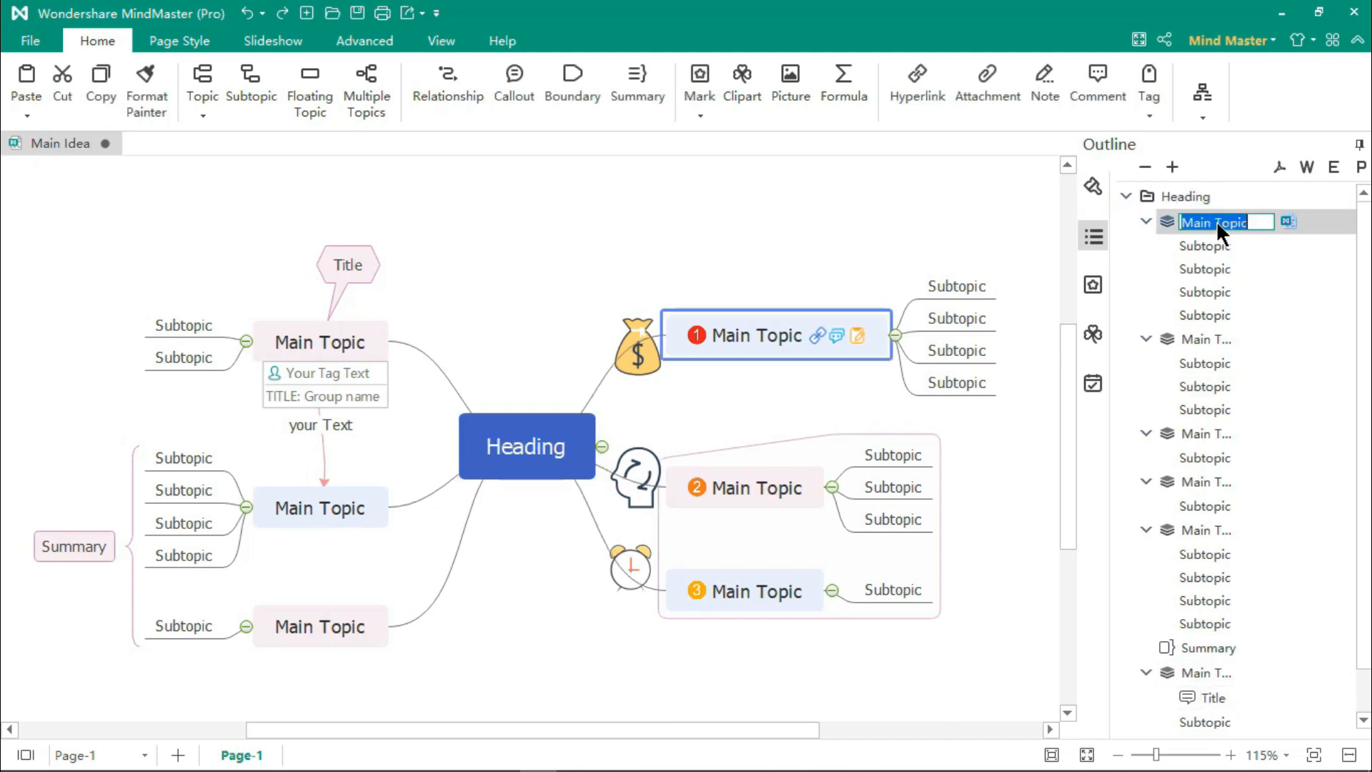
text(TITLE)
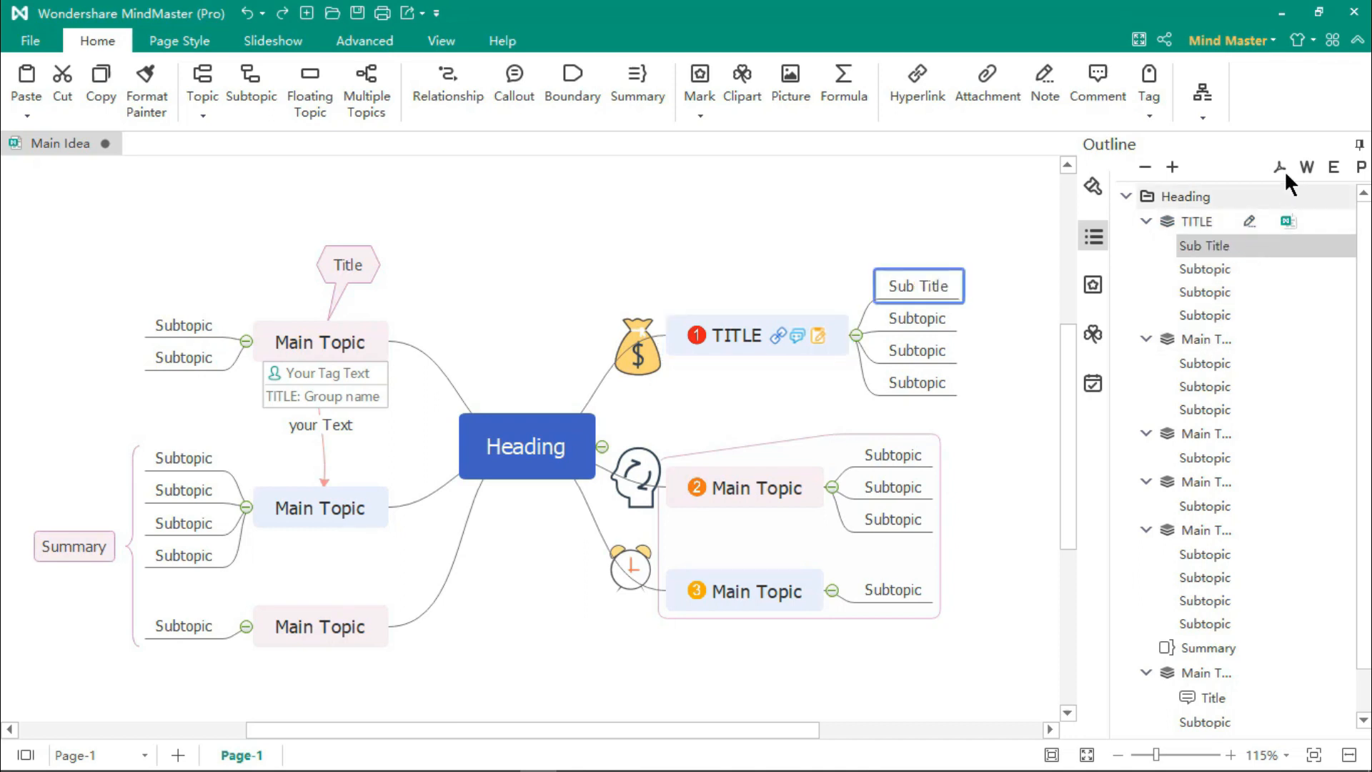
mouse_move(1334, 167)
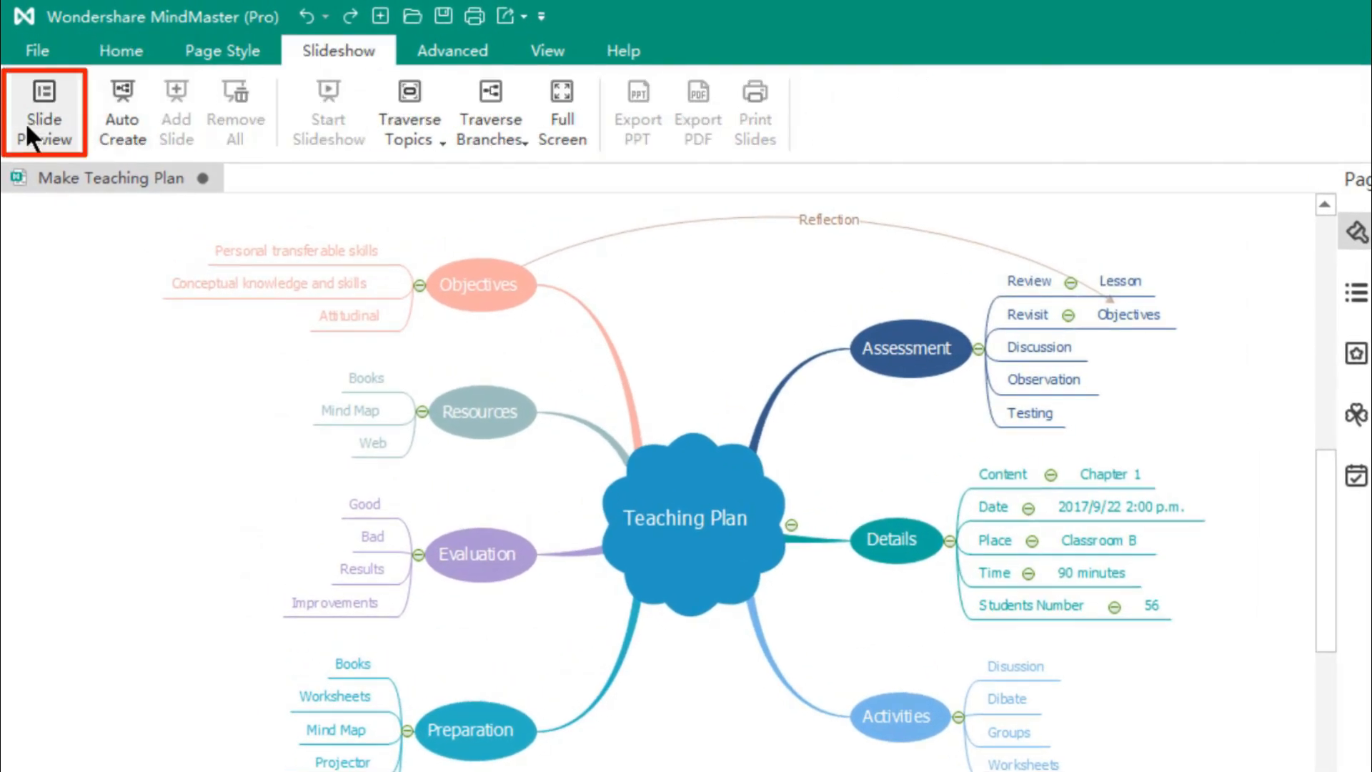
Auto-create slides from the map, rename the first slide 'Heading 1', and start the slideshow.
click(45, 107)
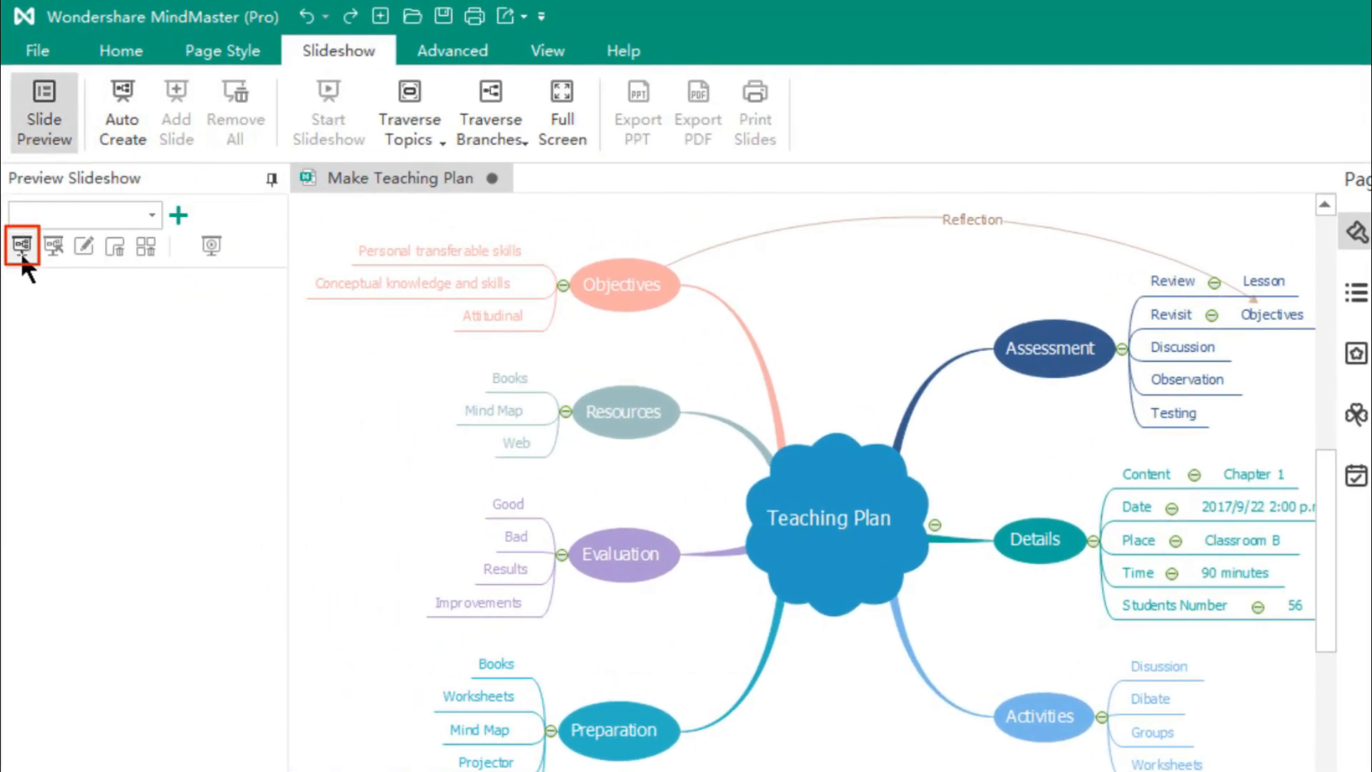
click(20, 246)
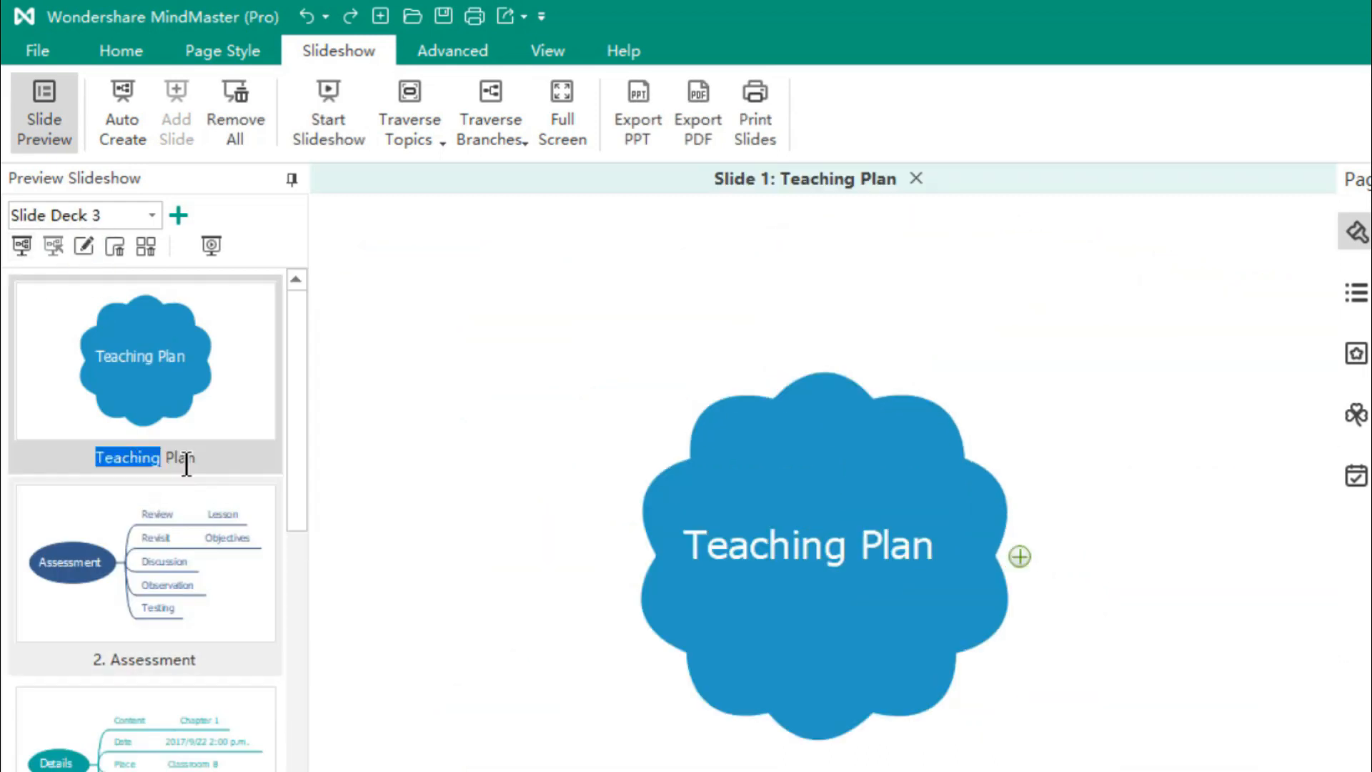
click(144, 565)
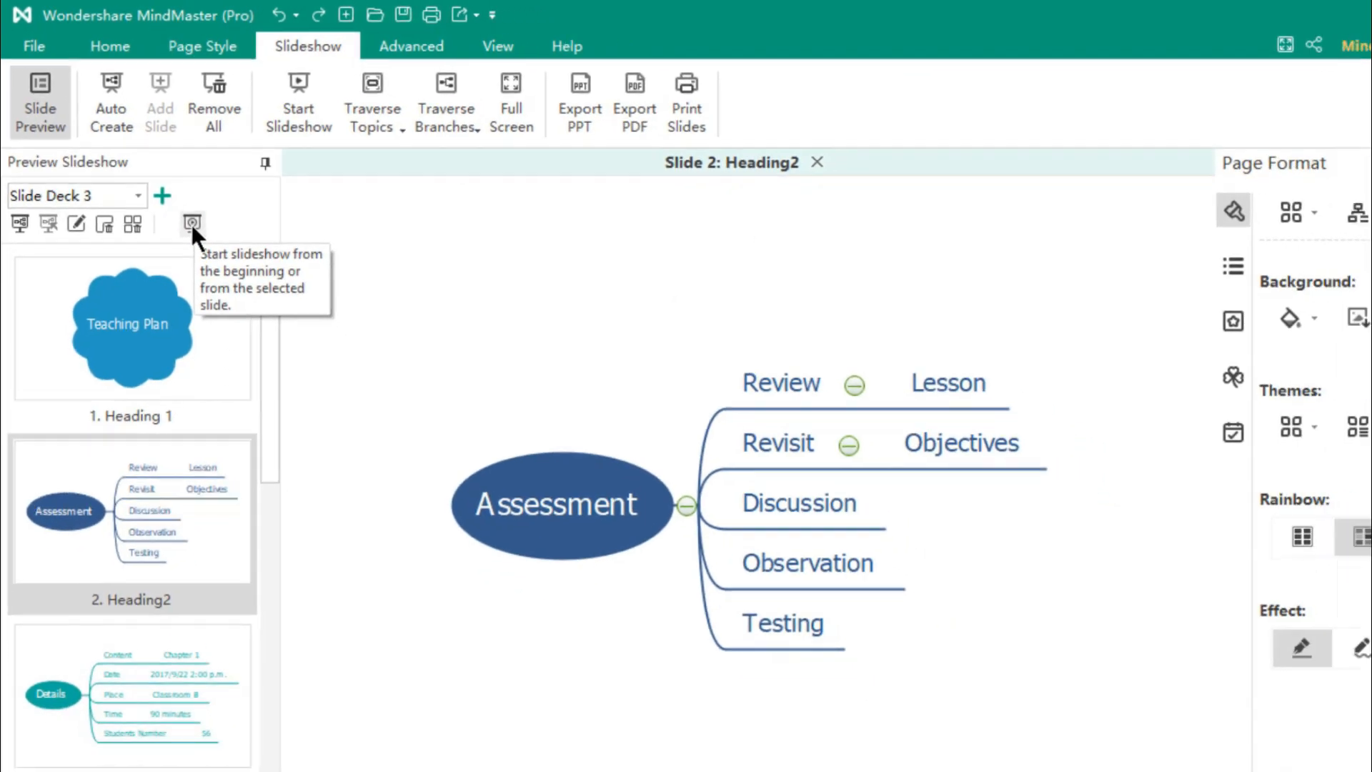
click(192, 224)
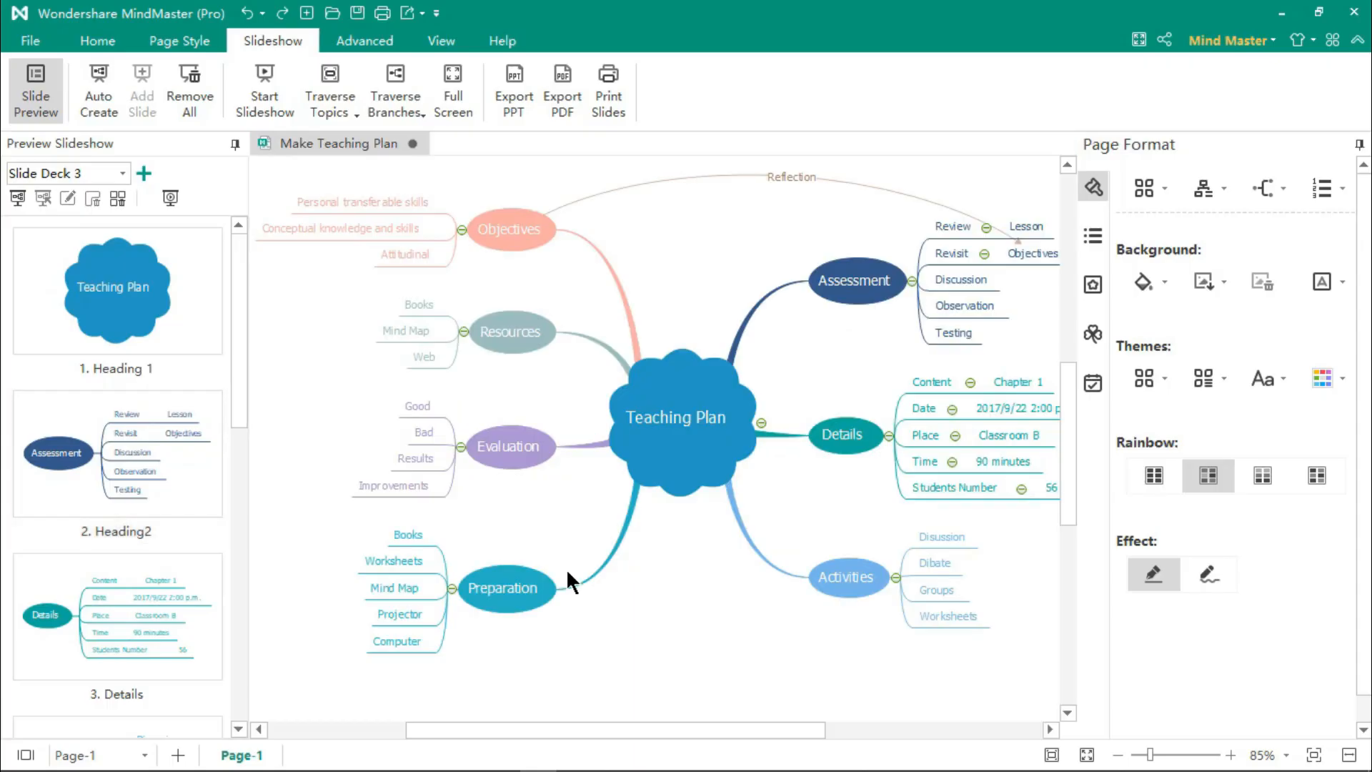
Present the Teaching Plan map as a Traverse Branches slideshow.
click(684, 427)
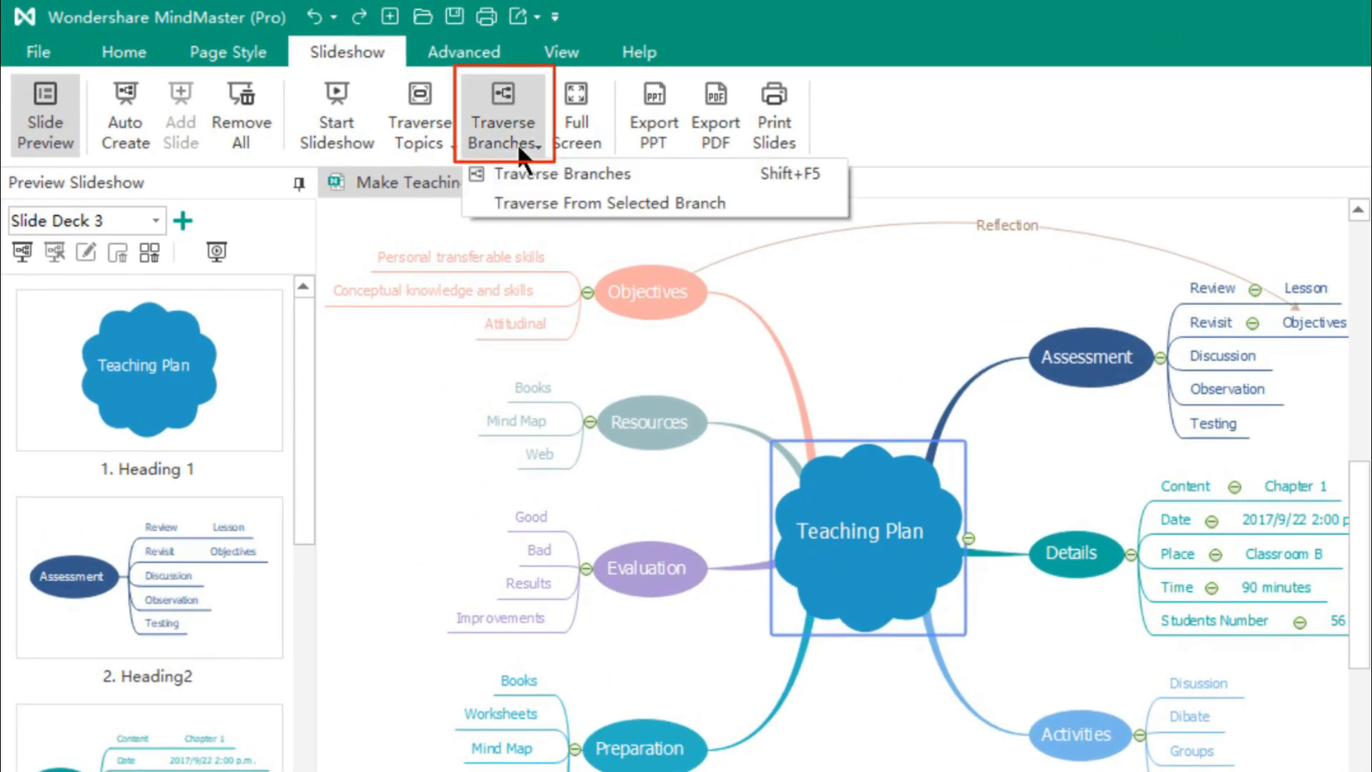
click(562, 173)
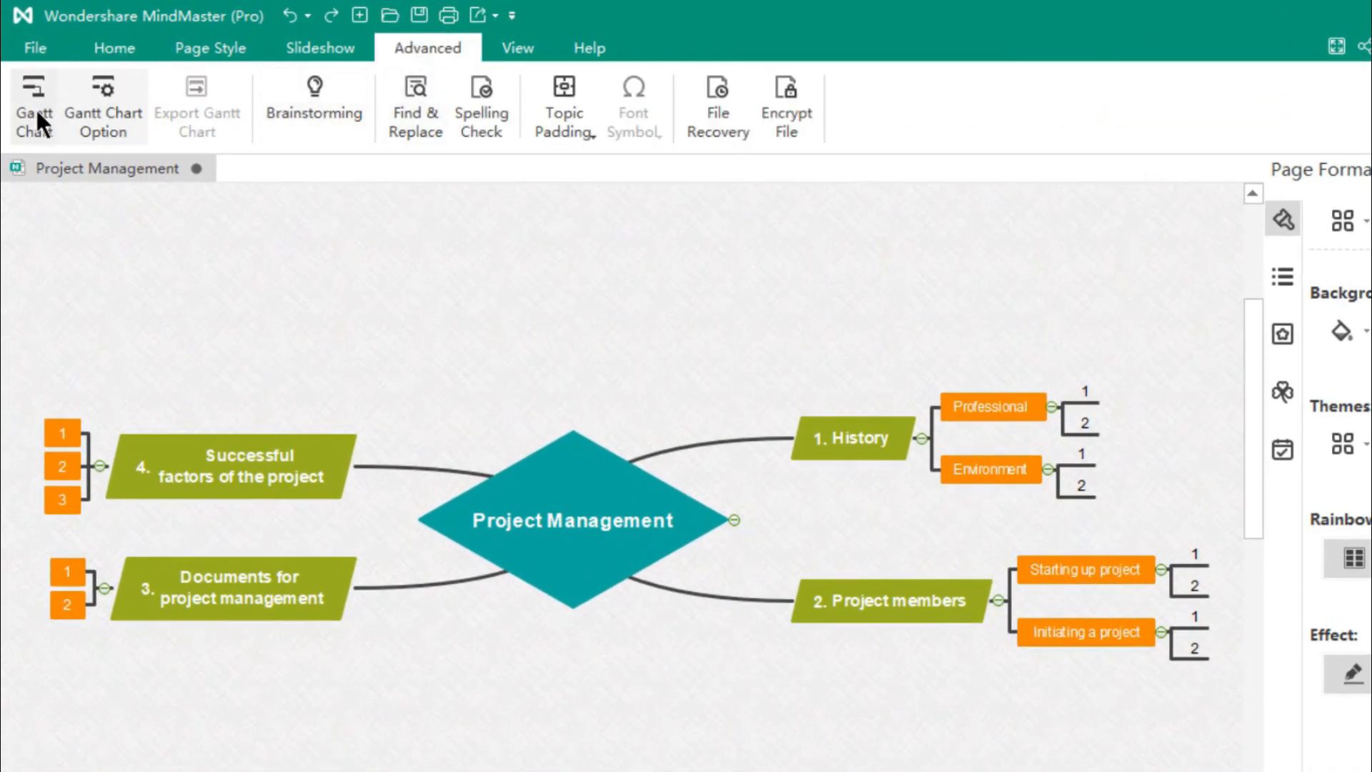
Display the Project Management map as a Gantt chart and add task info to every topic.
click(34, 100)
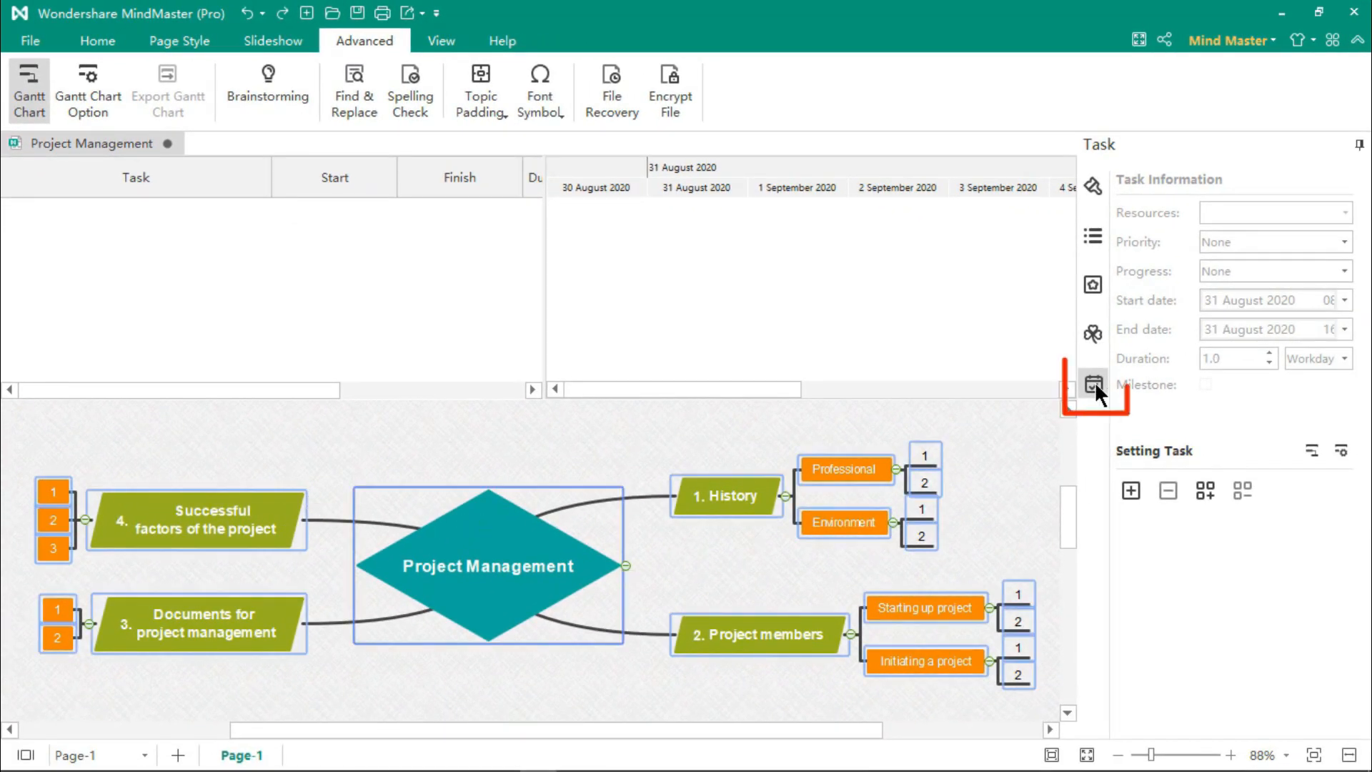
mouse_move(1140, 498)
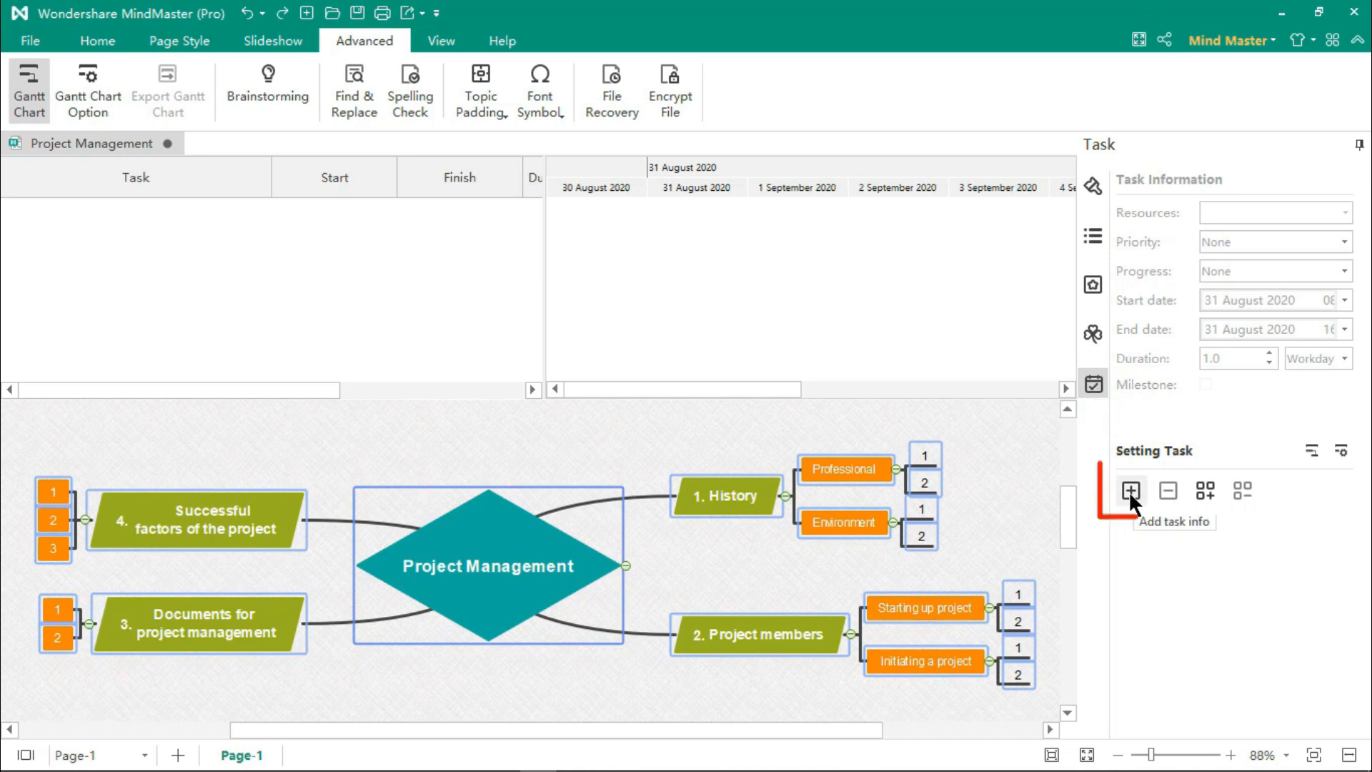
click(1132, 491)
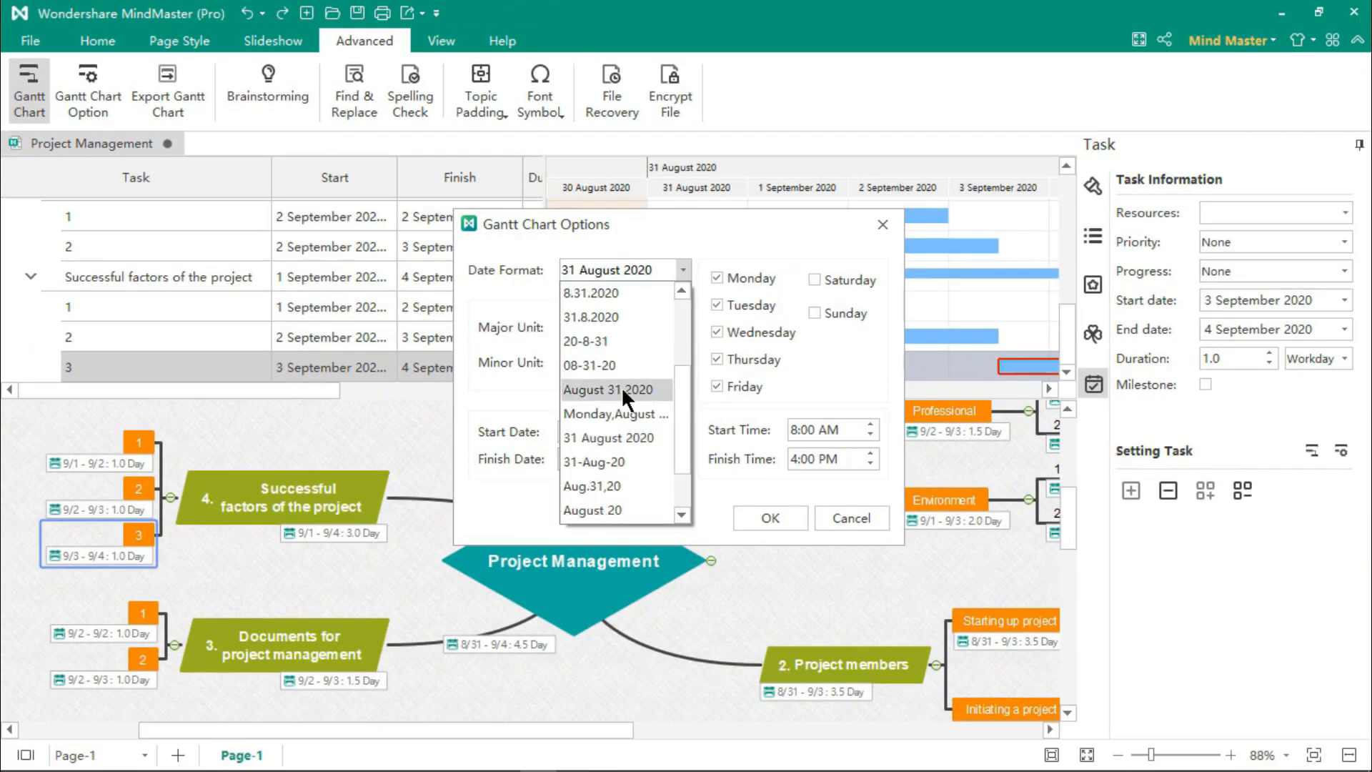
Set Gantt chart options to the August 31,2020 date format with Week and Day units.
click(610, 390)
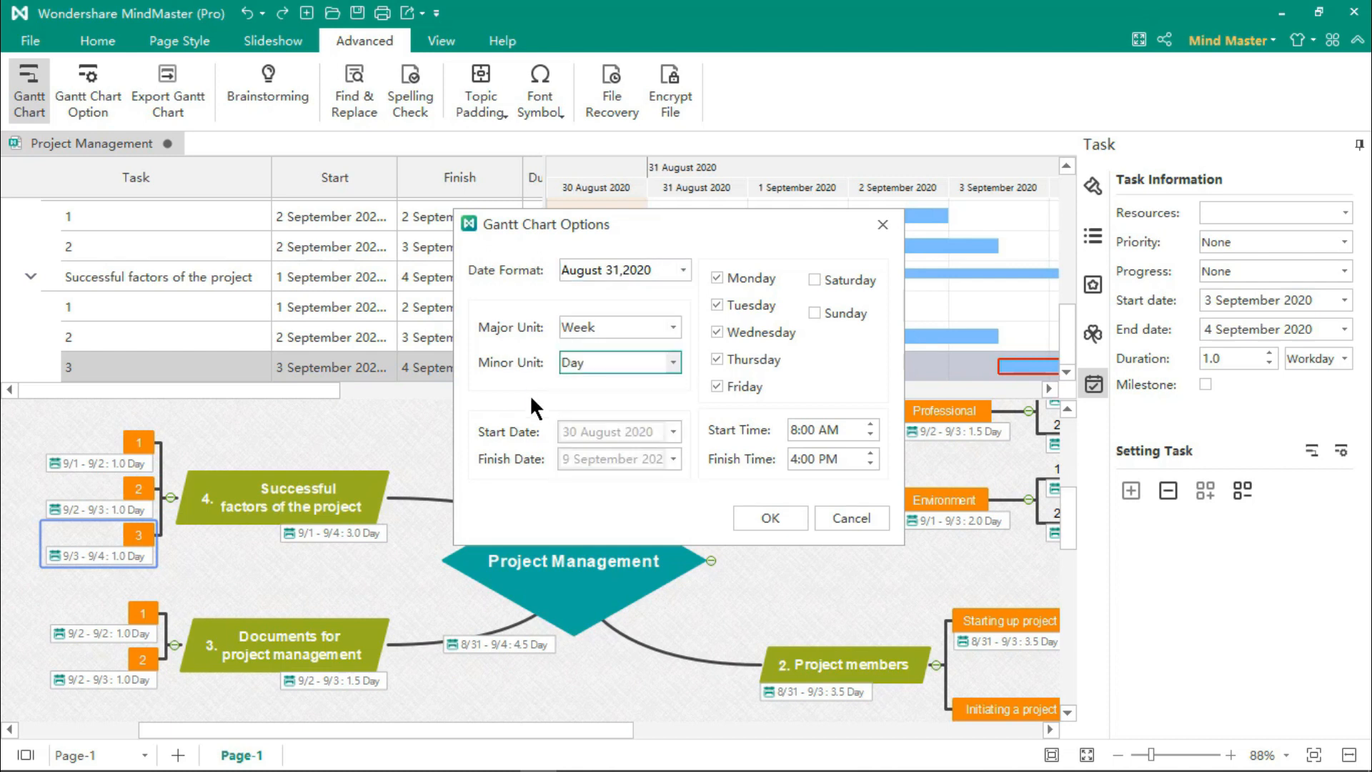
click(816, 313)
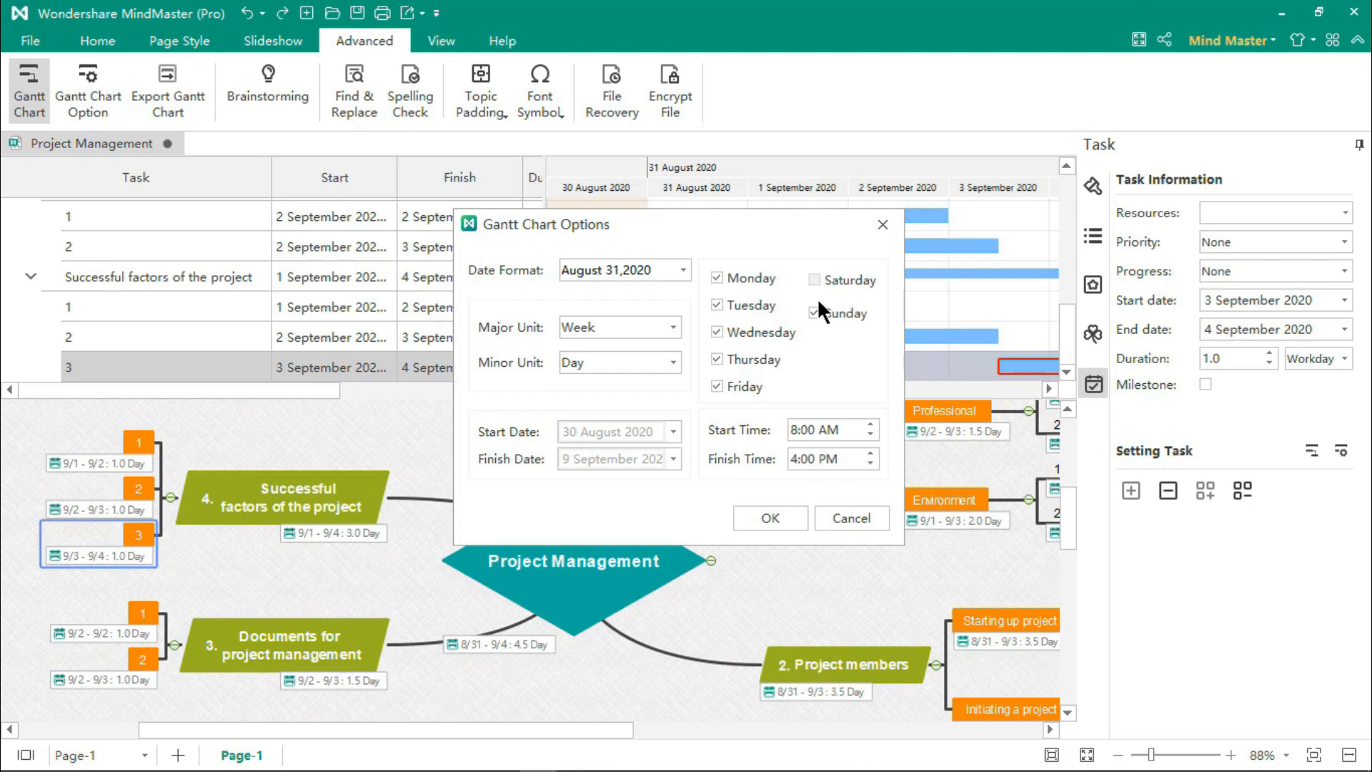
click(816, 312)
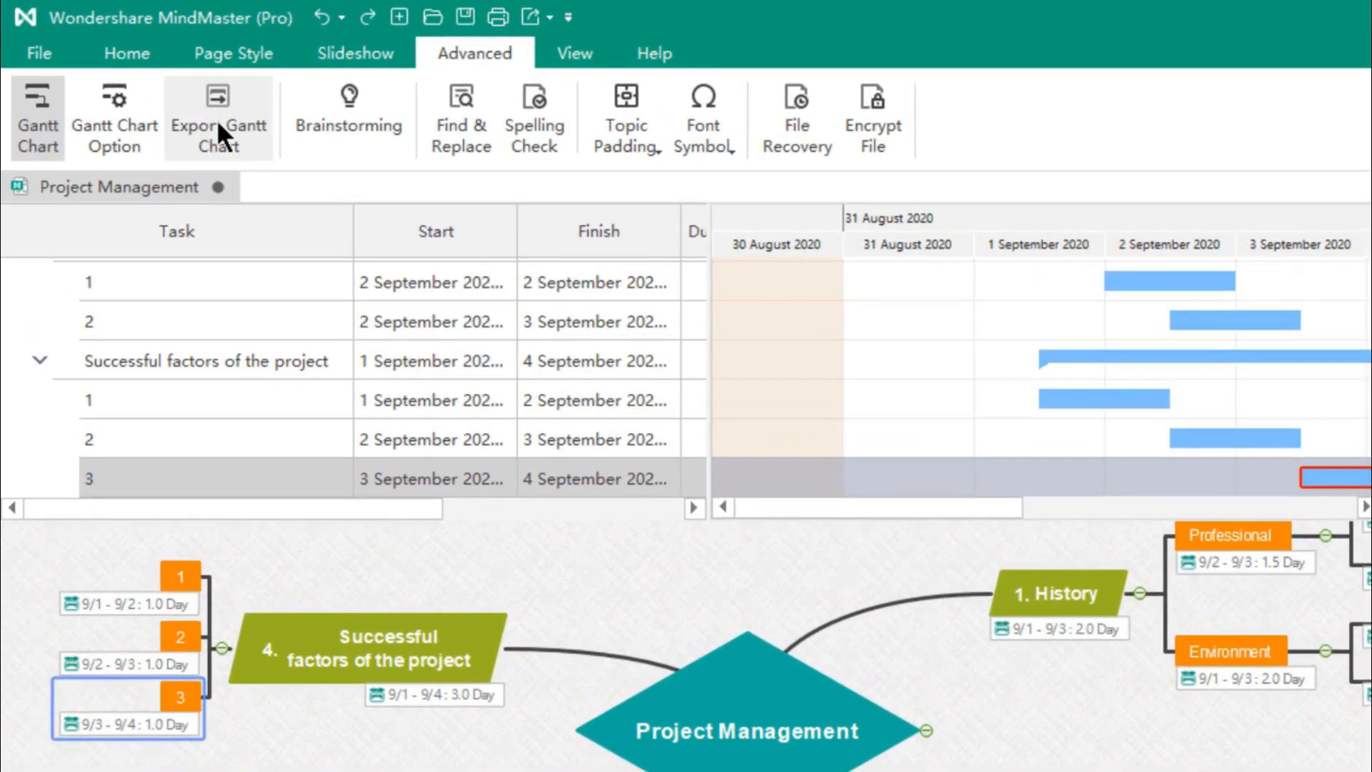
Export the Gantt chart as Project Management.pdf and view it in Adobe Reader.
click(218, 98)
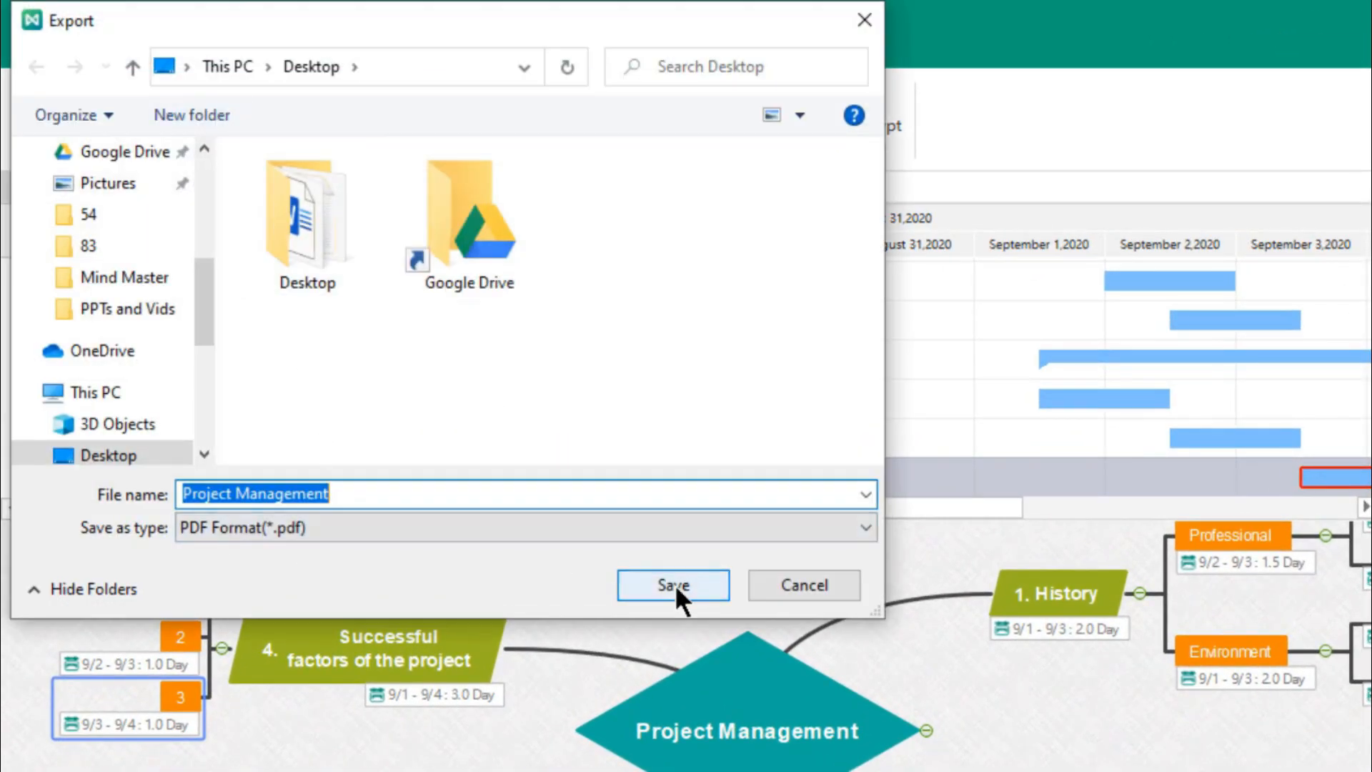
click(673, 585)
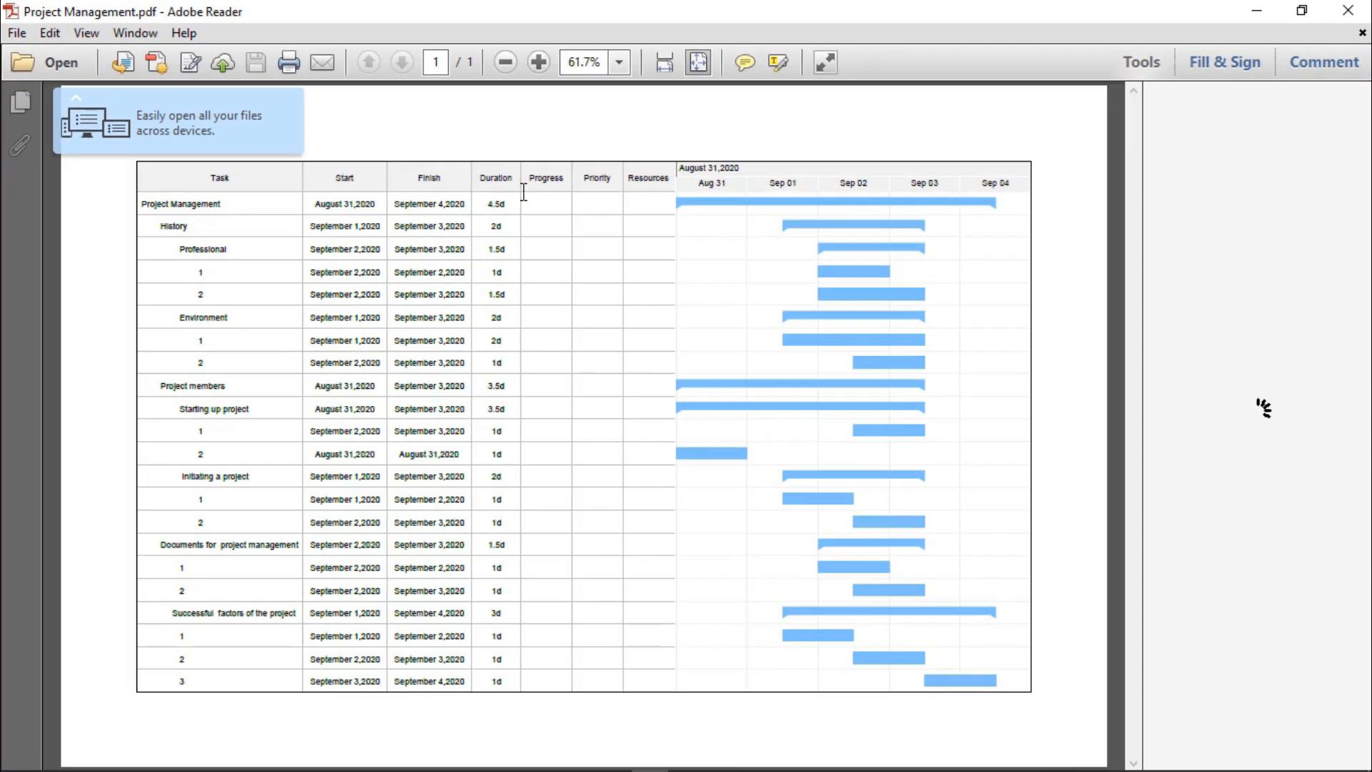
click(1142, 61)
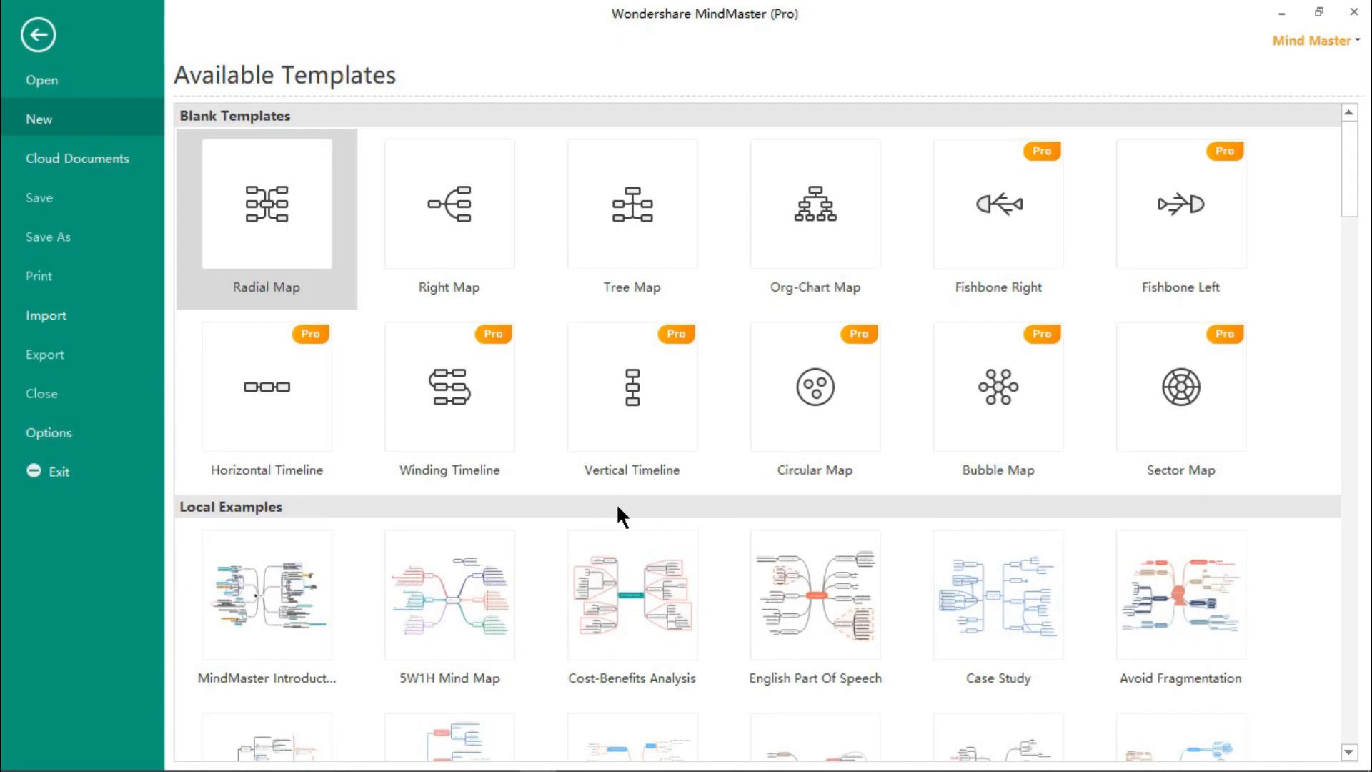
mouse_move(560, 495)
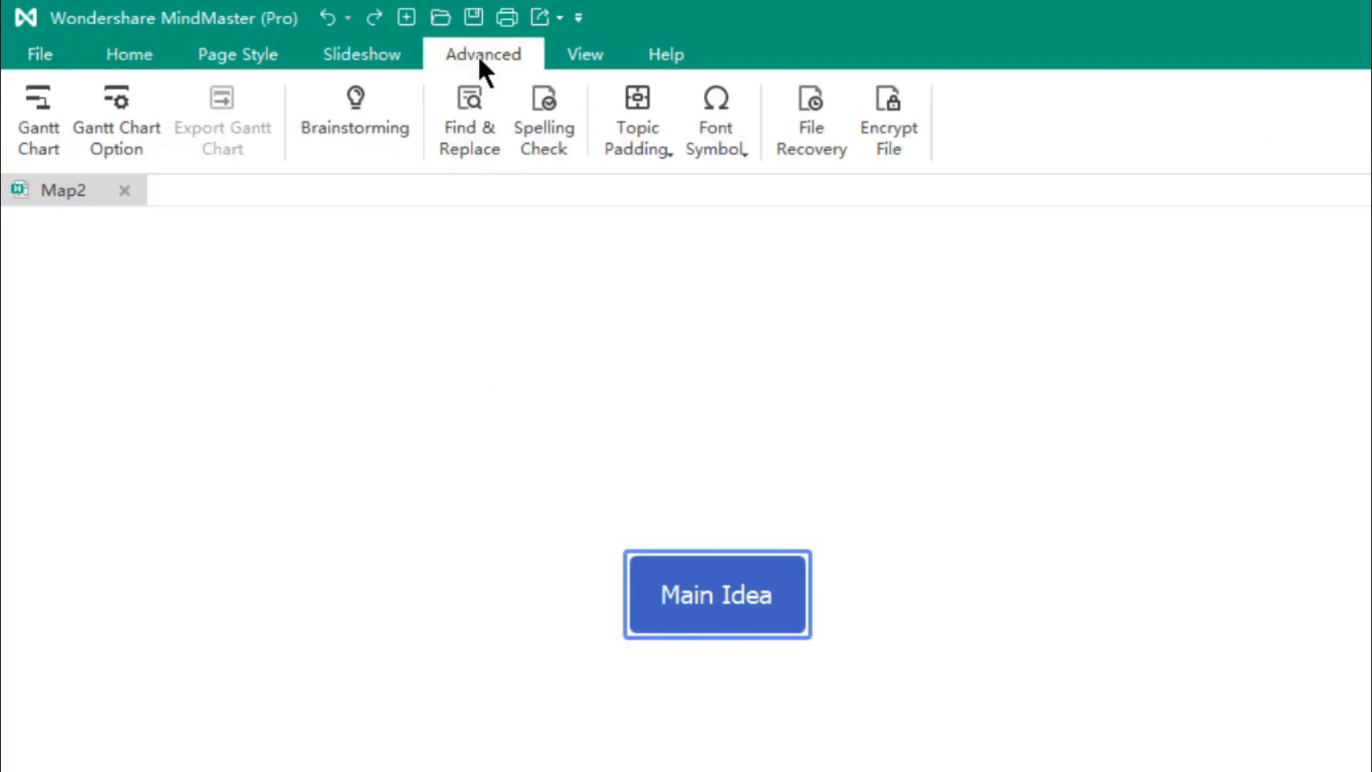
Enter ideas idea1 to idea6 in the Brainstorming panel, then bring up the Main Idea map.
click(355, 97)
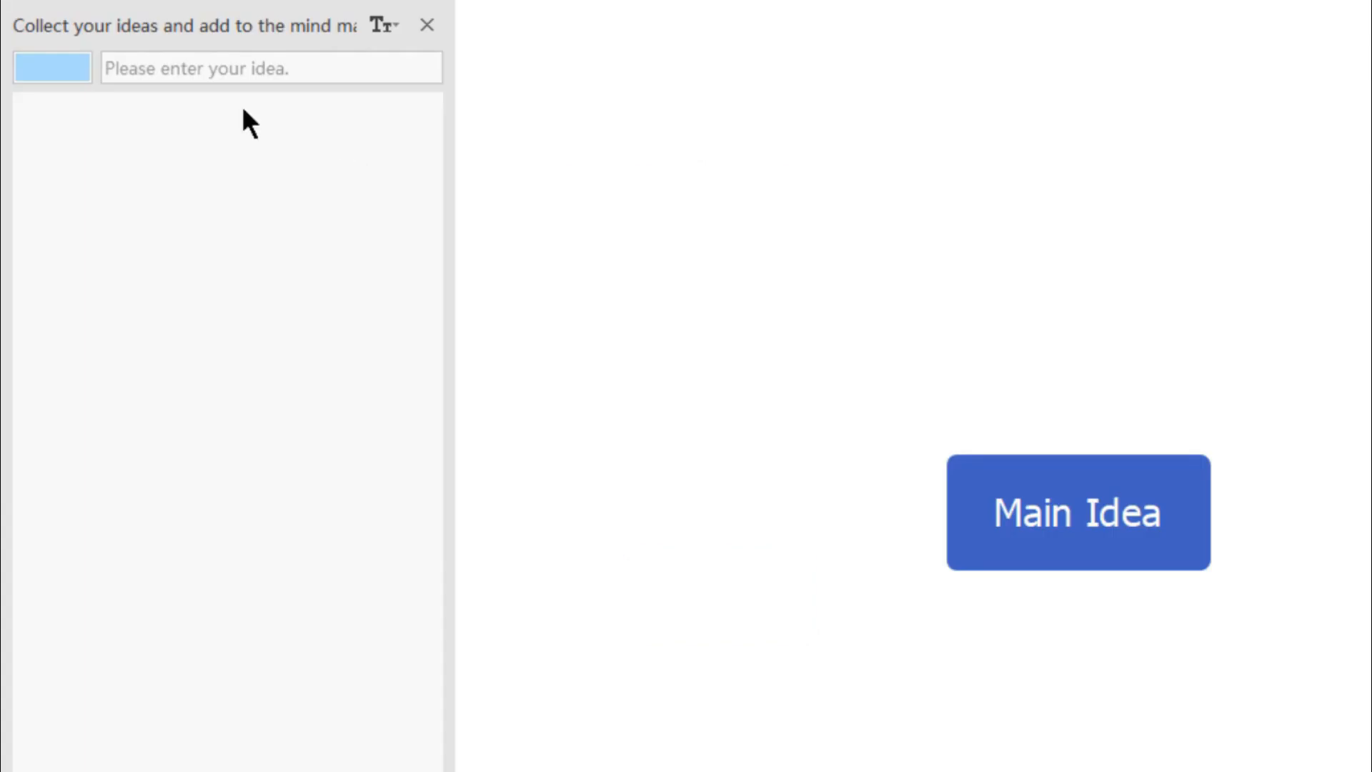
text(idea)
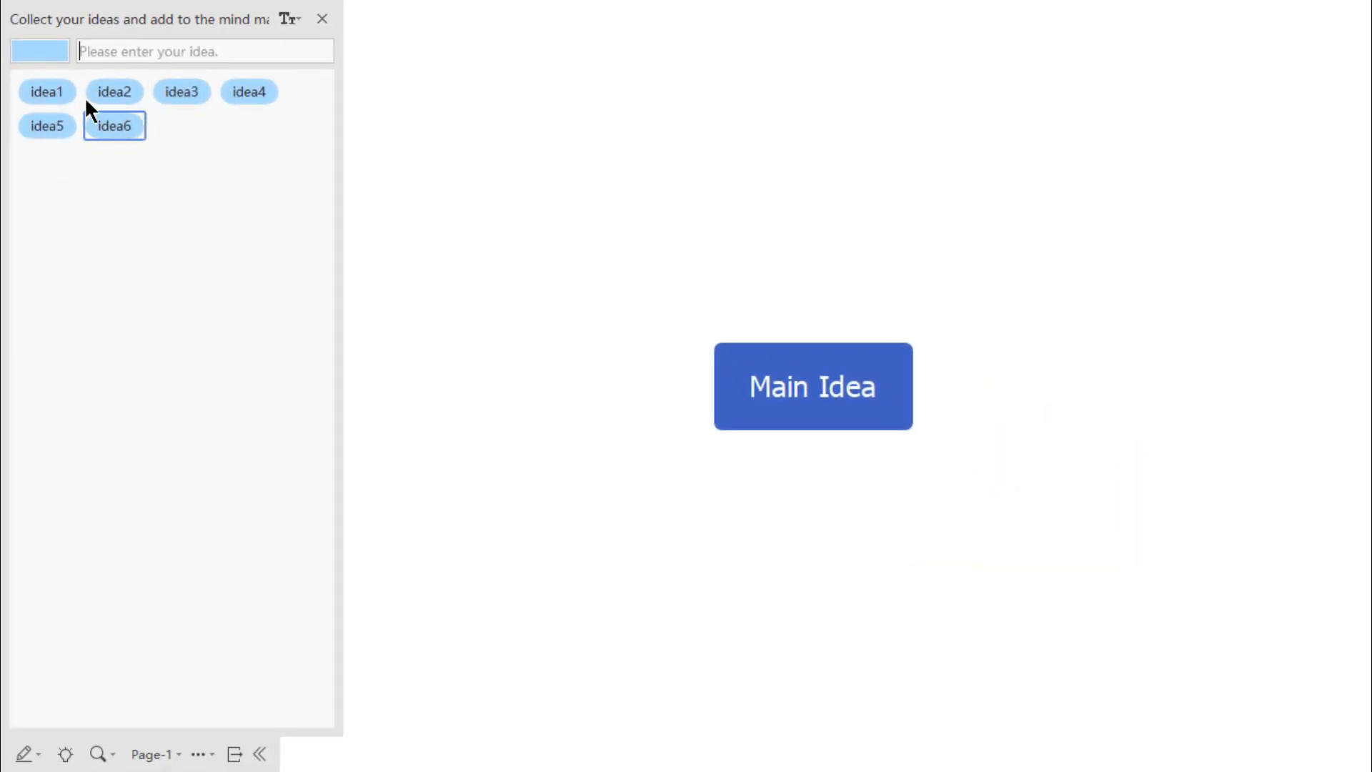
drag(113, 125, 770, 402)
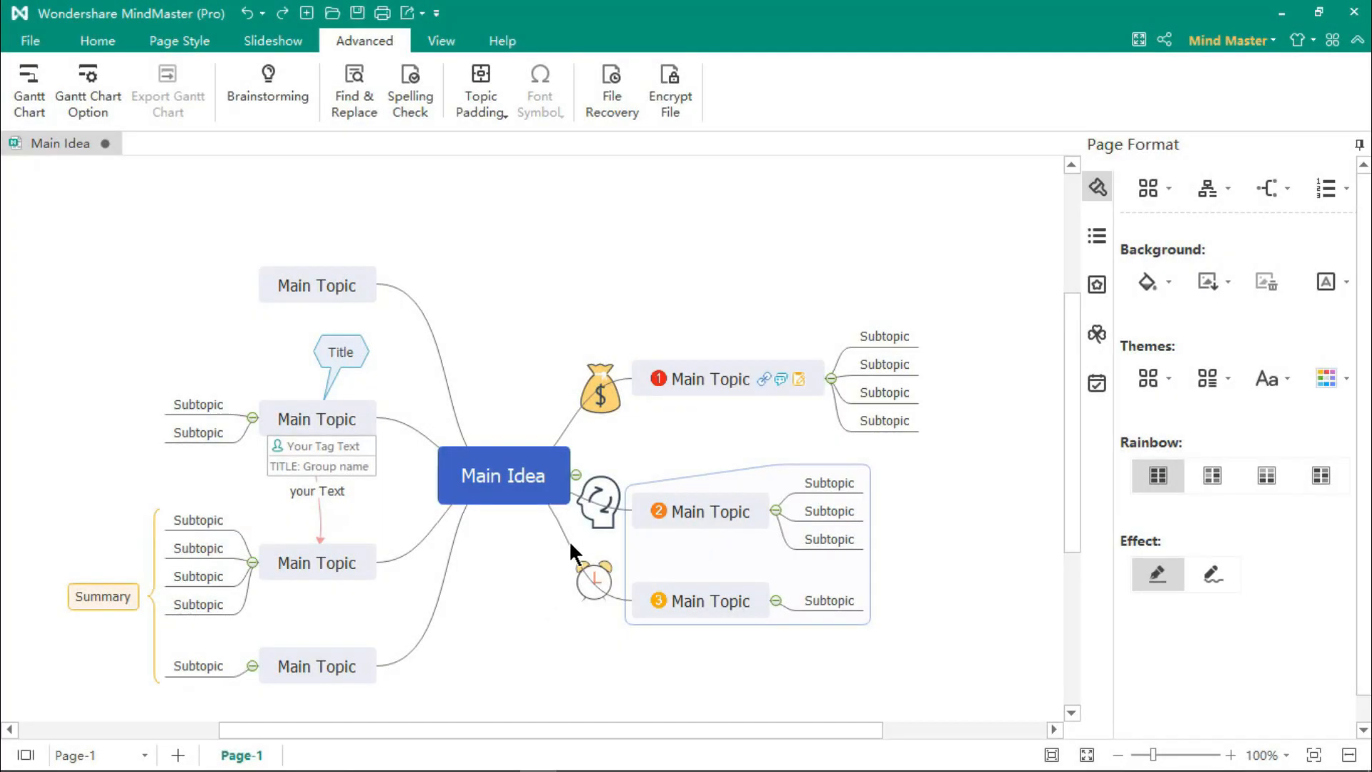
mouse_move(494, 563)
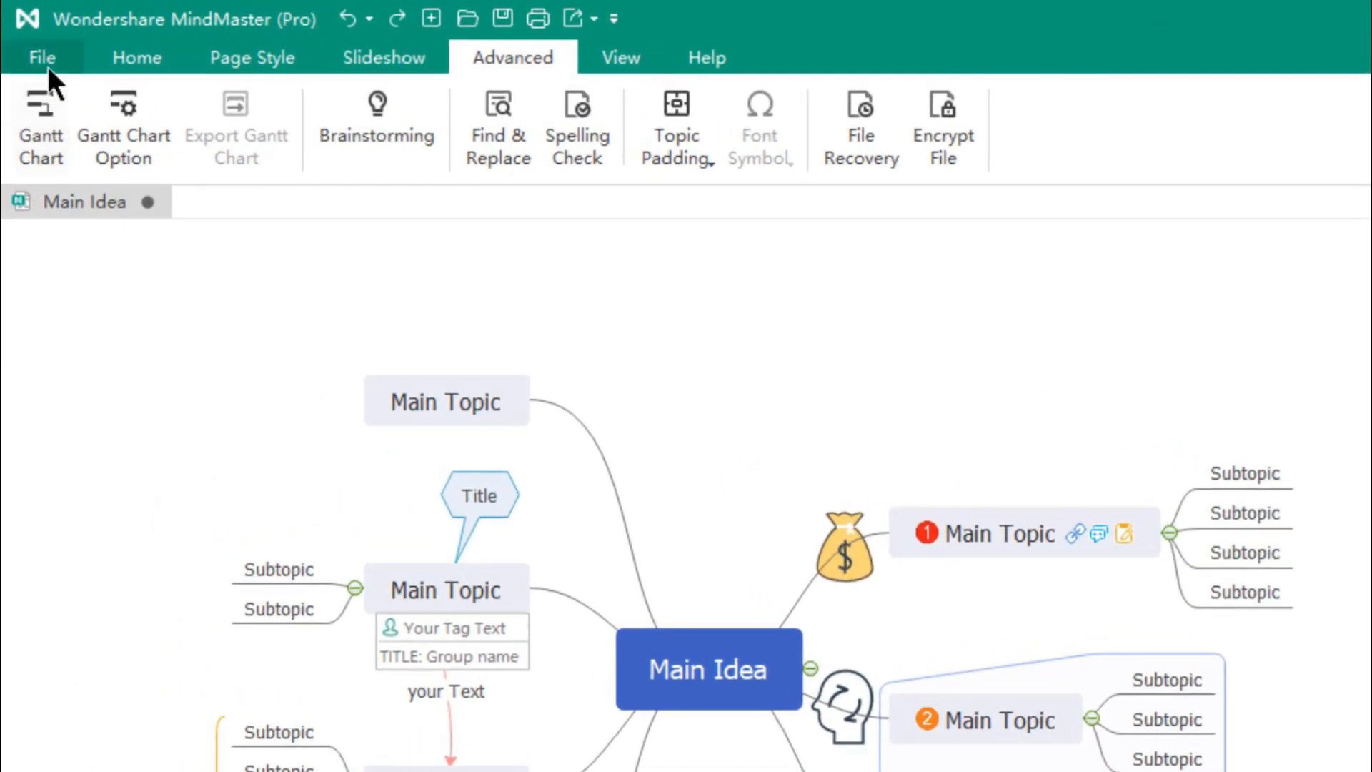
Export the map through File > Export > Office as a PowerPoint file named Main Idea on the Desktop.
click(34, 37)
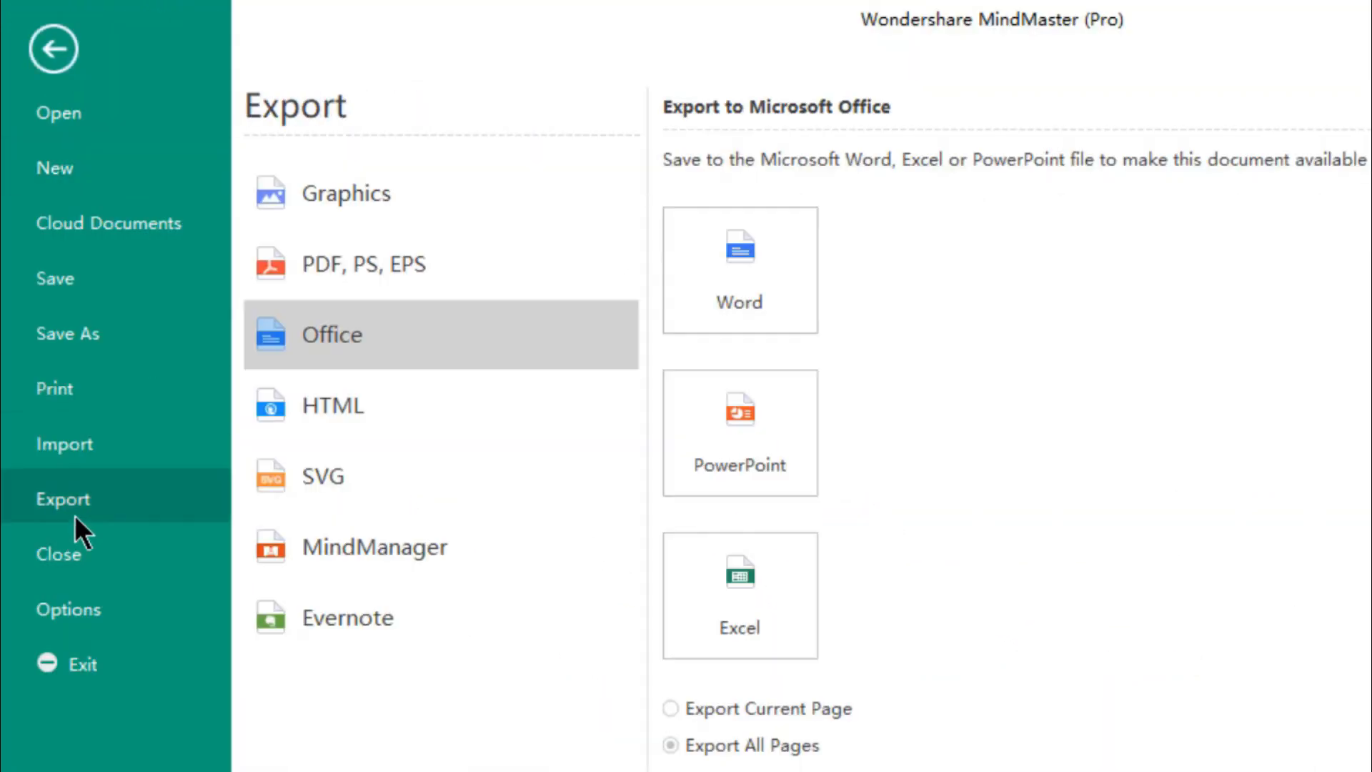
click(363, 263)
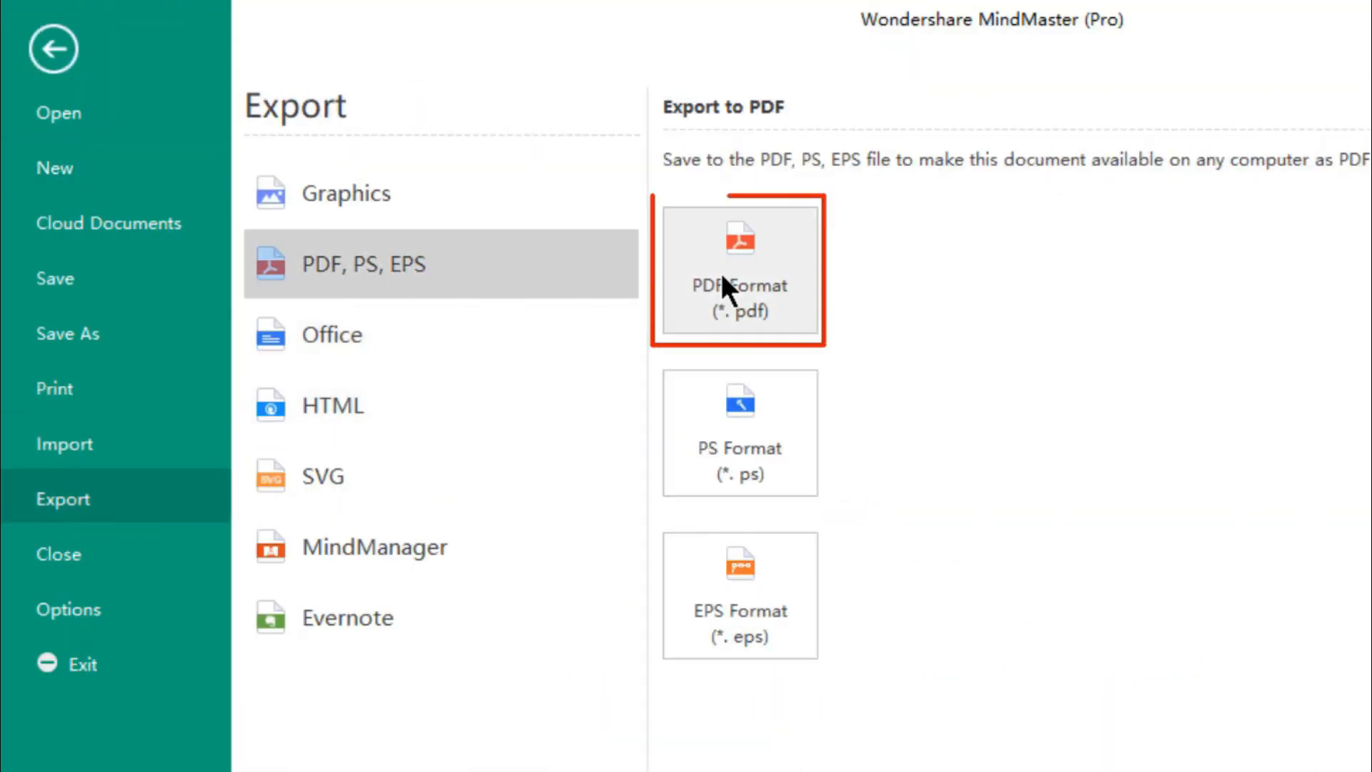
click(332, 334)
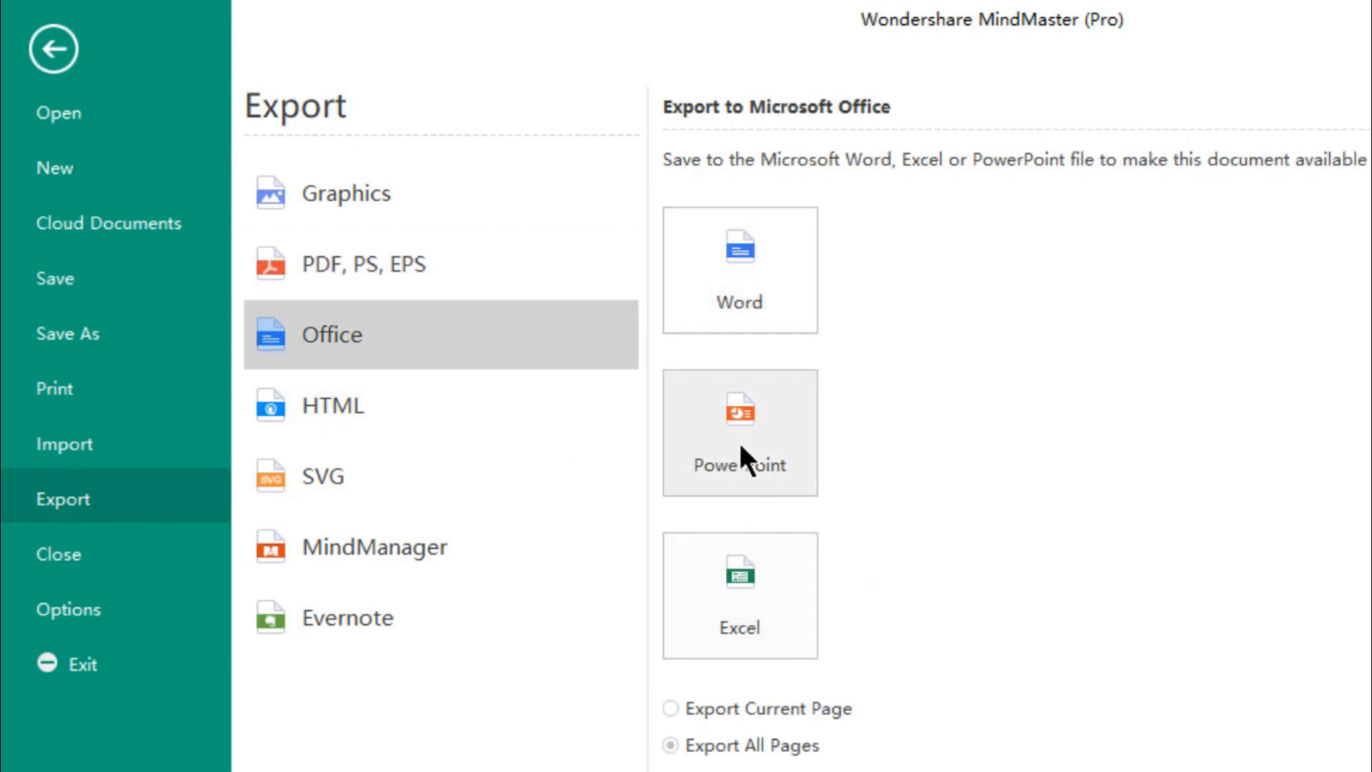
click(739, 432)
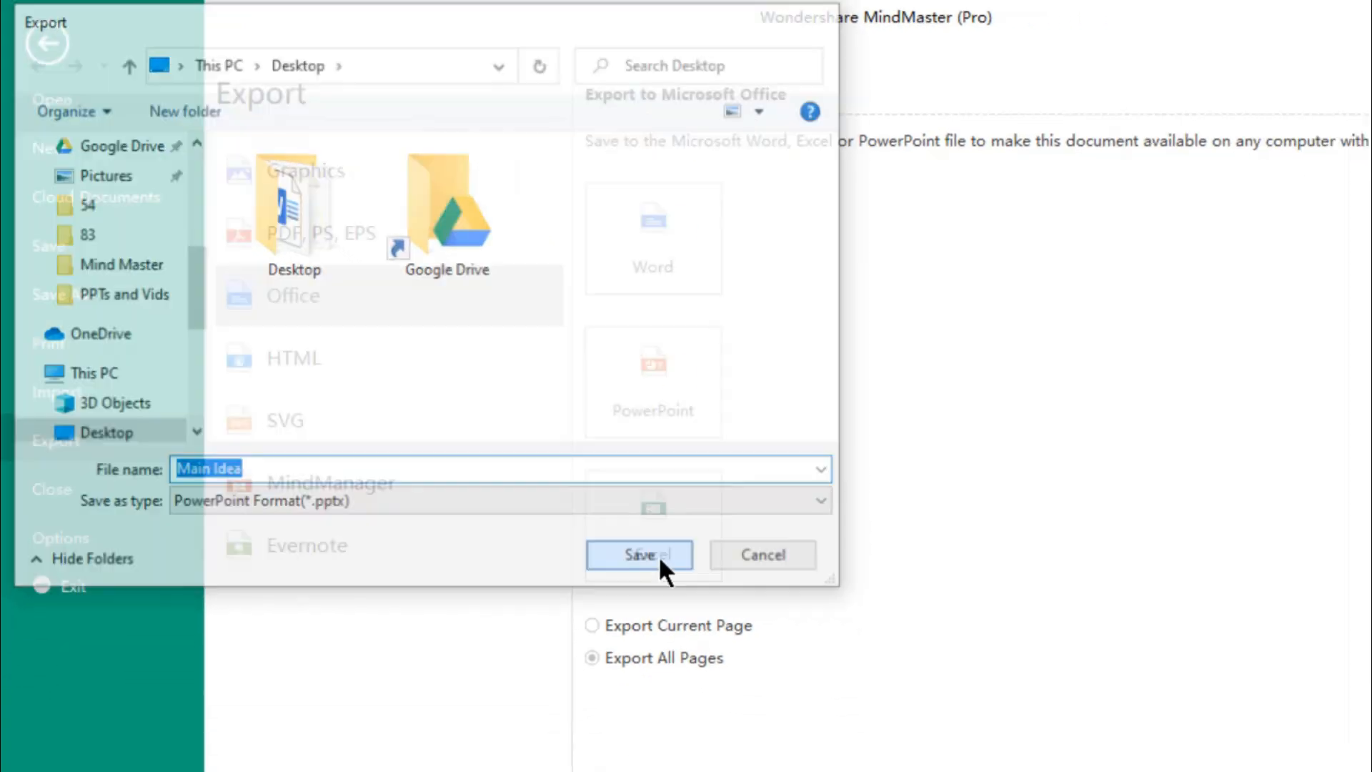
click(640, 555)
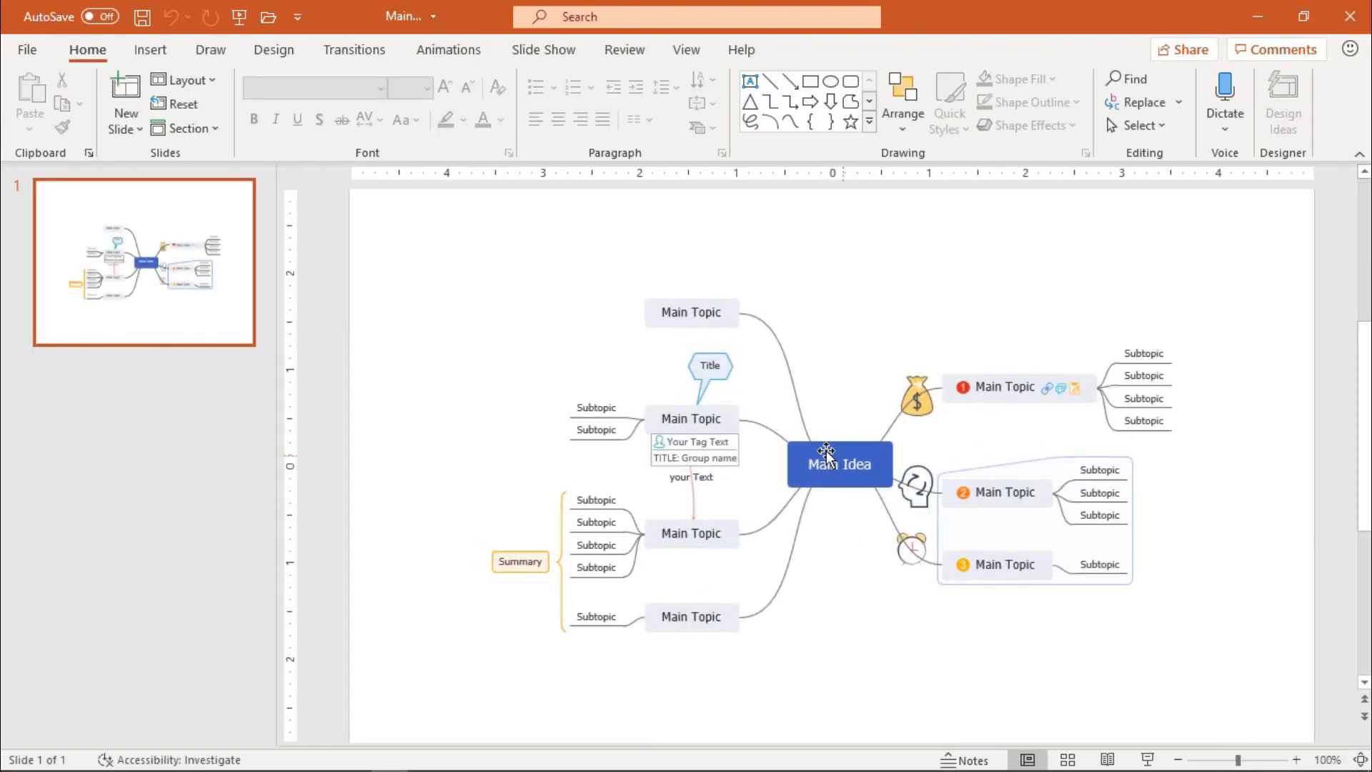
Ungroup the exported map picture in PowerPoint and select a single topic shape.
right_click(828, 464)
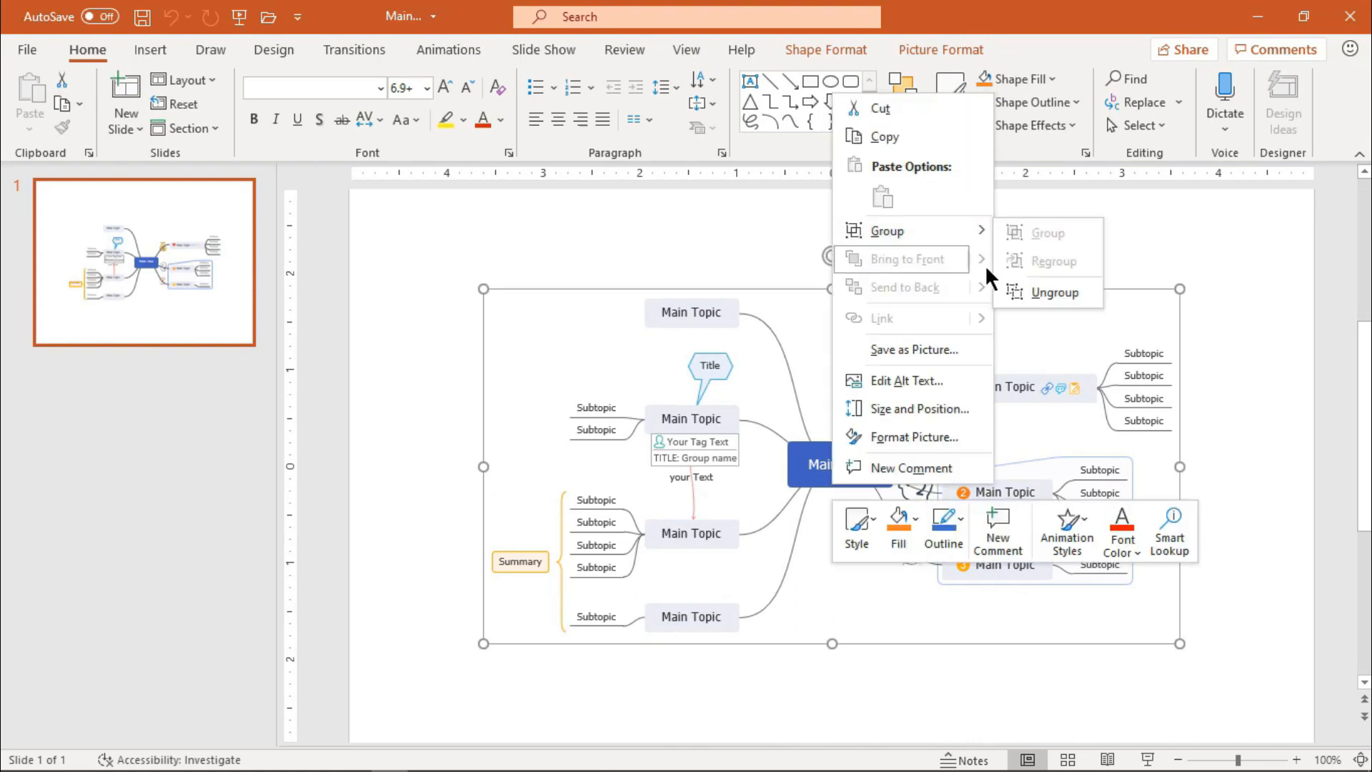
click(825, 527)
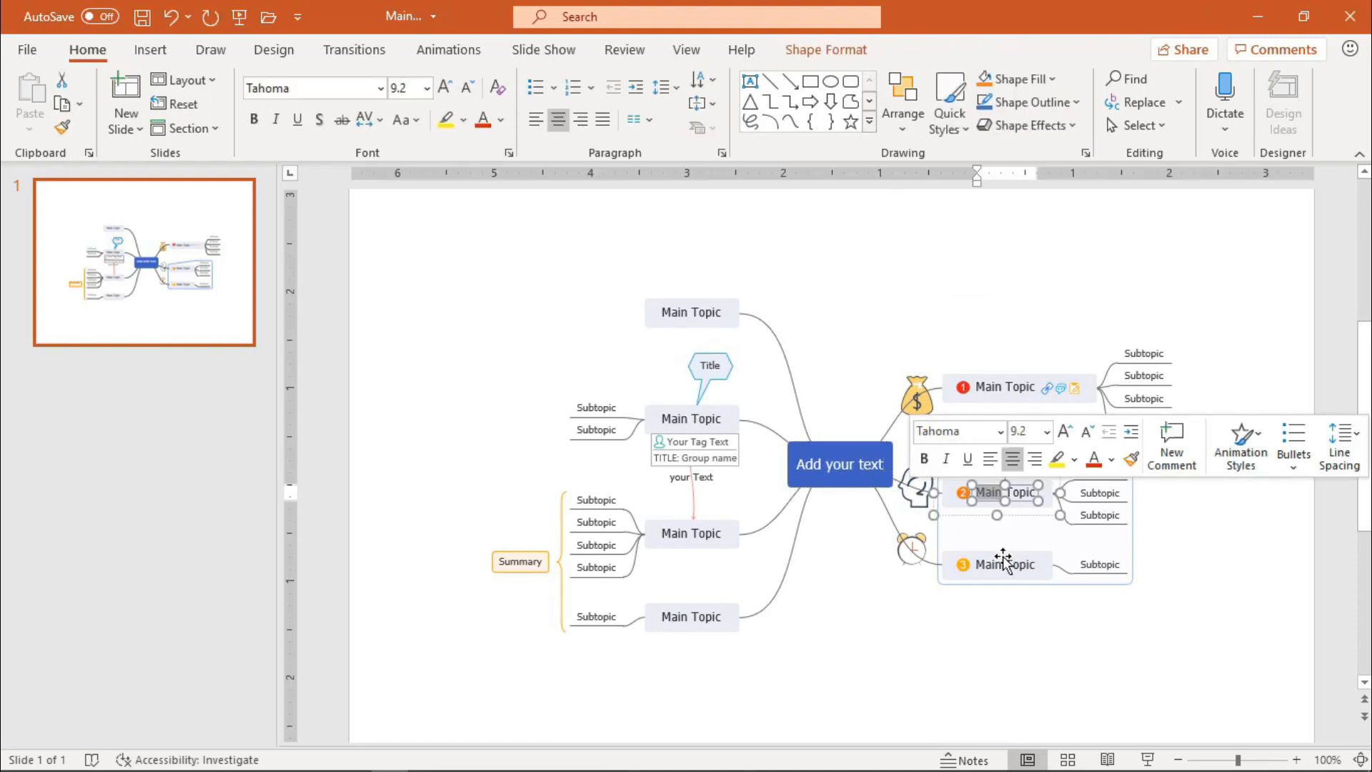
click(881, 669)
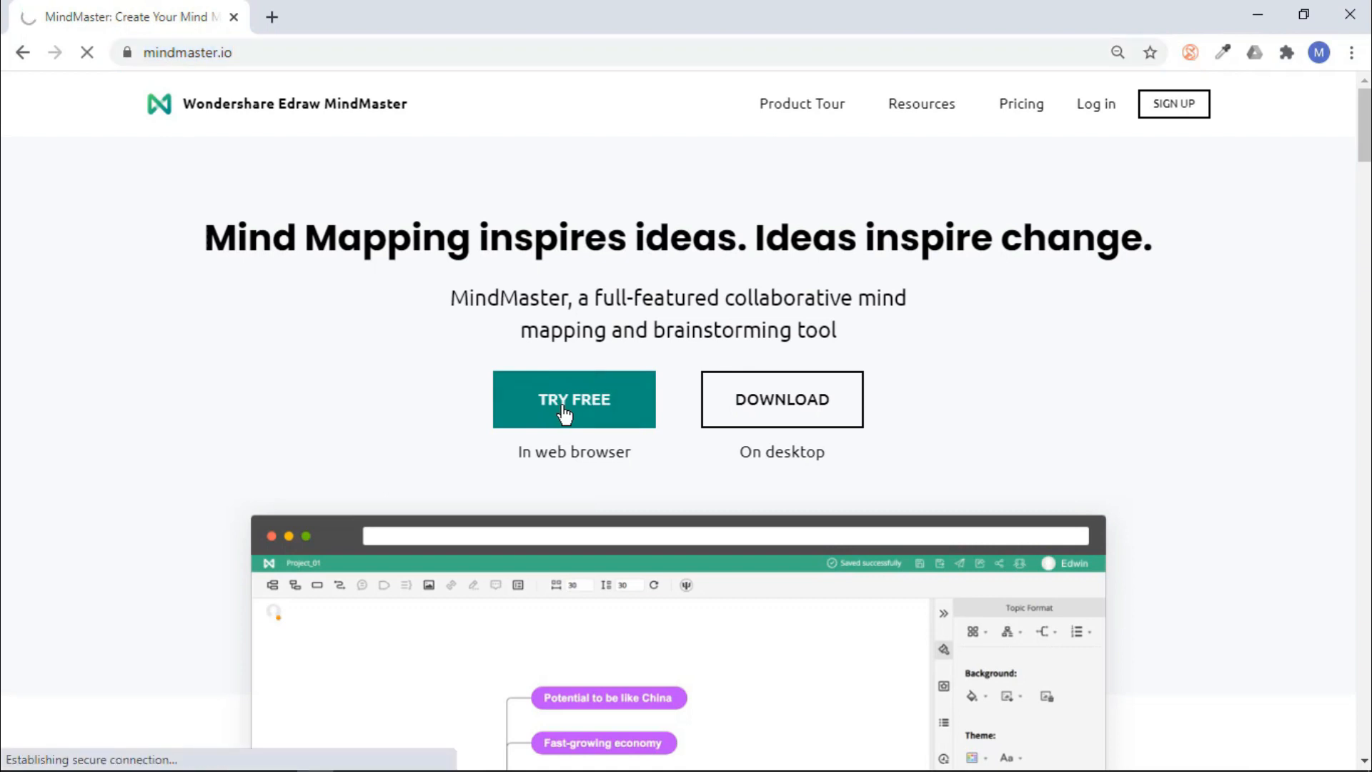
Open MindMaster Online with Try Free, log in, and create a Radial Map.
click(574, 399)
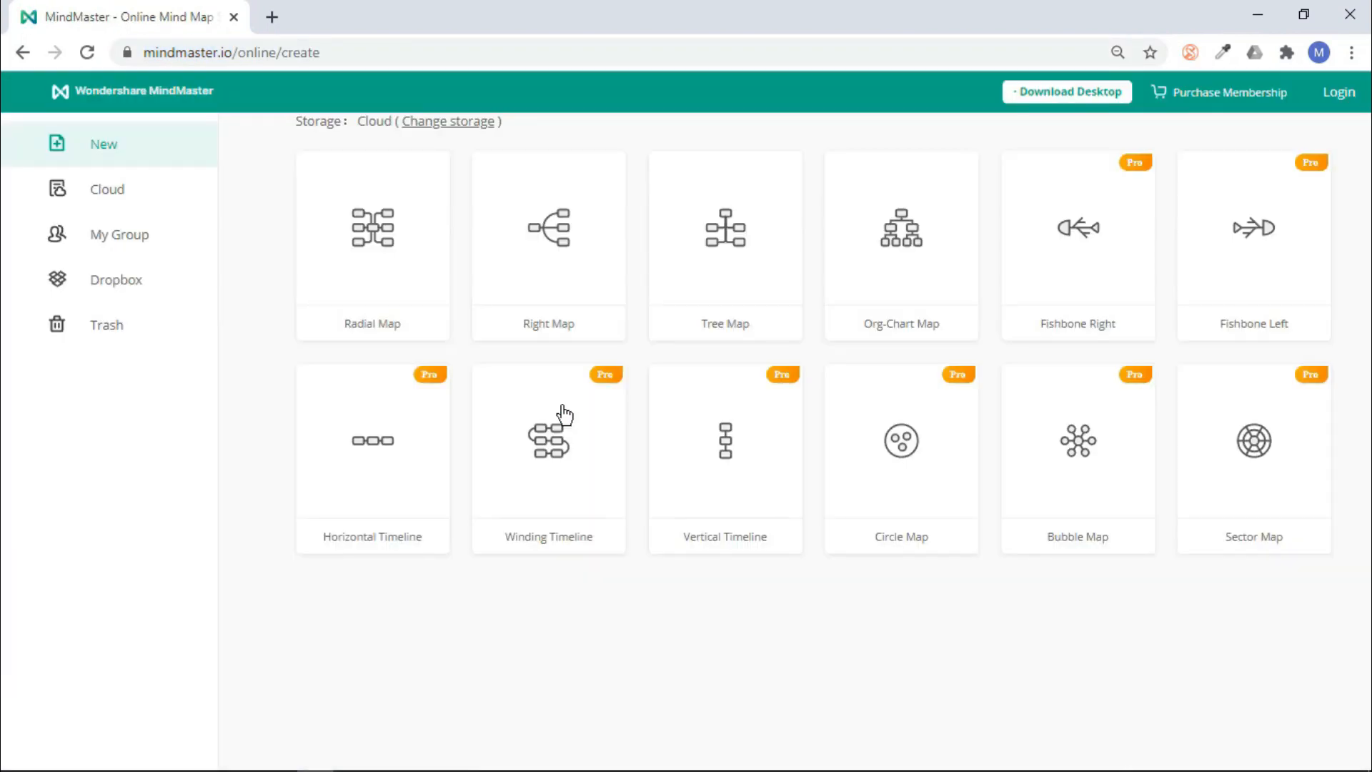
mouse_move(813, 544)
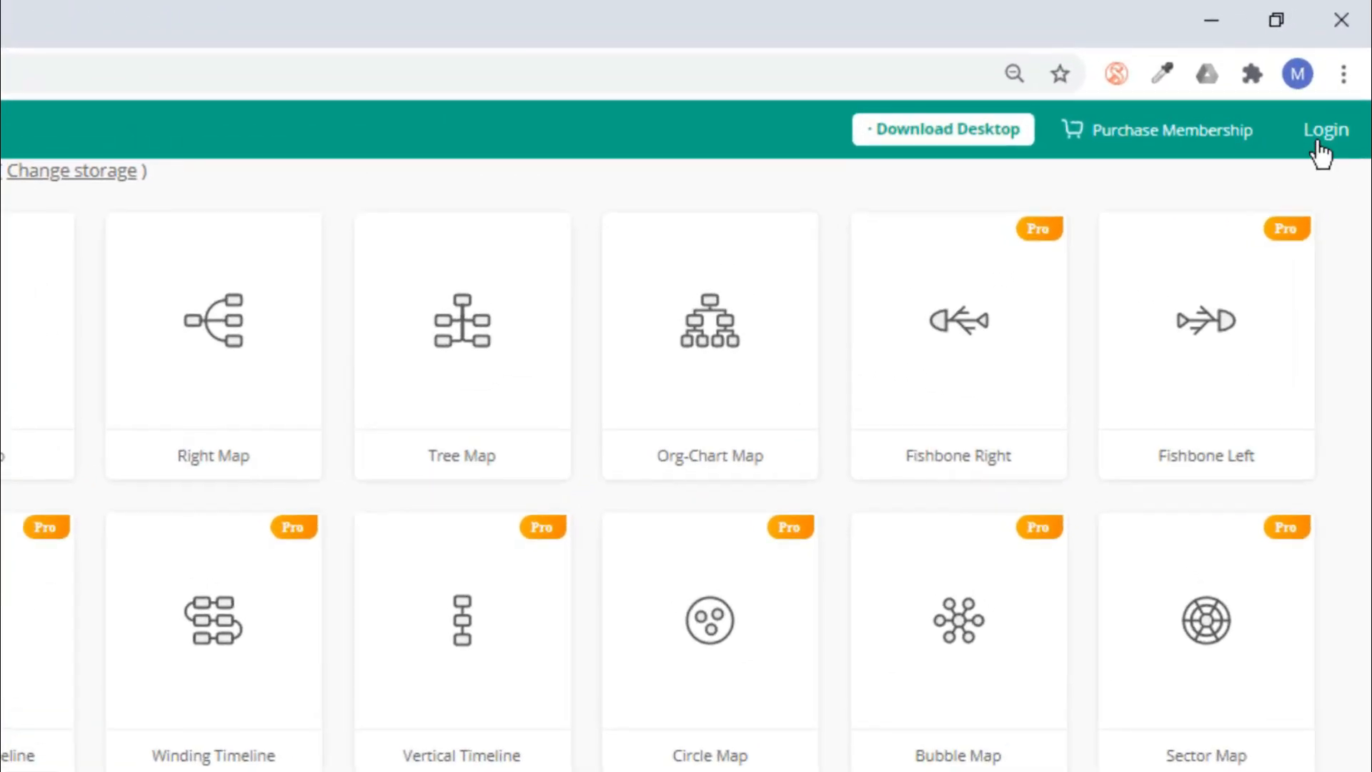
click(1325, 129)
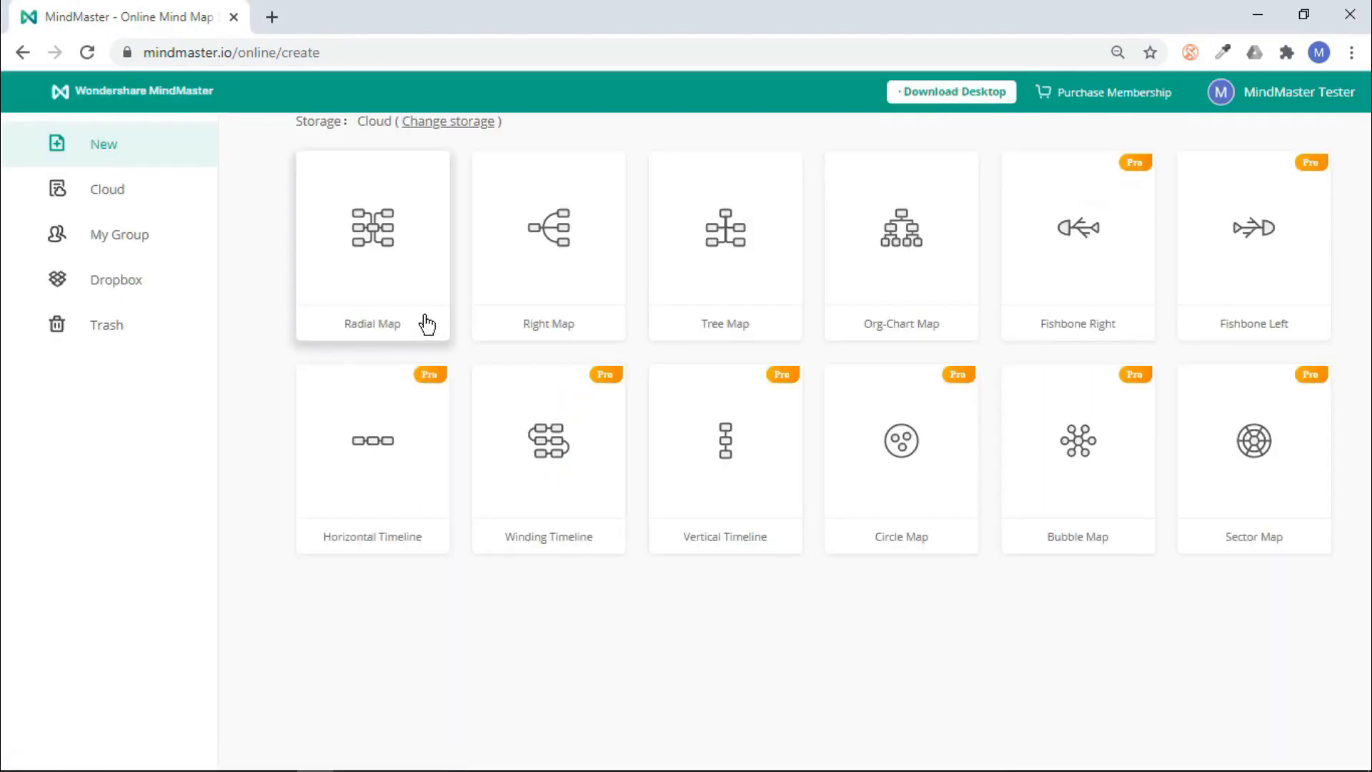
click(372, 243)
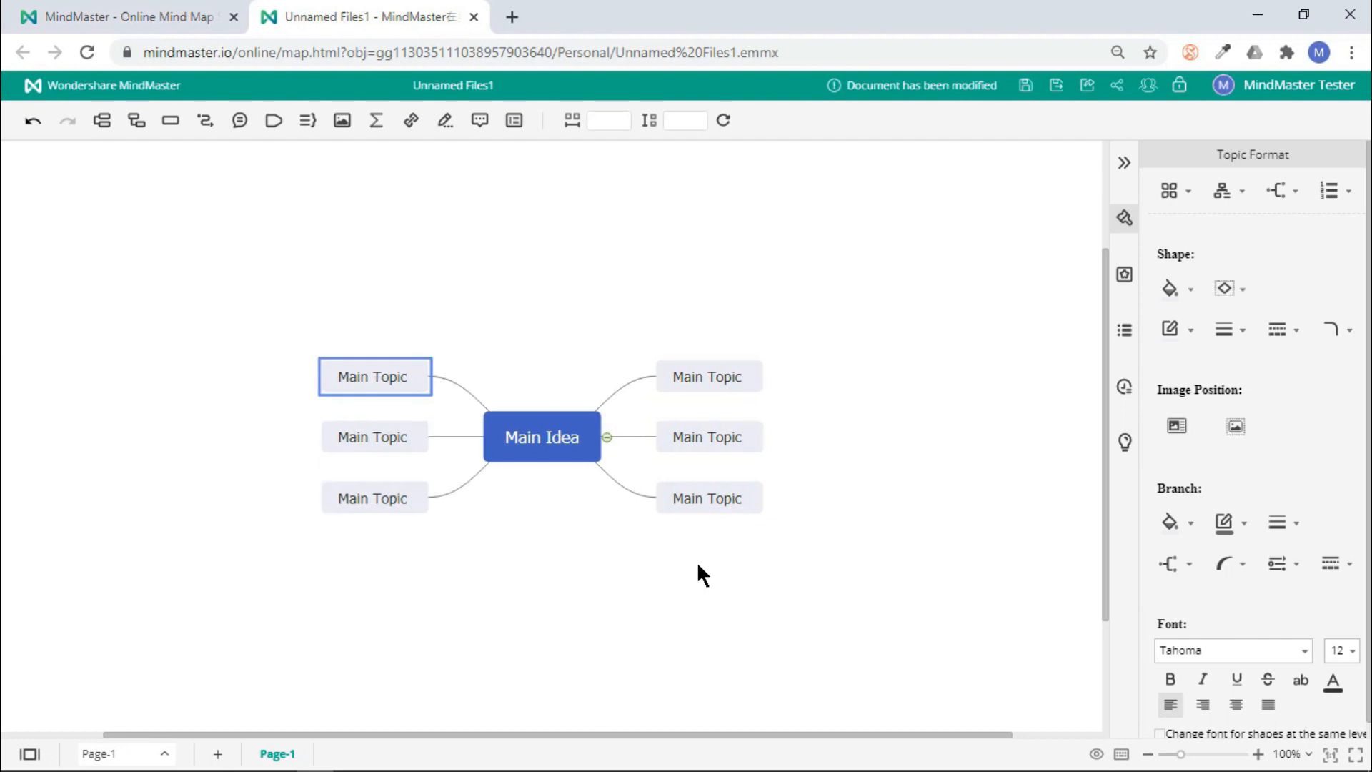
mouse_move(587, 505)
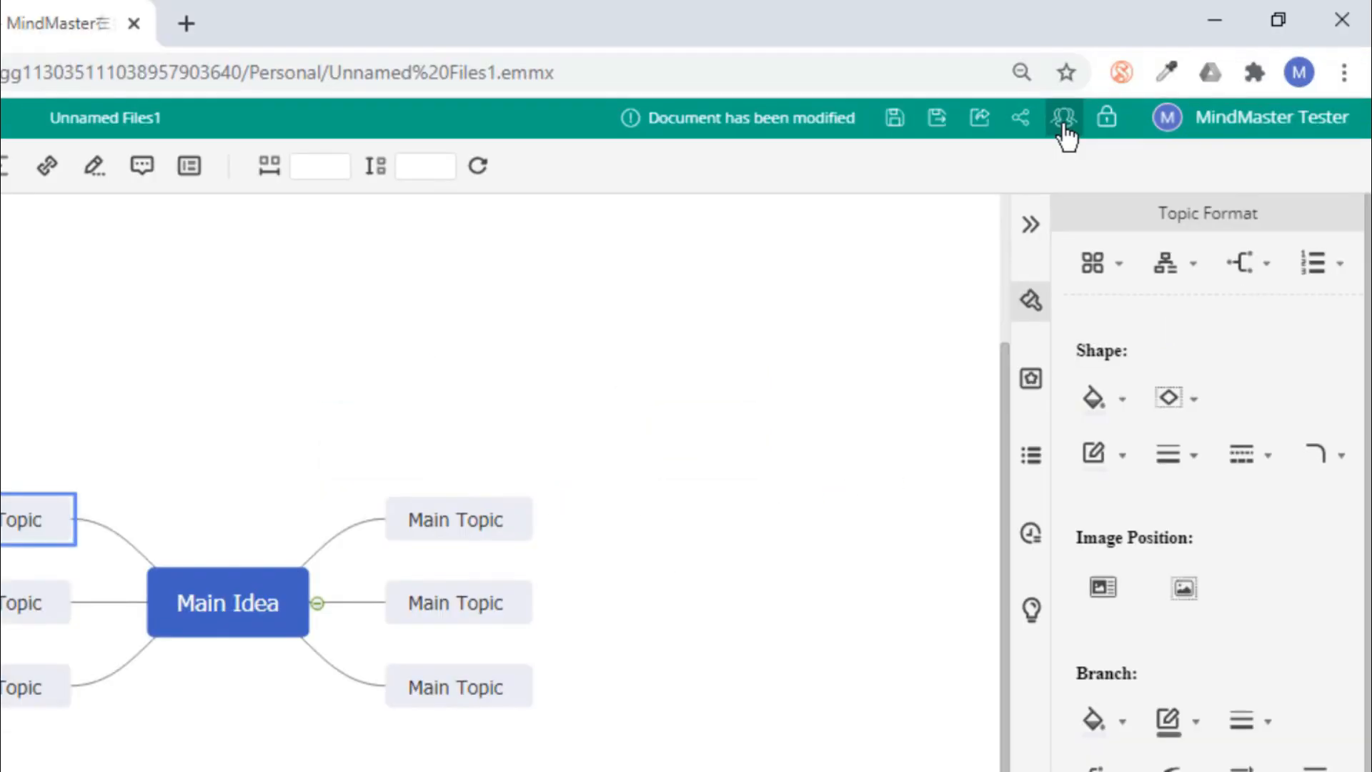
Change collaboration permission from Reader to Editor, create the invitation link, and copy it.
click(1062, 116)
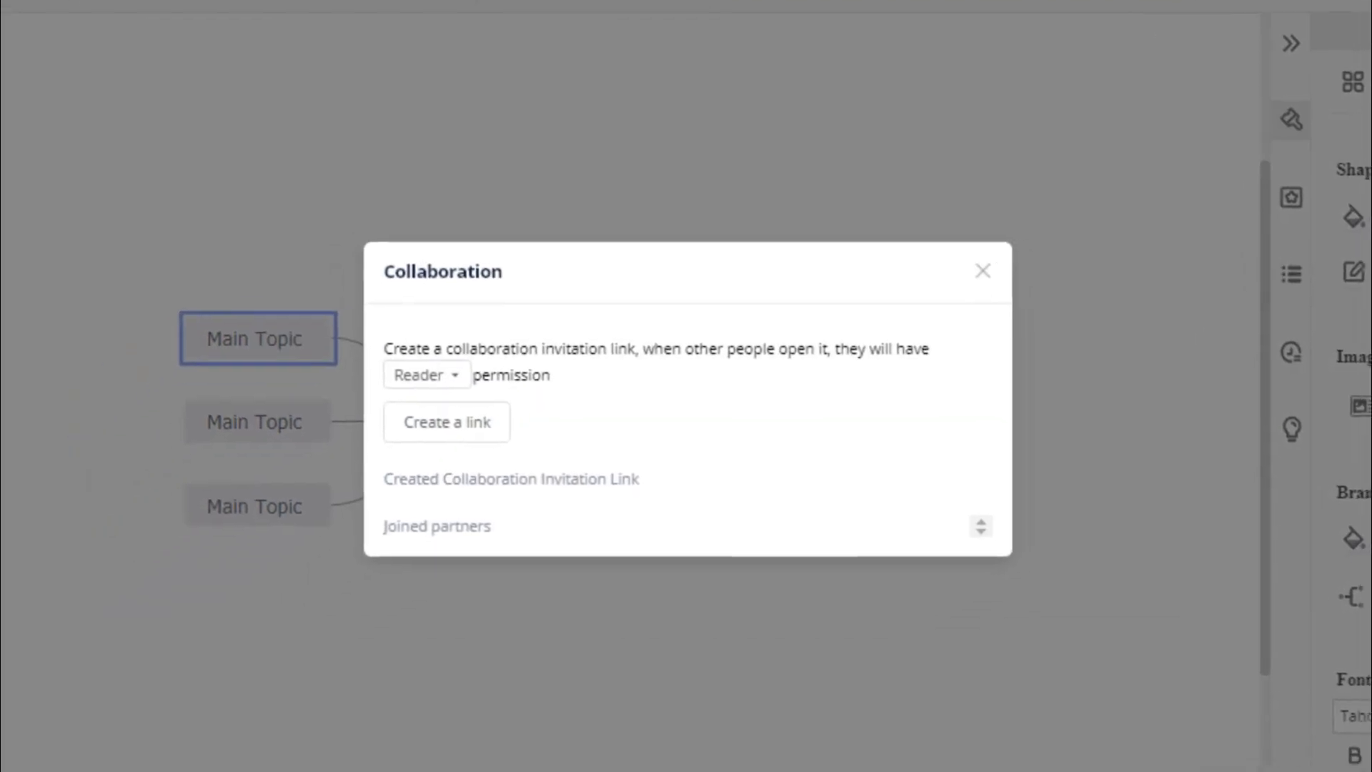
click(428, 375)
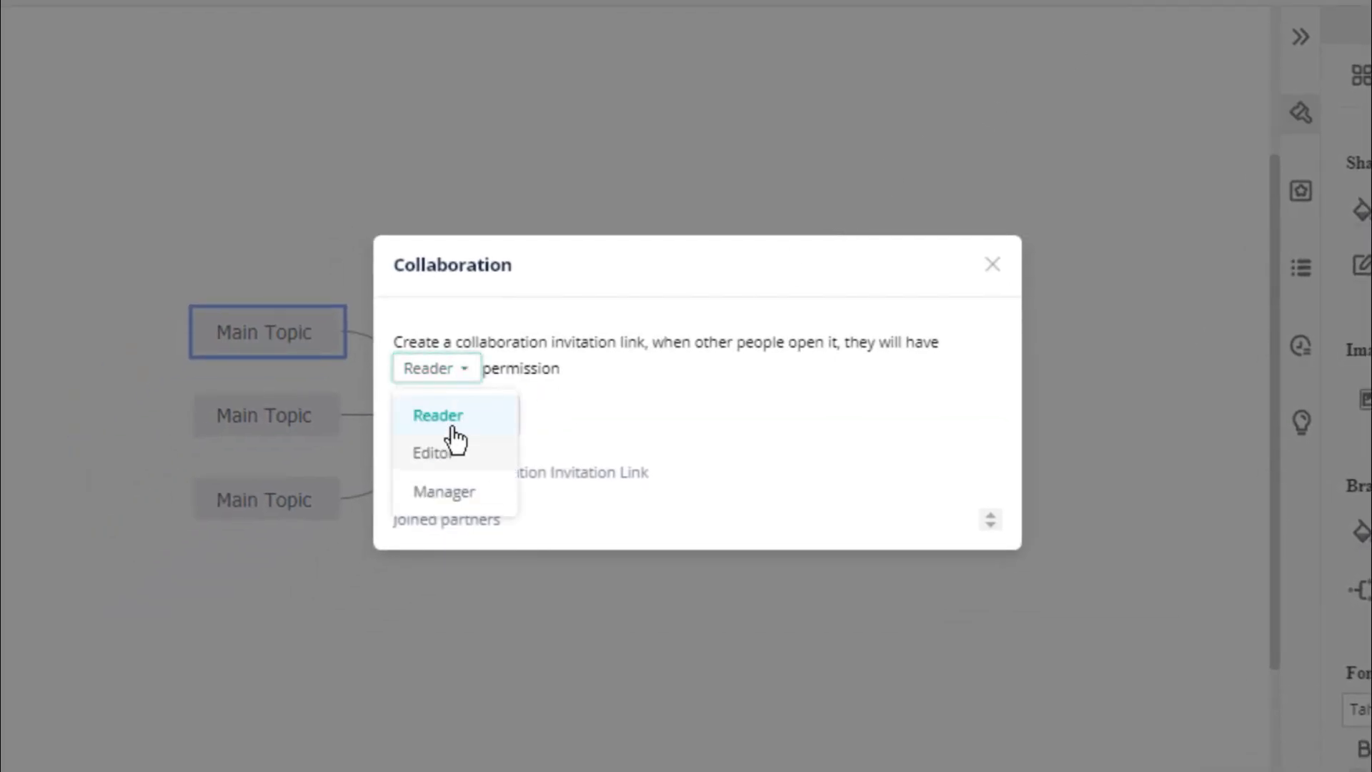
click(431, 452)
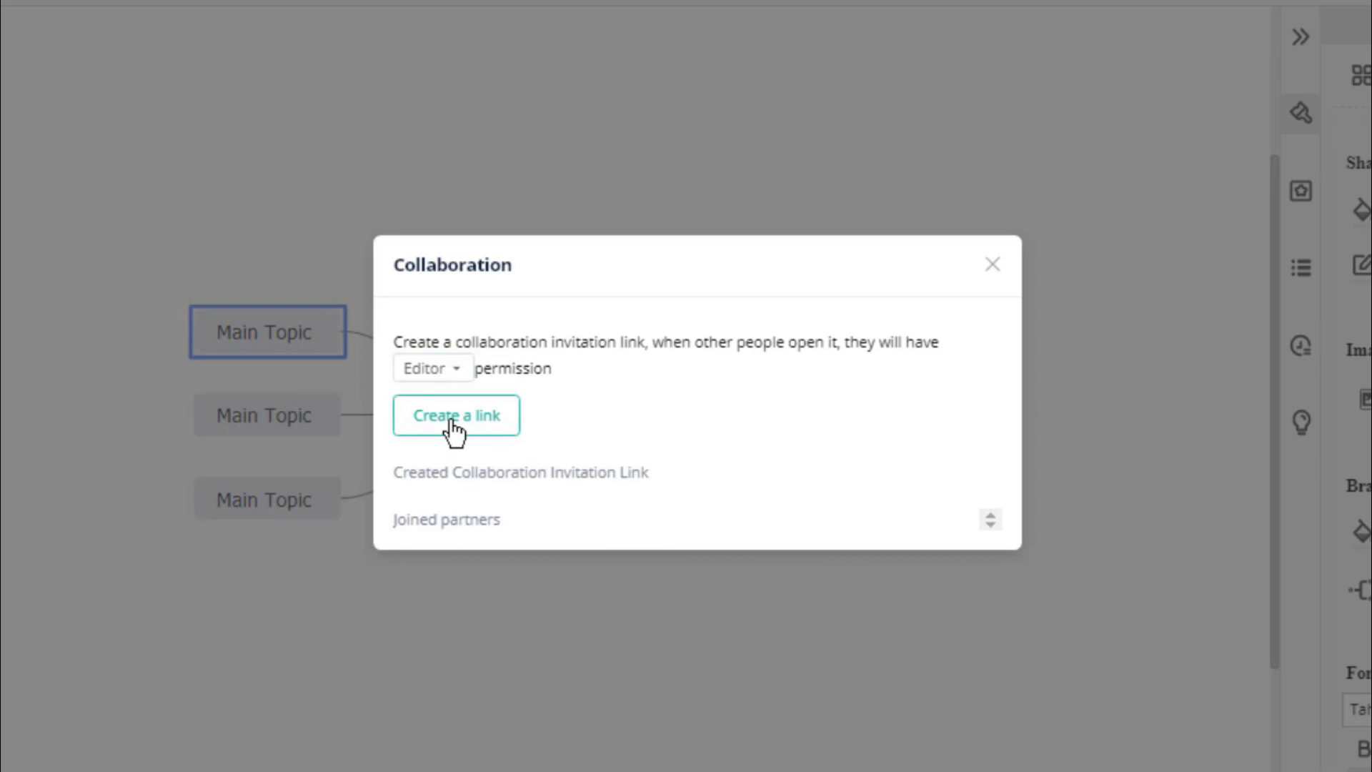
click(456, 415)
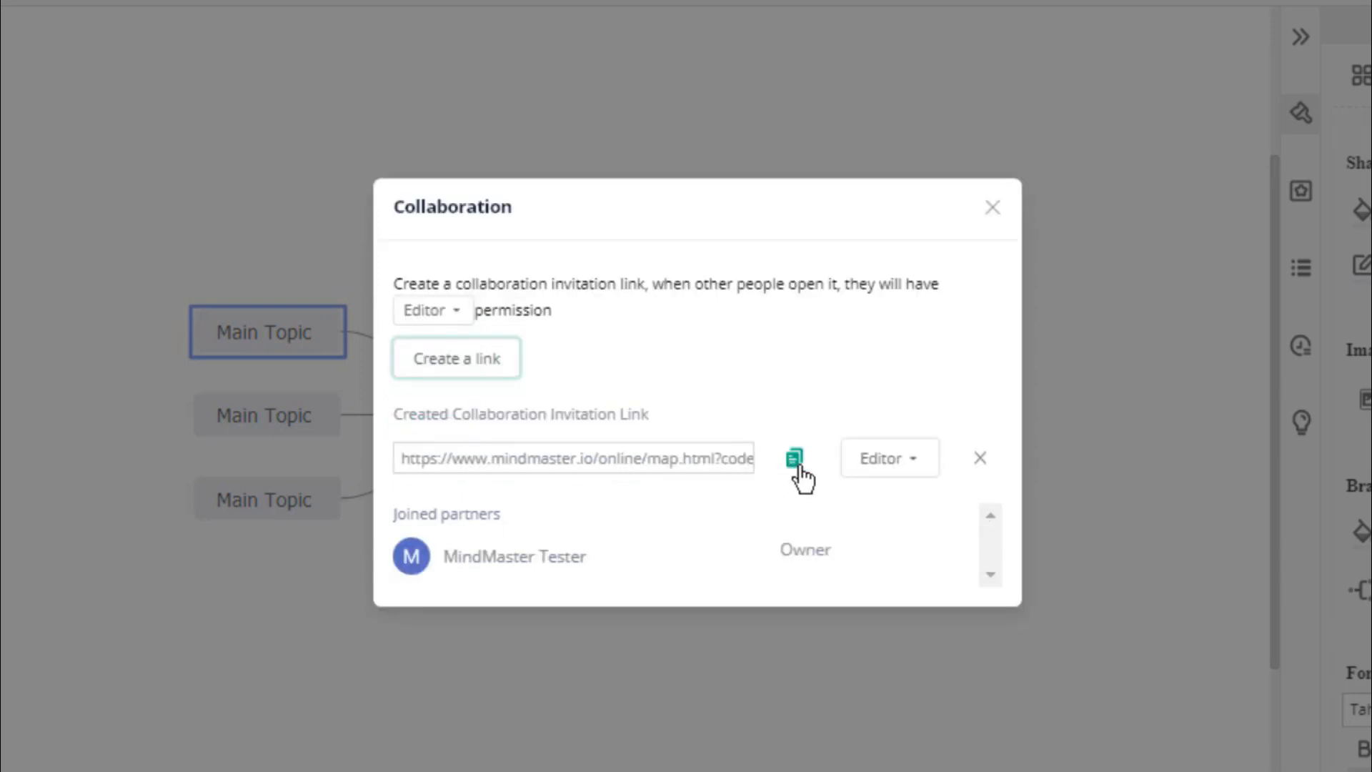
click(794, 458)
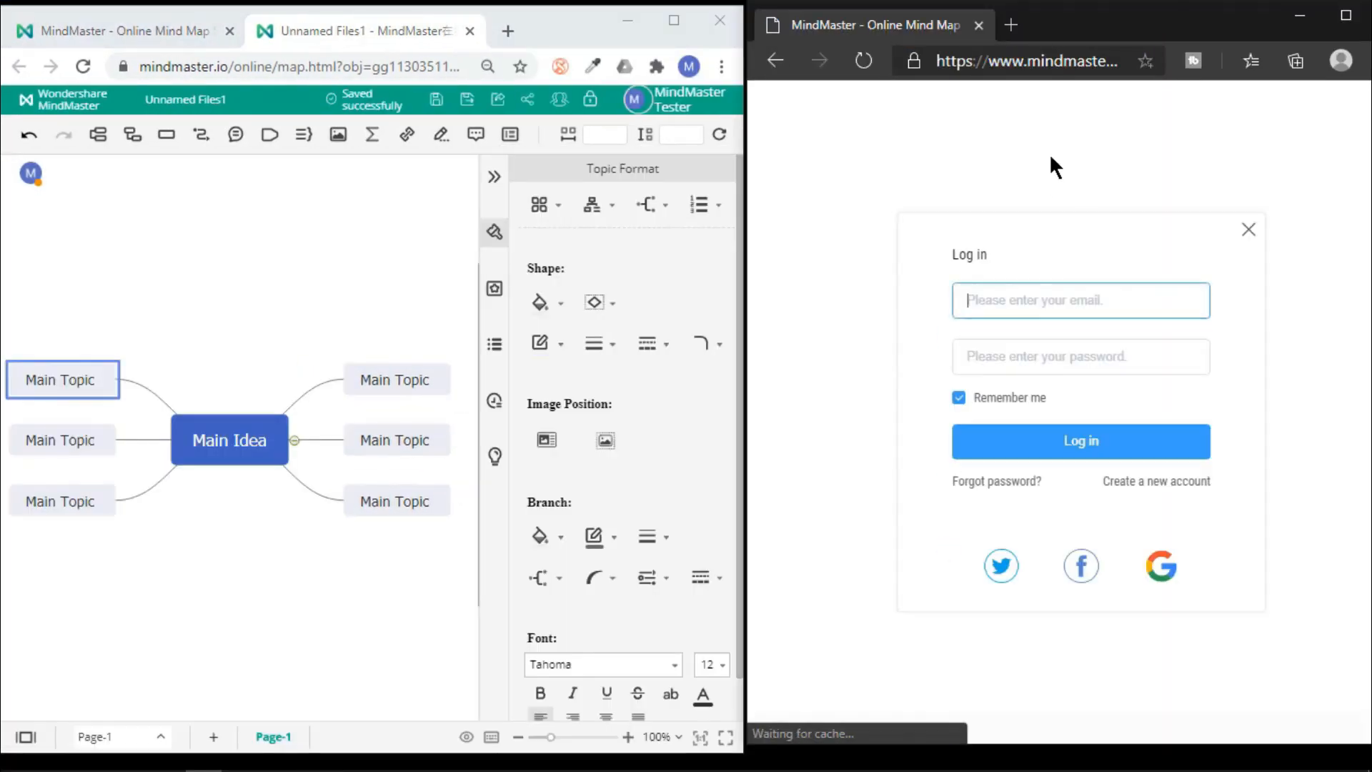
Sign in the collaborator in the second browser, then rename Main Idea to 'Your TITLE'.
click(1160, 565)
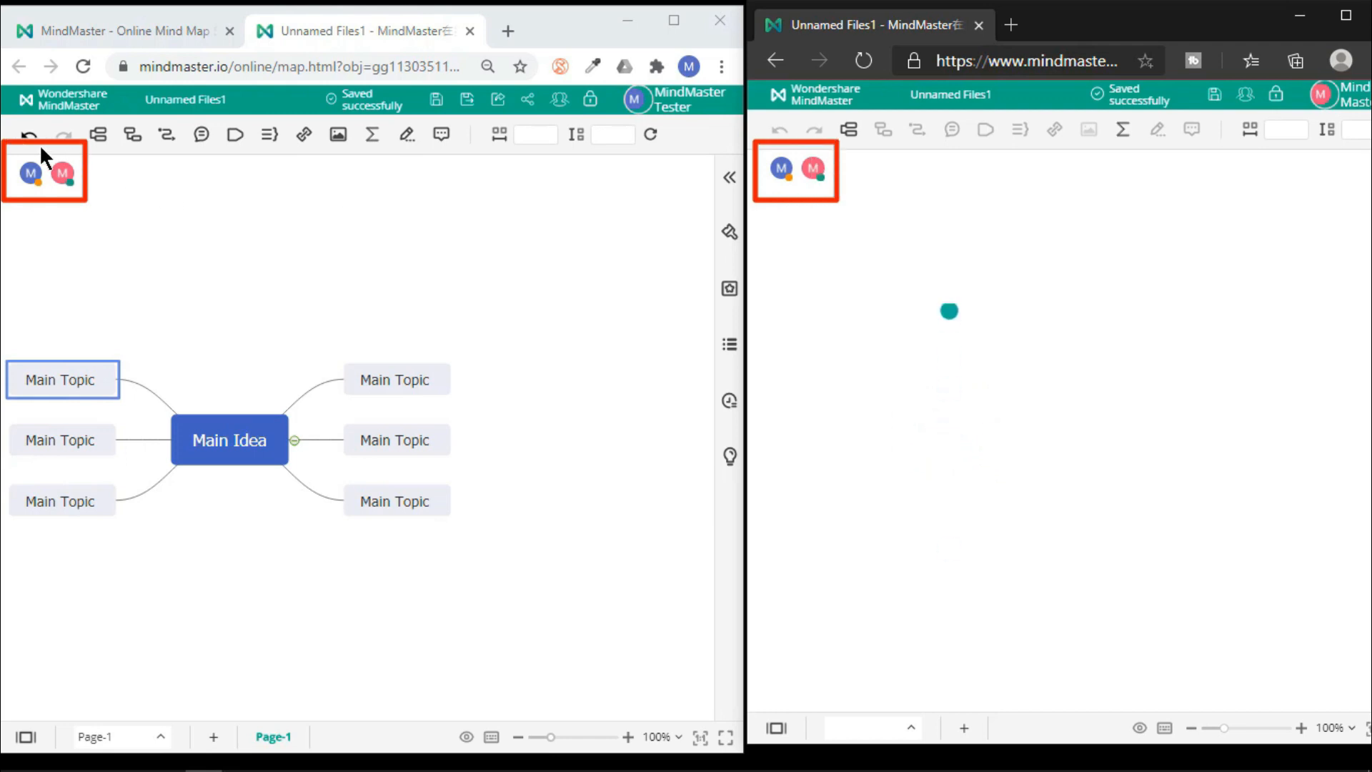
click(227, 441)
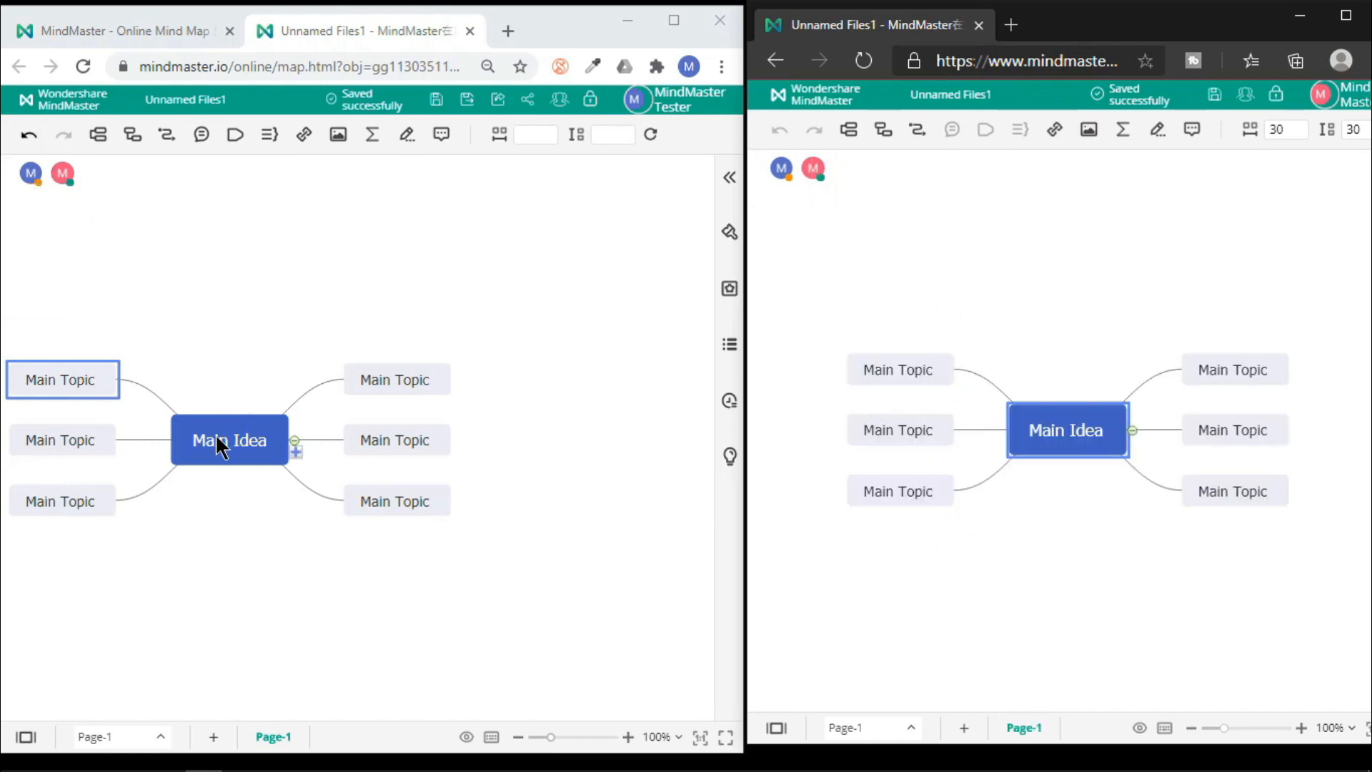
text(Your TITLE)
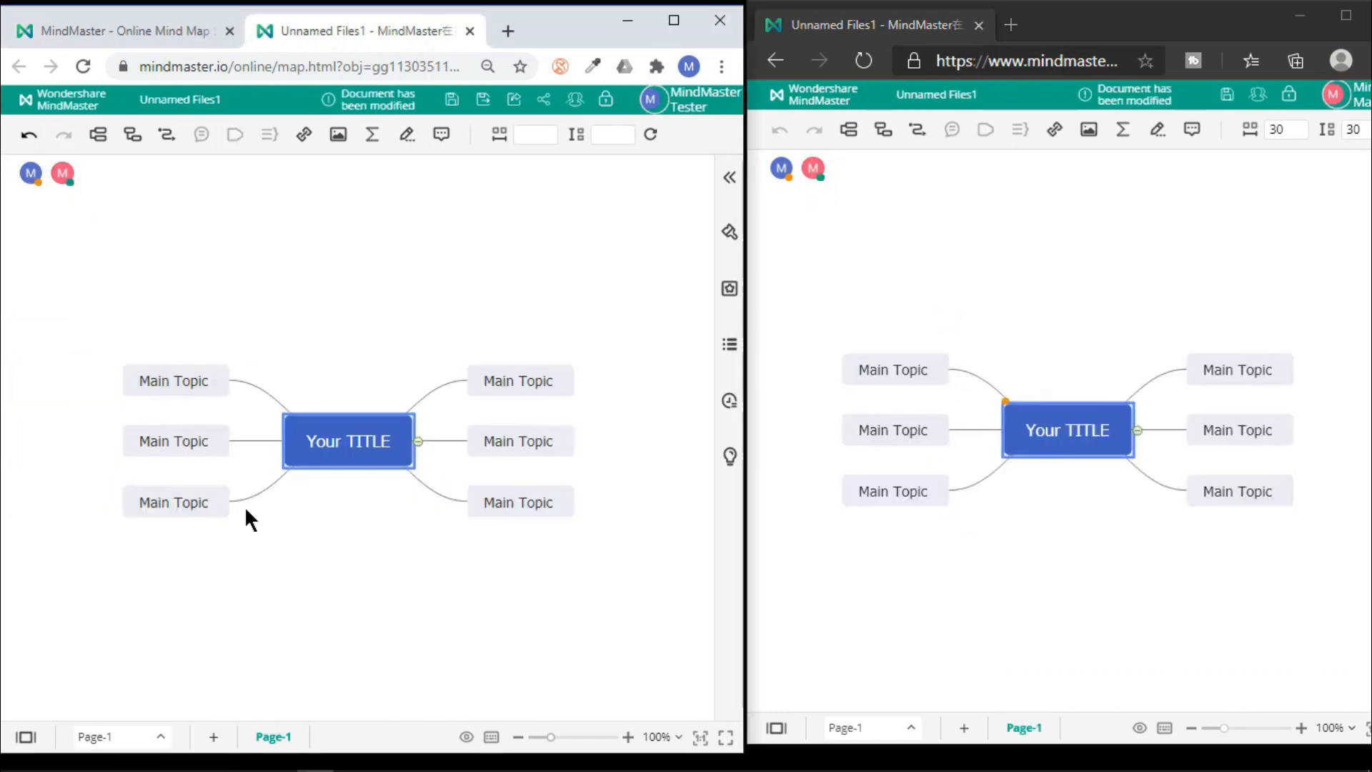